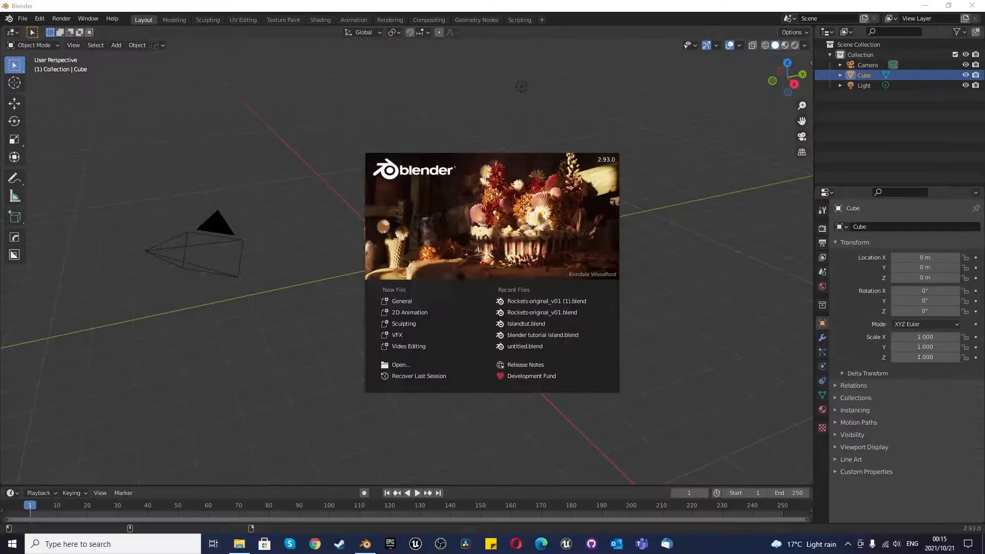
Dismiss the startup splash screen before clearing the default cube.
{"action": "left_click", "coordinate": [714, 336]}
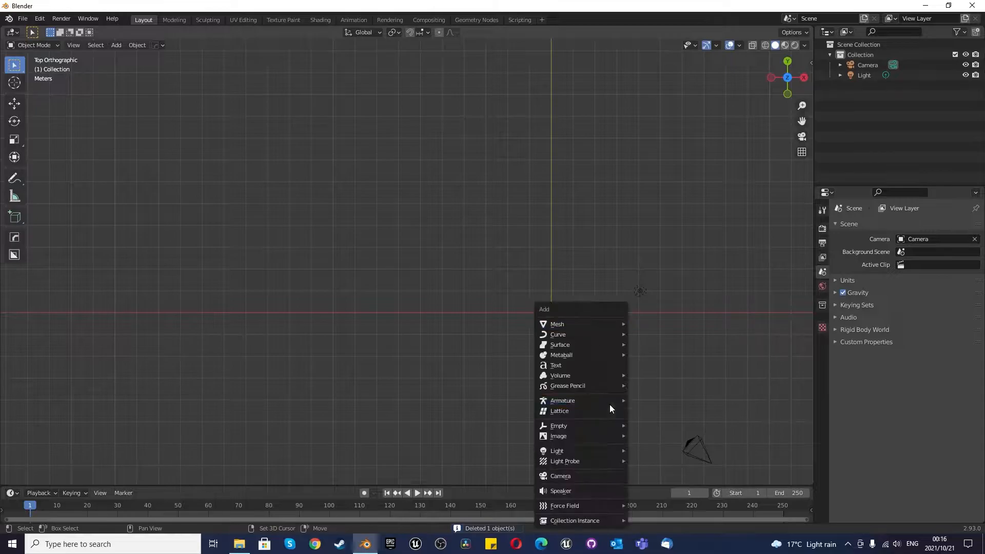
{"action": "mouse_move", "coordinate": [557, 323]}
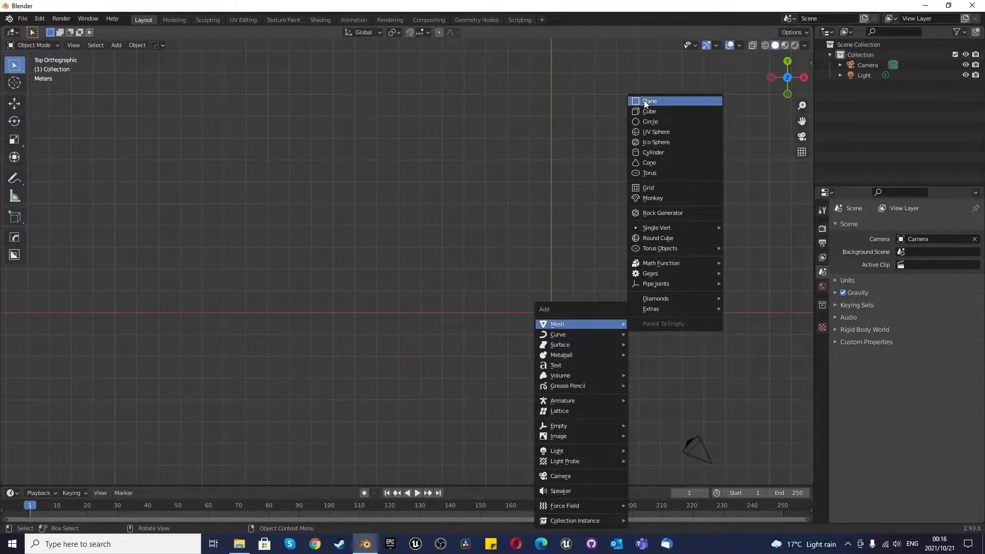
Add a plane and subdivide its mesh with 100 cuts in Edit Mode.
{"action": "left_click", "coordinate": [649, 101]}
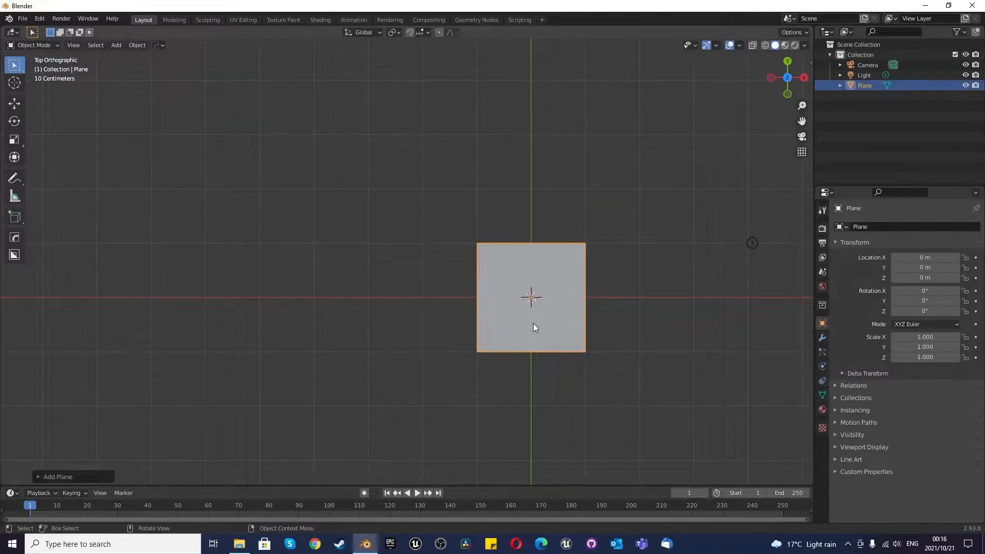
{"action": "key", "text": "Tab"}
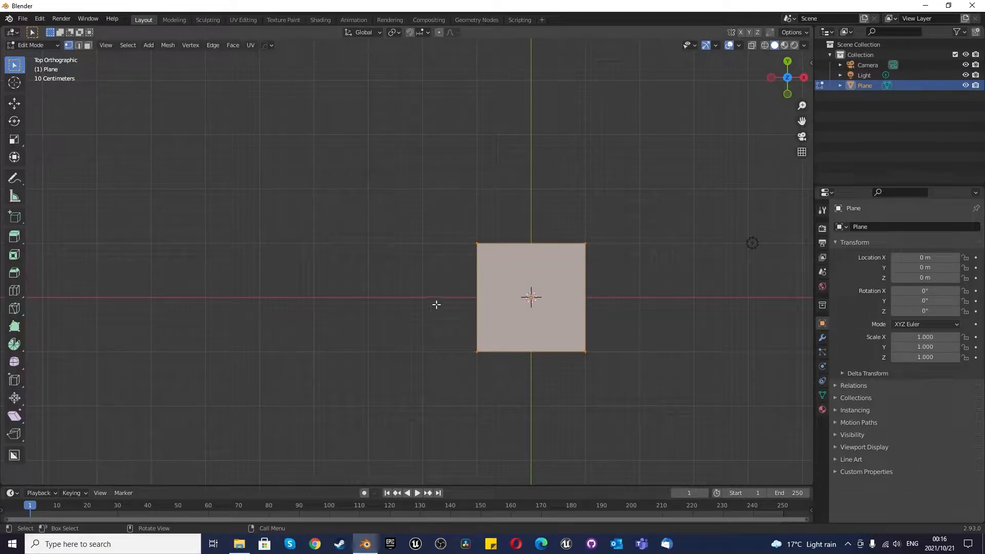
{"action": "right_click", "coordinate": [435, 306]}
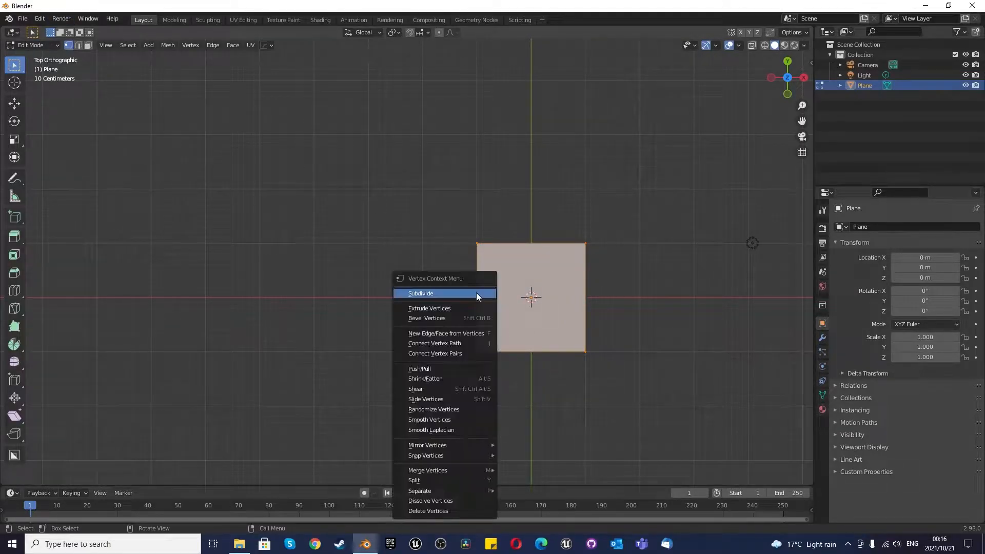
{"action": "left_click", "coordinate": [421, 293]}
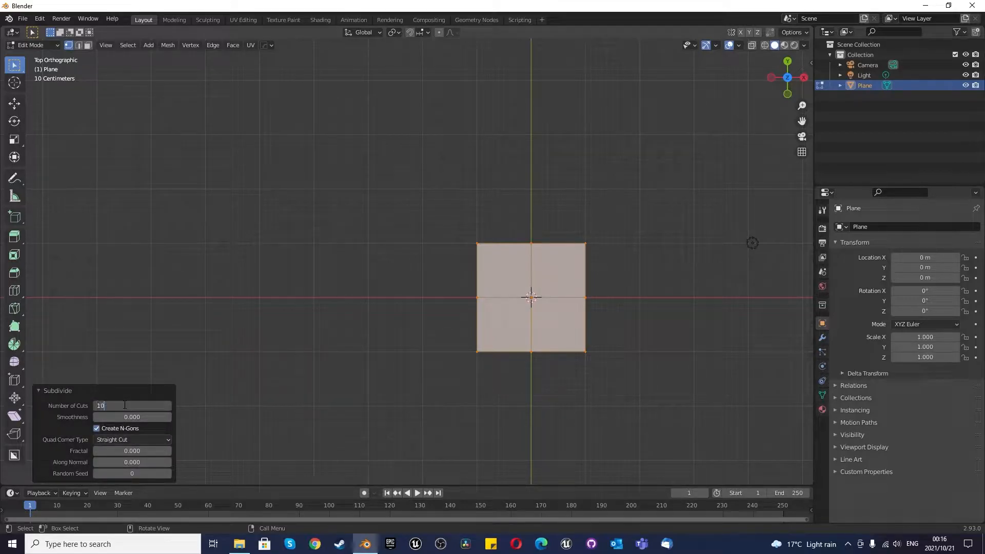
{"action": "type", "text": "100"}
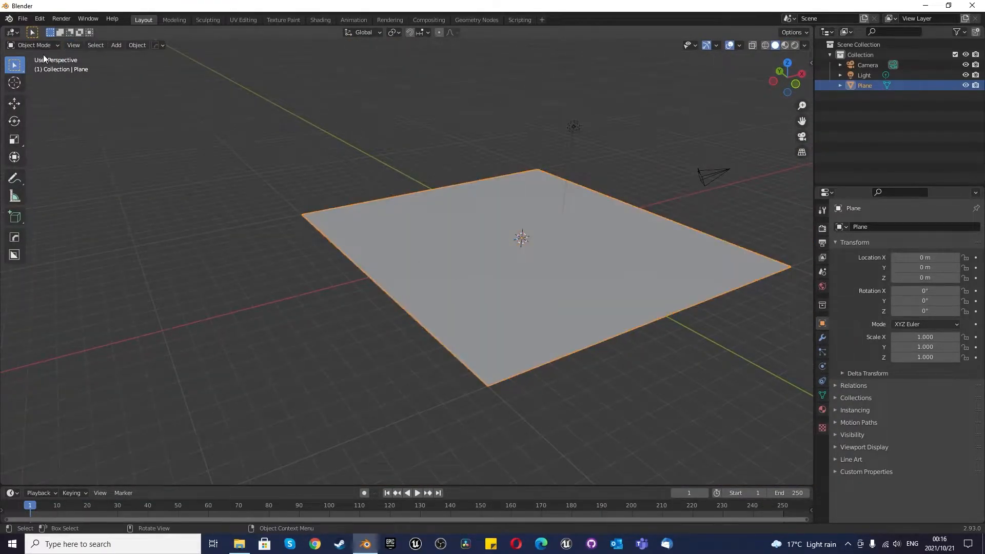
{"action": "mouse_move", "coordinate": [722, 367]}
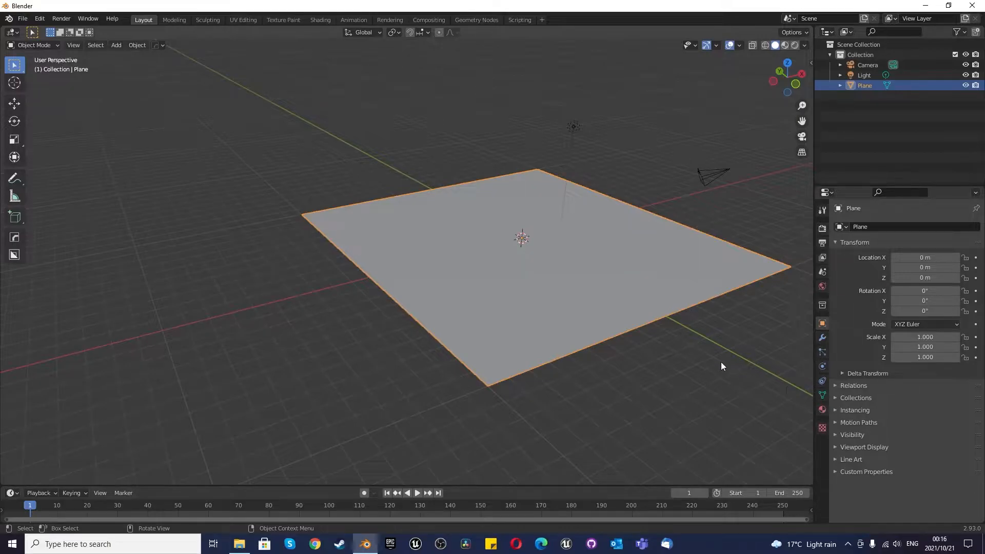
Add a Subdivision Surface modifier to the plane, keeping Catmull-Clark smoothing.
{"action": "left_click", "coordinate": [821, 338]}
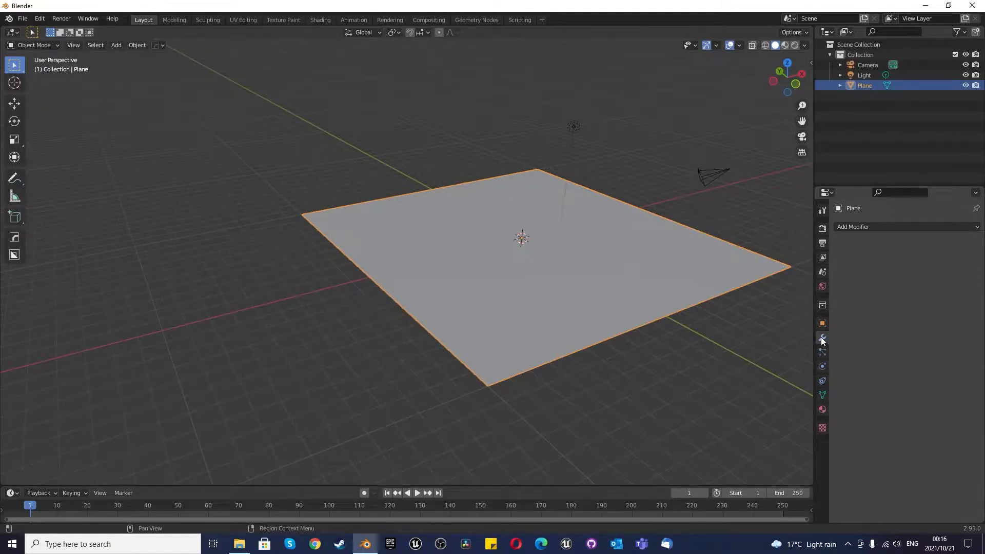
{"action": "left_click", "coordinate": [854, 227]}
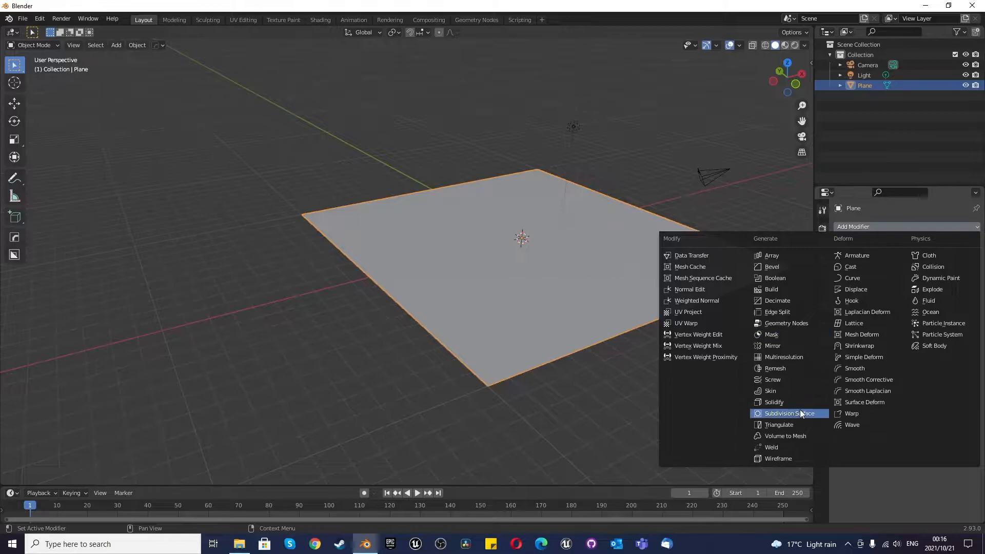
{"action": "left_click", "coordinate": [787, 412]}
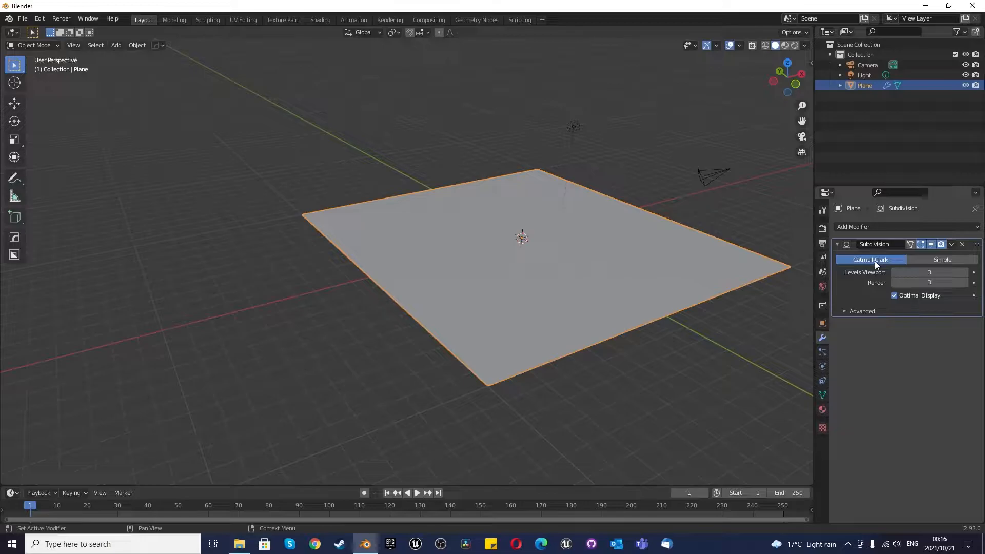
{"action": "mouse_move", "coordinate": [634, 317]}
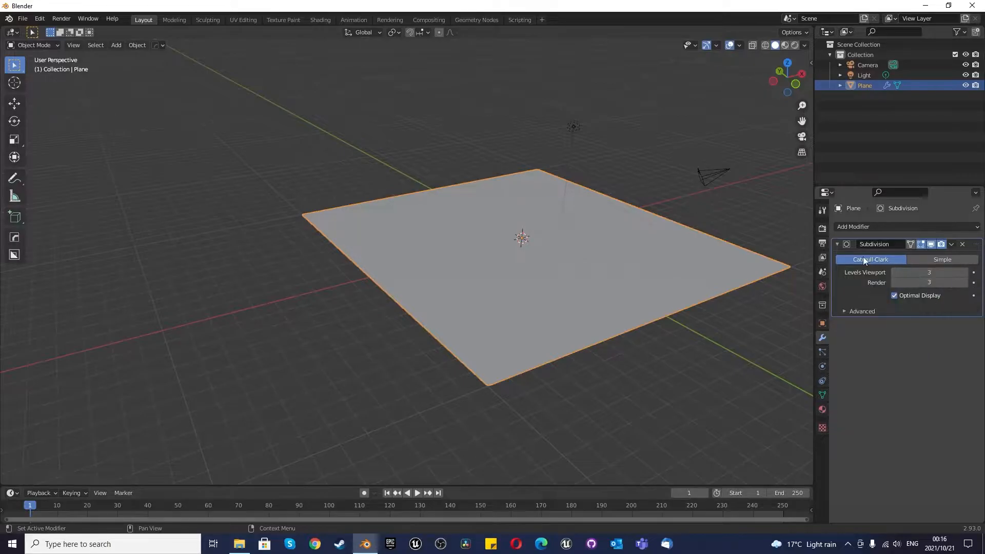
{"action": "left_click", "coordinate": [837, 244]}
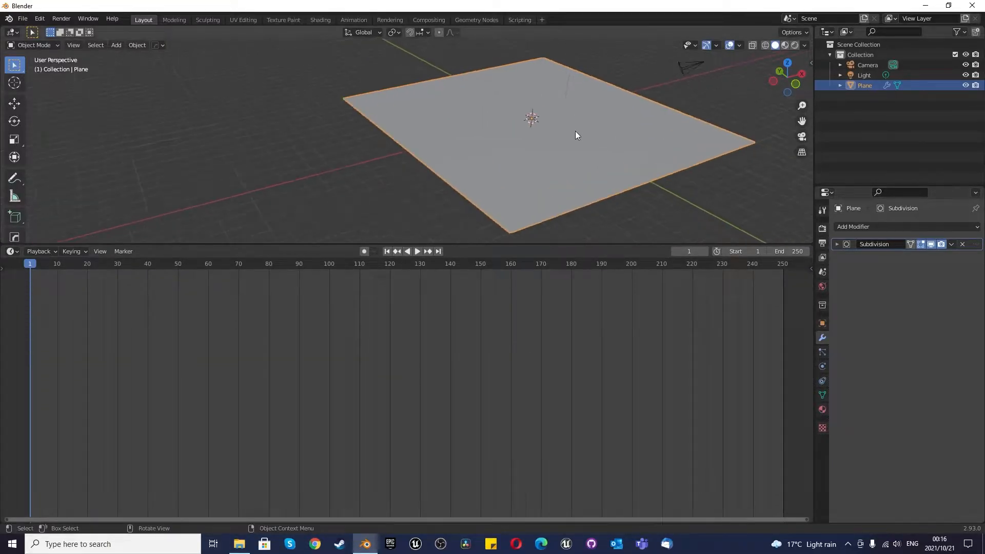
Turn the lower area into the Shader Editor and create a material named Mountain displacement.
{"action": "left_click", "coordinate": [8, 252]}
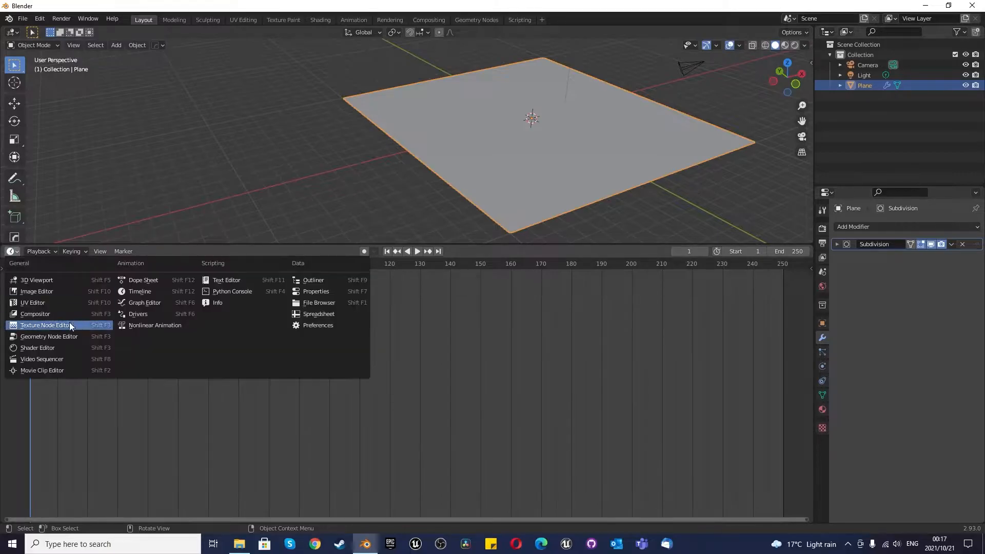
{"action": "mouse_move", "coordinate": [29, 350]}
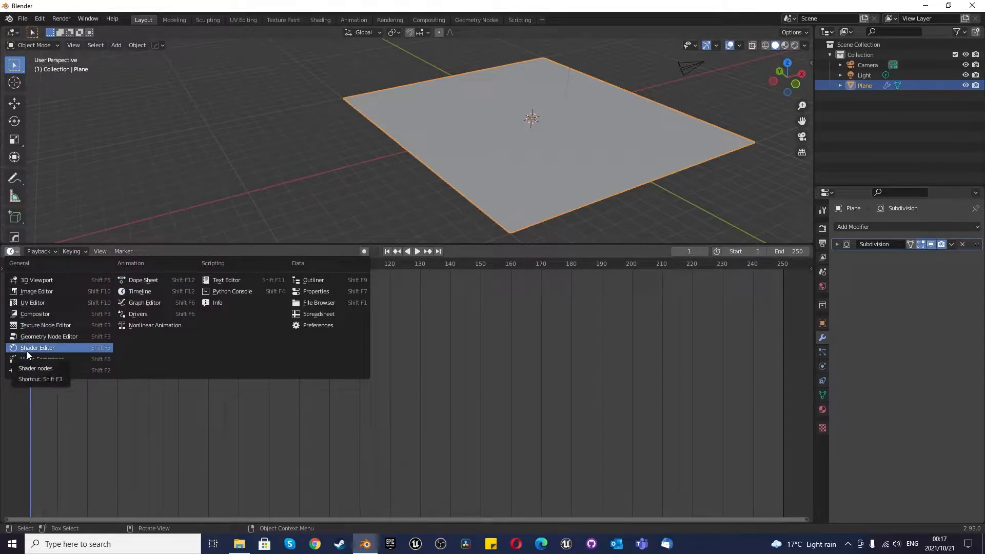
{"action": "left_click", "coordinate": [37, 347]}
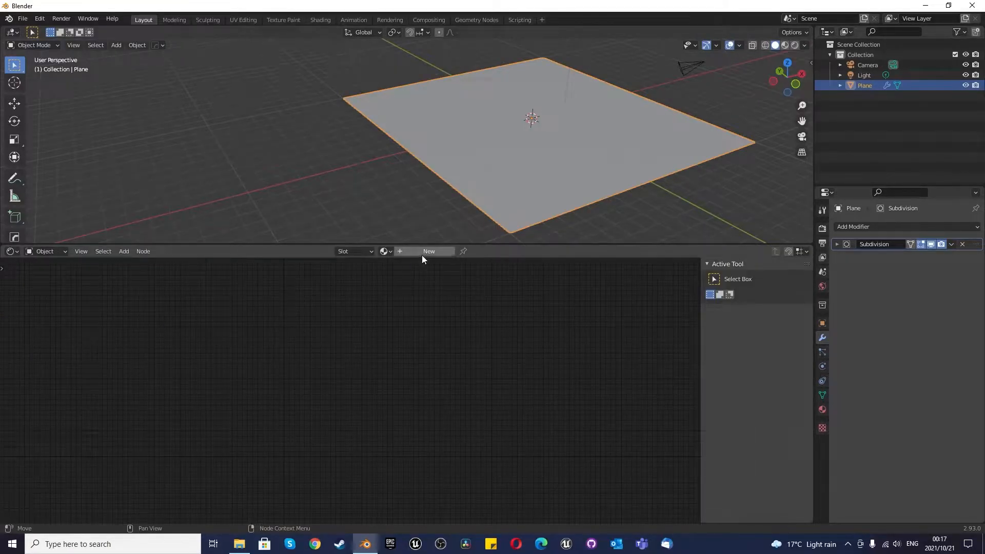
{"action": "left_click", "coordinate": [429, 250]}
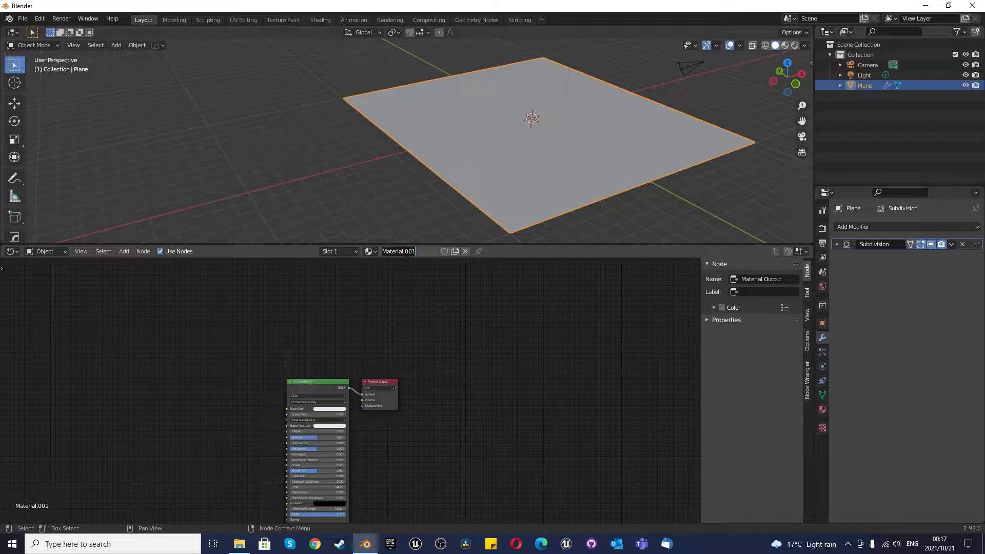
{"action": "type", "text": "Mountain displacement"}
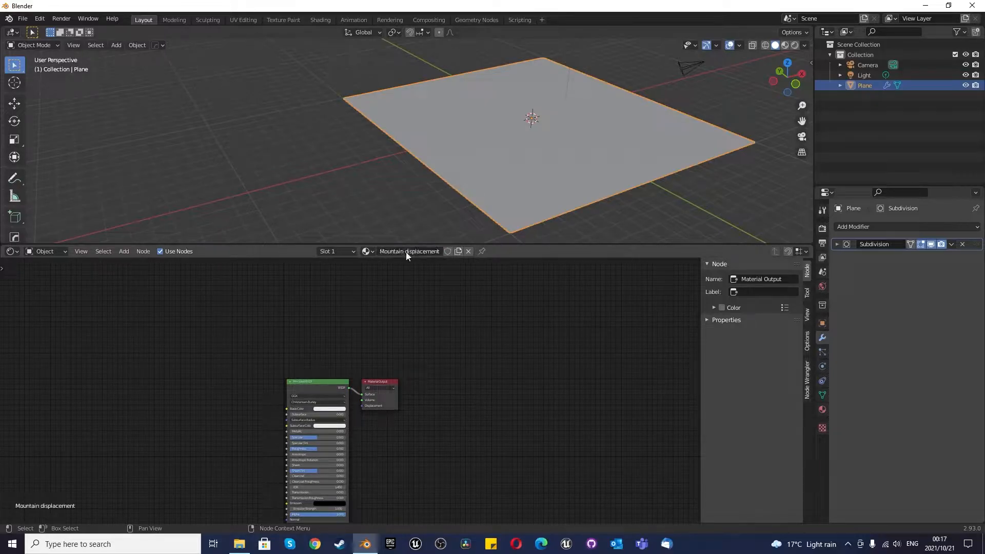
{"action": "mouse_move", "coordinate": [403, 280]}
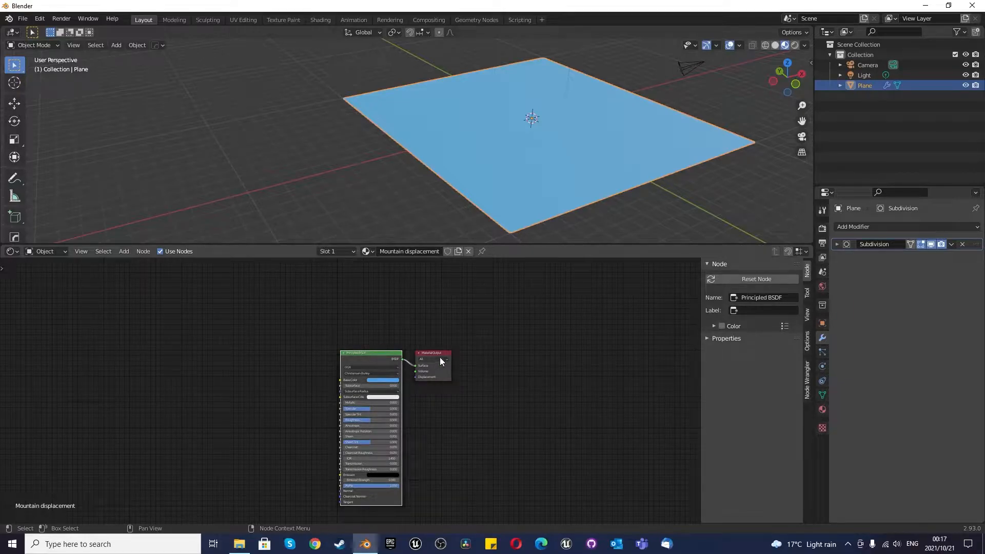
{"action": "mouse_move", "coordinate": [455, 379]}
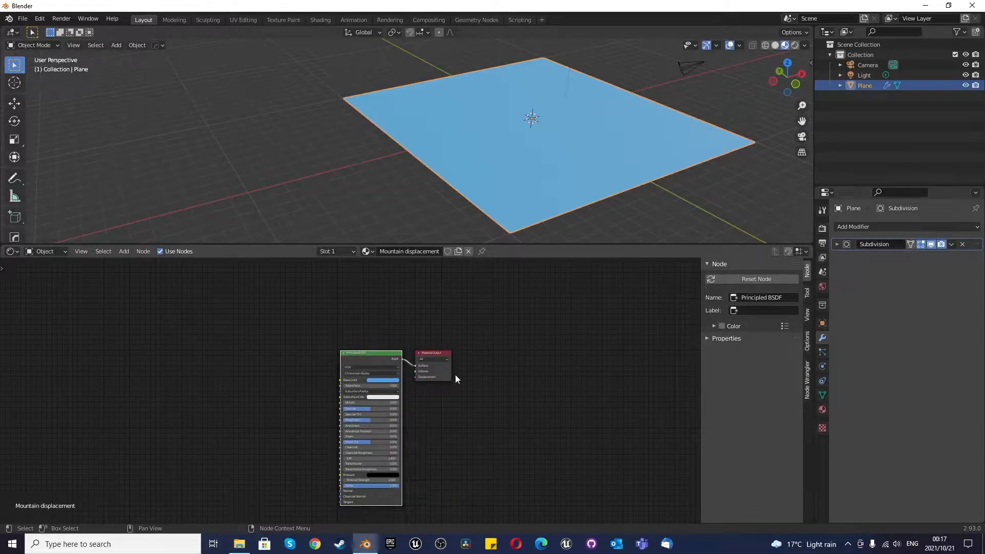
Move the Principled BSDF aside and wire a new Displacement node into Material Output's displacement.
{"action": "left_click", "coordinate": [432, 353]}
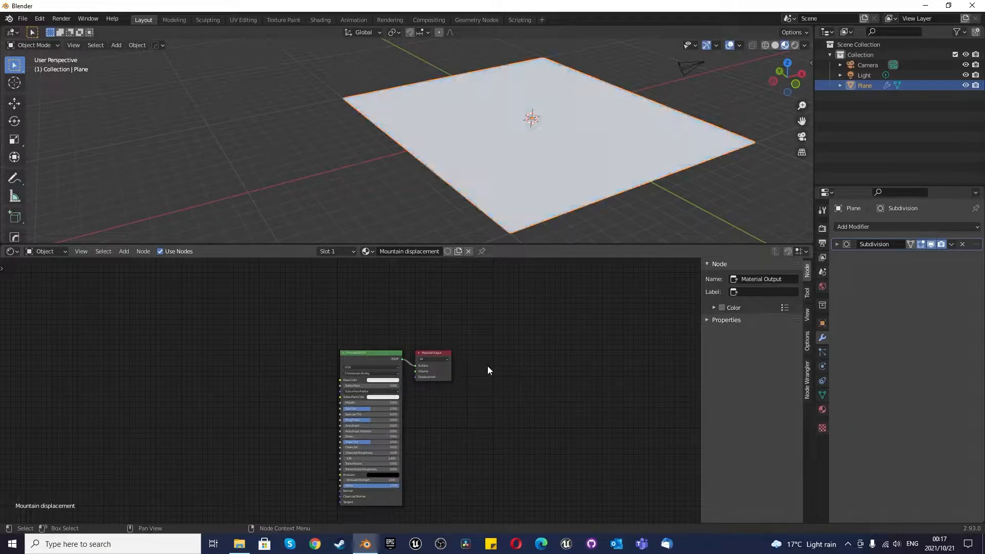
{"action": "left_click_drag", "start_coordinate": [432, 365], "coordinate": [600, 479]}
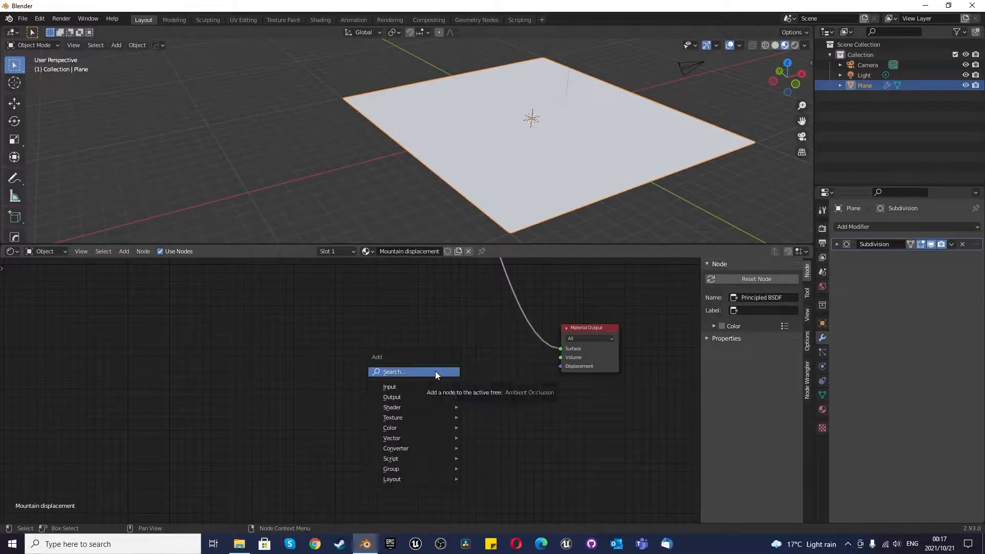
{"action": "type", "text": "displ"}
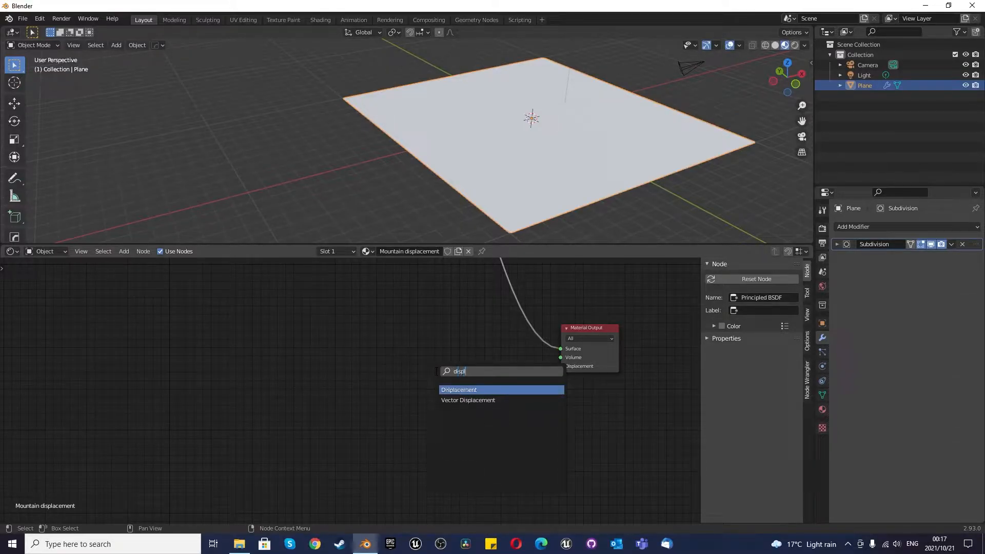
{"action": "left_click", "coordinate": [458, 390]}
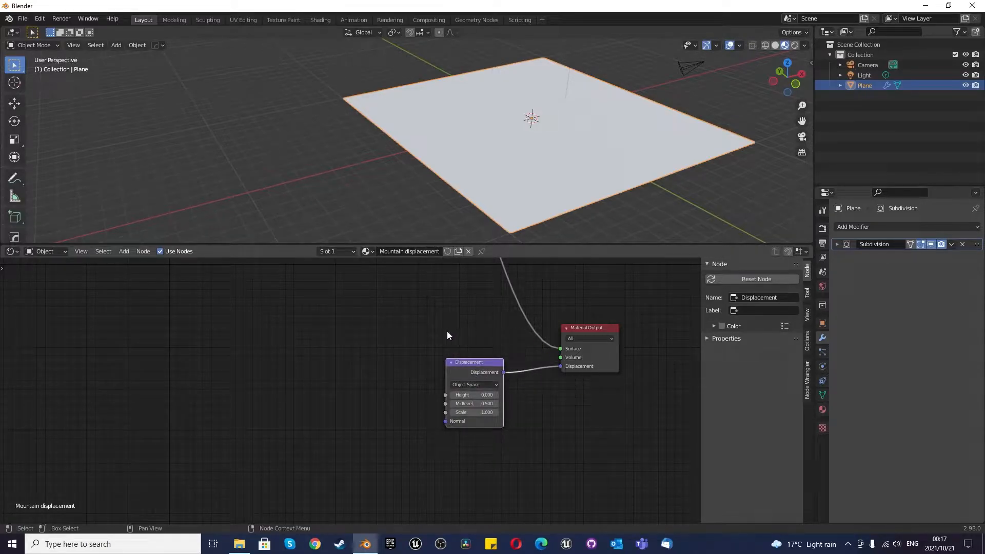
{"action": "left_click_drag", "start_coordinate": [469, 362], "coordinate": [495, 359]}
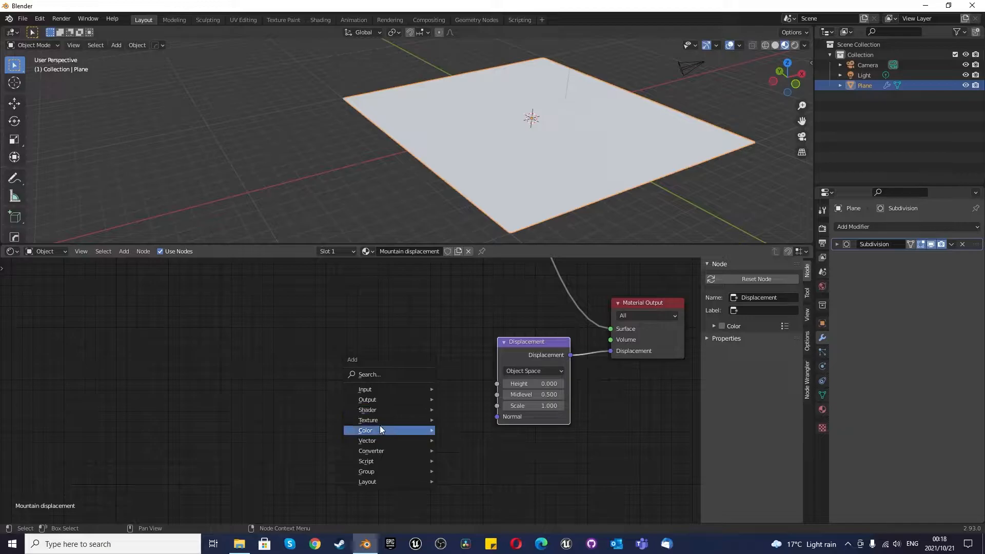
{"action": "mouse_move", "coordinate": [403, 437]}
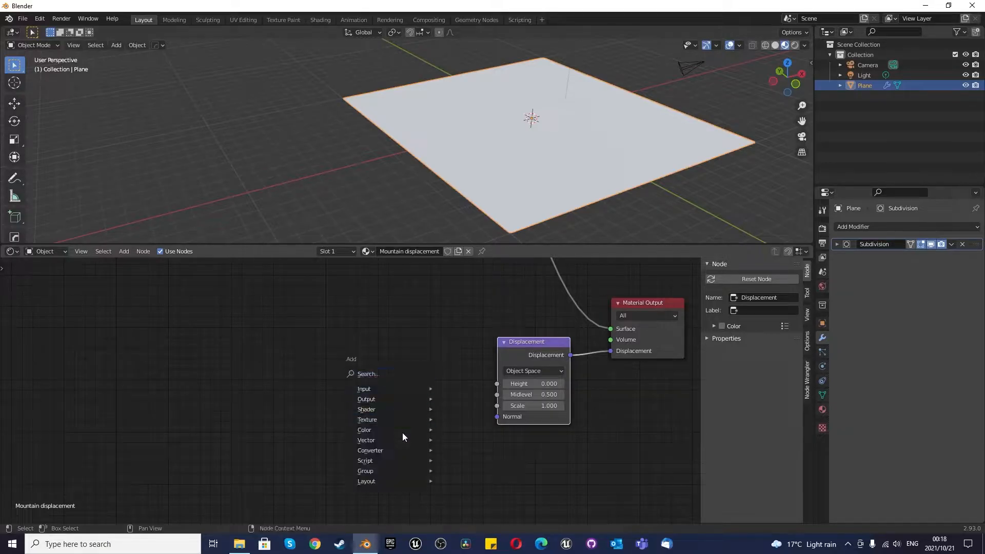
{"action": "mouse_move", "coordinate": [380, 471]}
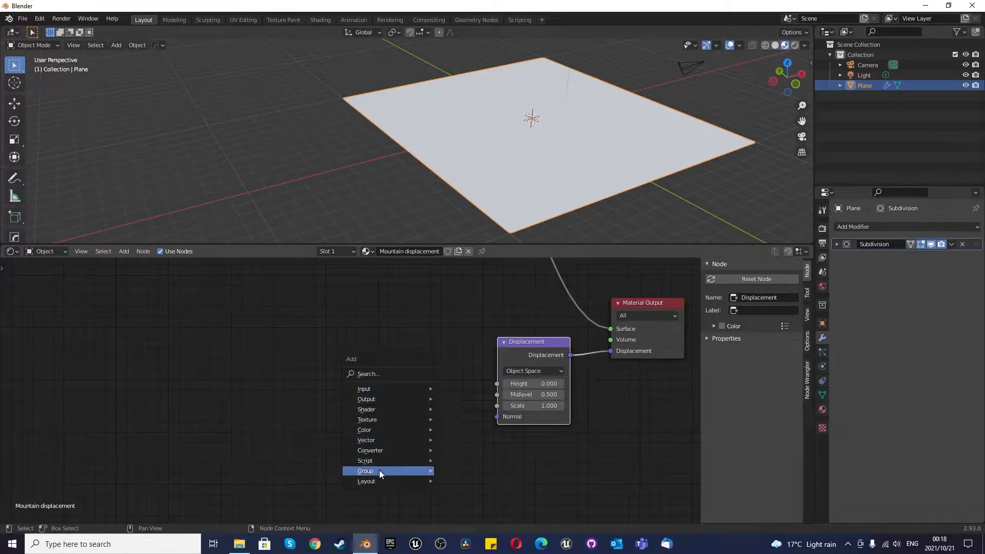
{"action": "mouse_move", "coordinate": [369, 450]}
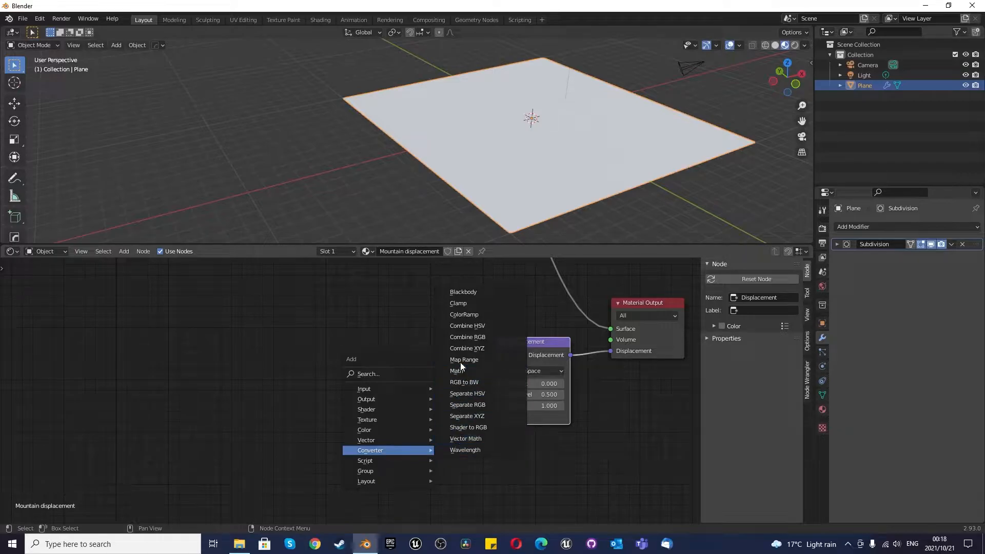
Place a ColorRamp node and feed its Color into the Displacement node's Height.
{"action": "left_click", "coordinate": [463, 315]}
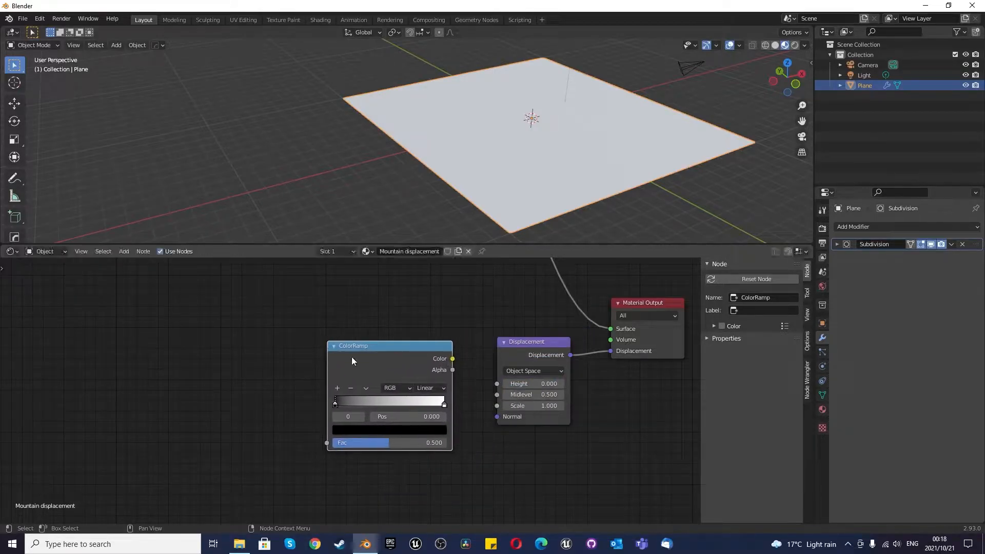
{"action": "left_click_drag", "start_coordinate": [451, 358], "coordinate": [500, 383]}
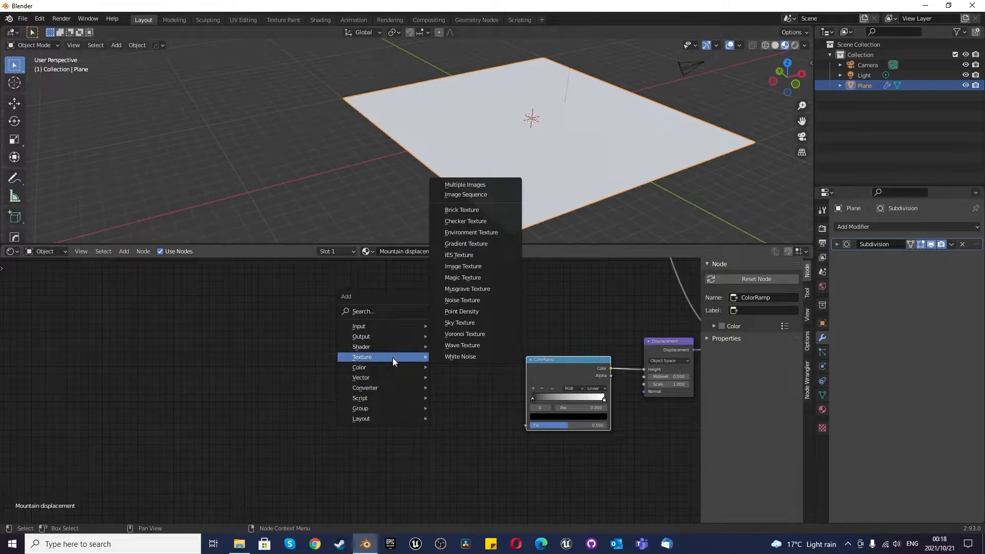
{"action": "mouse_move", "coordinate": [464, 334]}
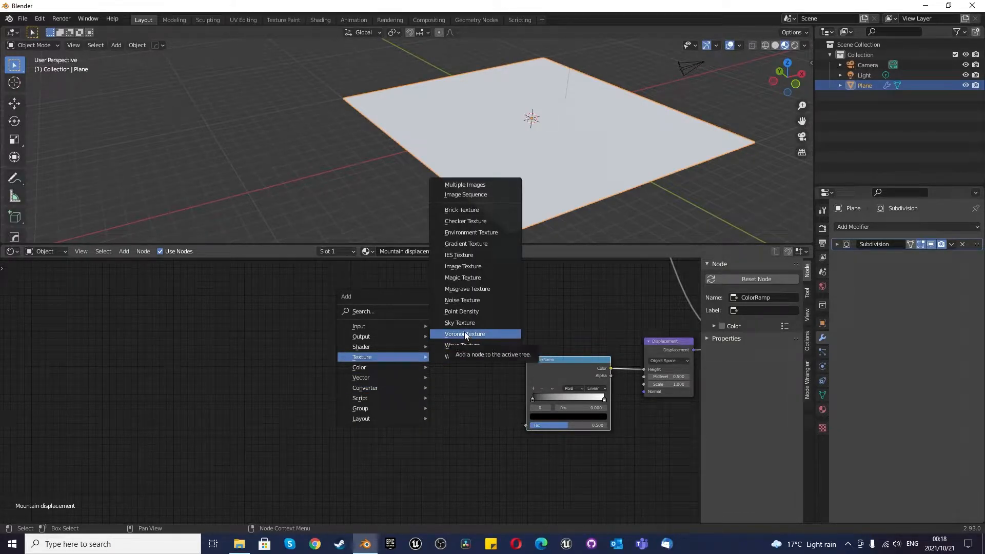
{"action": "mouse_move", "coordinate": [475, 267]}
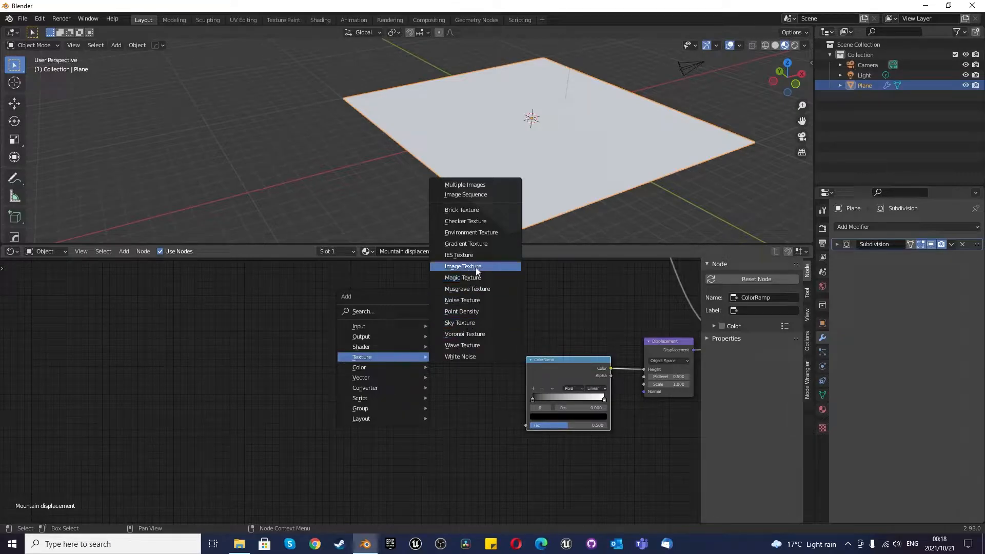
{"action": "mouse_move", "coordinate": [469, 334]}
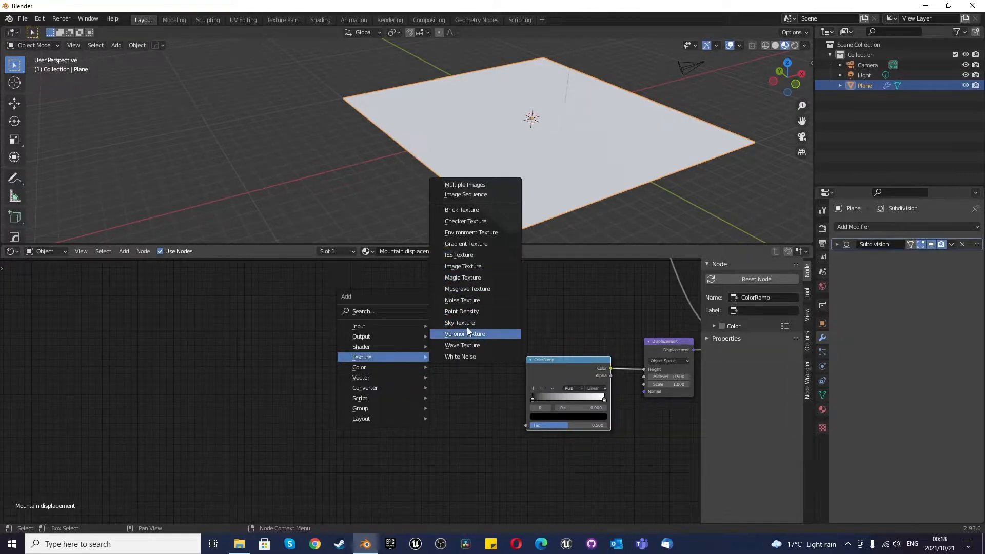
{"action": "mouse_move", "coordinate": [476, 300]}
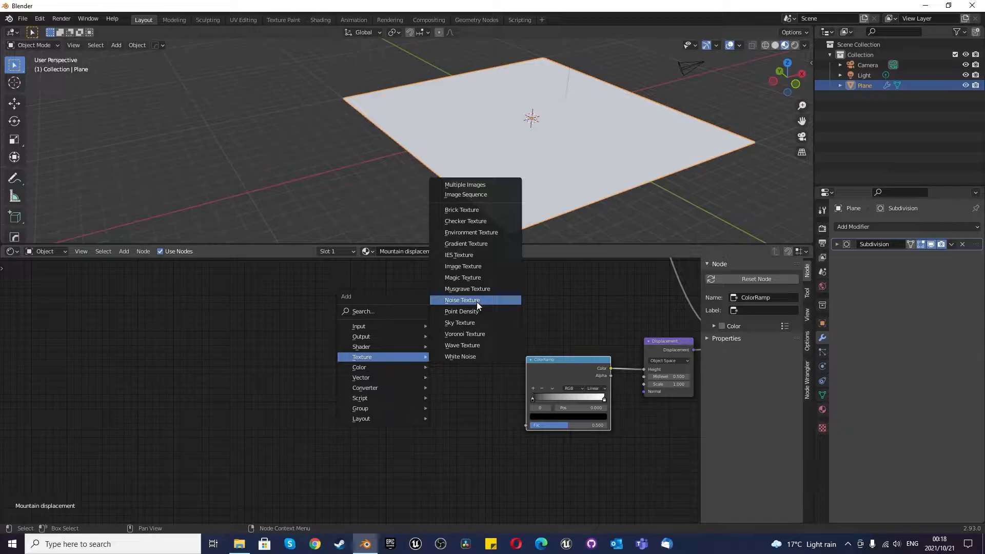
Add a Noise Texture and connect its Color to the ColorRamp's Fac input.
{"action": "left_click", "coordinate": [461, 300]}
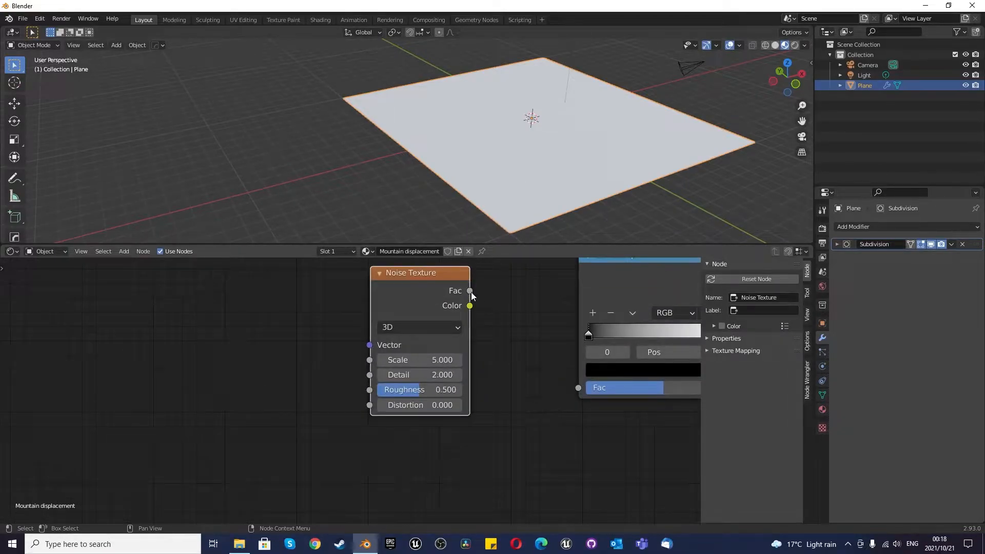
{"action": "mouse_move", "coordinate": [469, 307]}
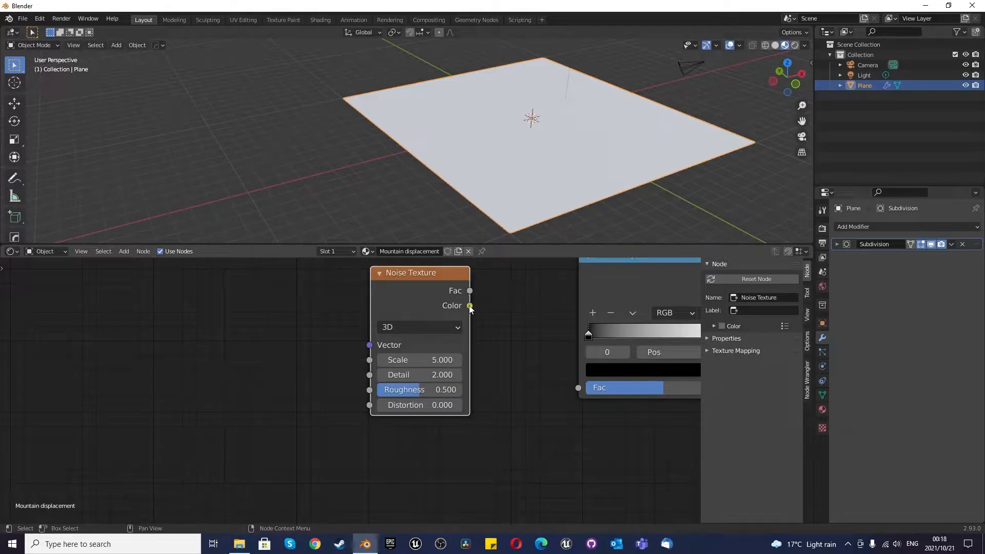
{"action": "left_click_drag", "start_coordinate": [468, 306], "coordinate": [576, 388]}
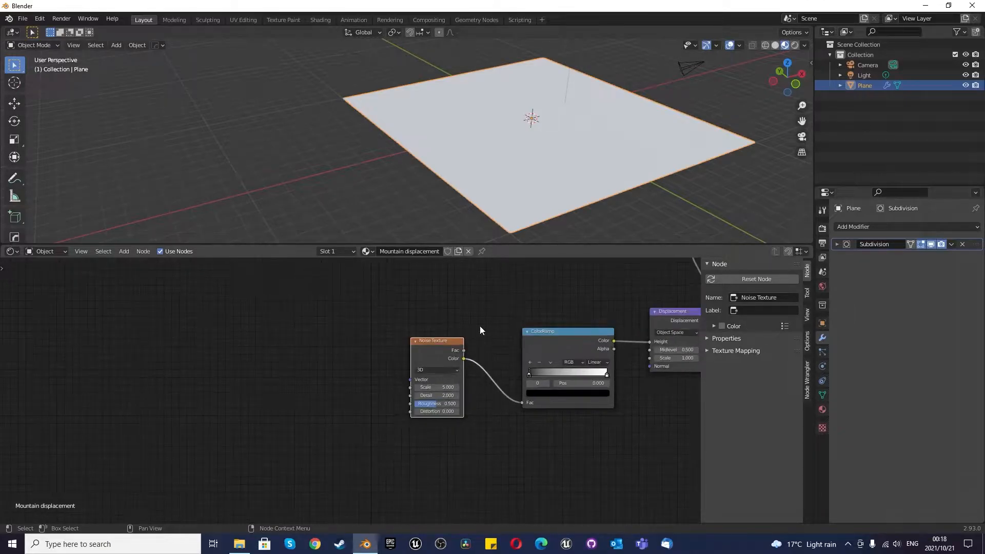
{"action": "left_click", "coordinate": [39, 18]}
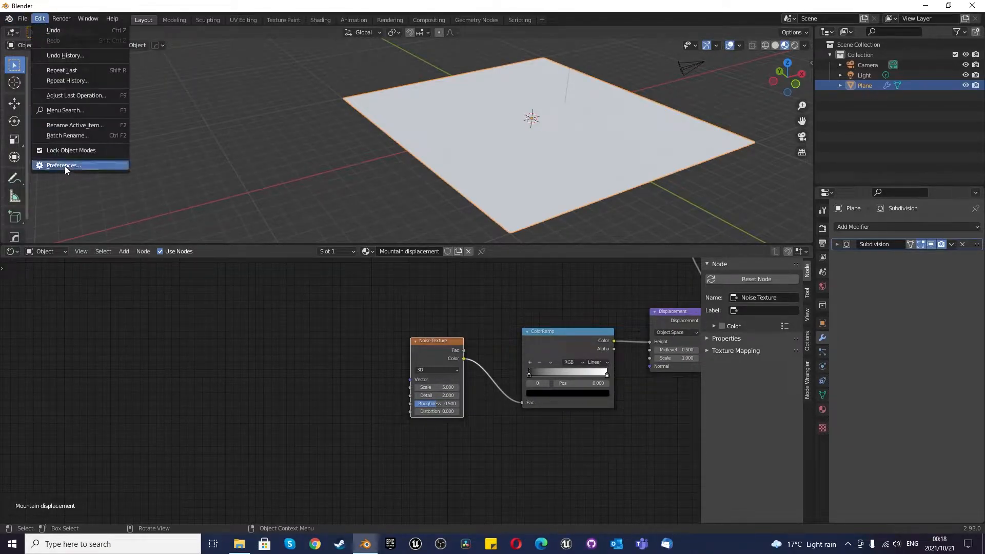
{"action": "left_click", "coordinate": [63, 165]}
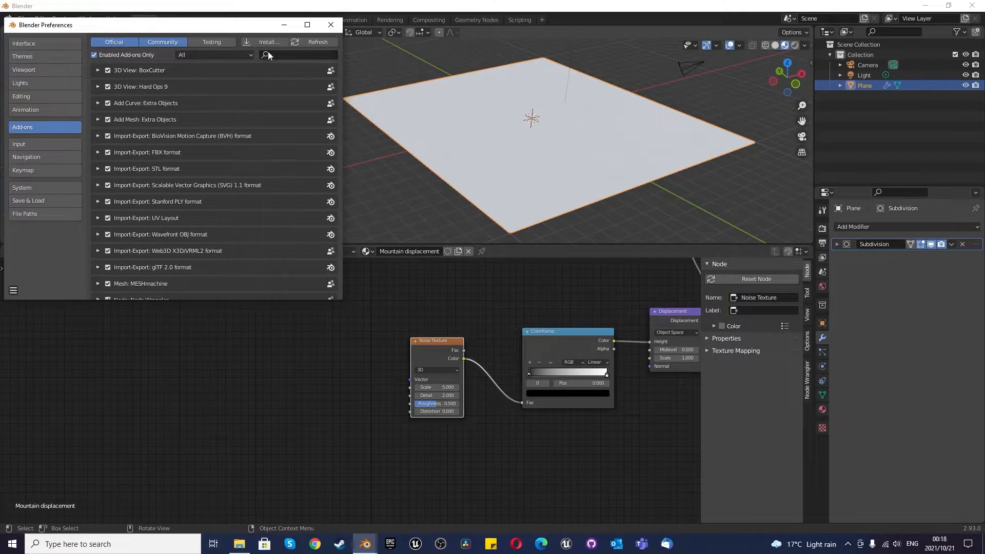
{"action": "type", "text": "node"}
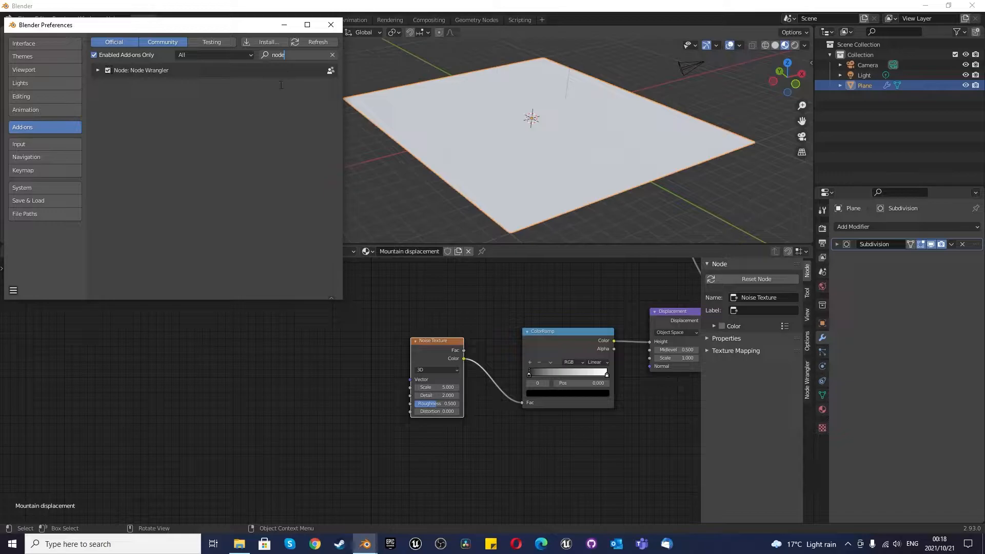
{"action": "left_click", "coordinate": [330, 24]}
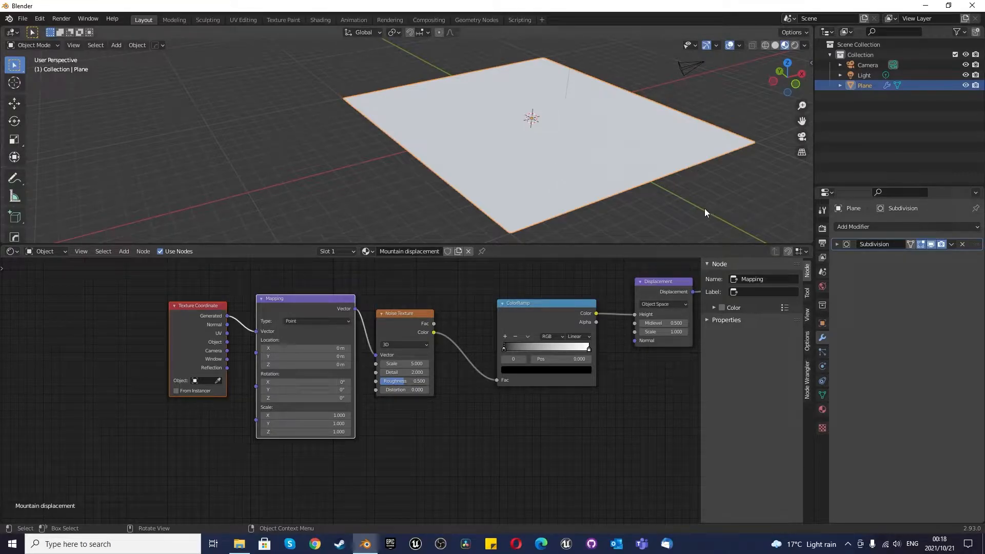
{"action": "mouse_move", "coordinate": [816, 358]}
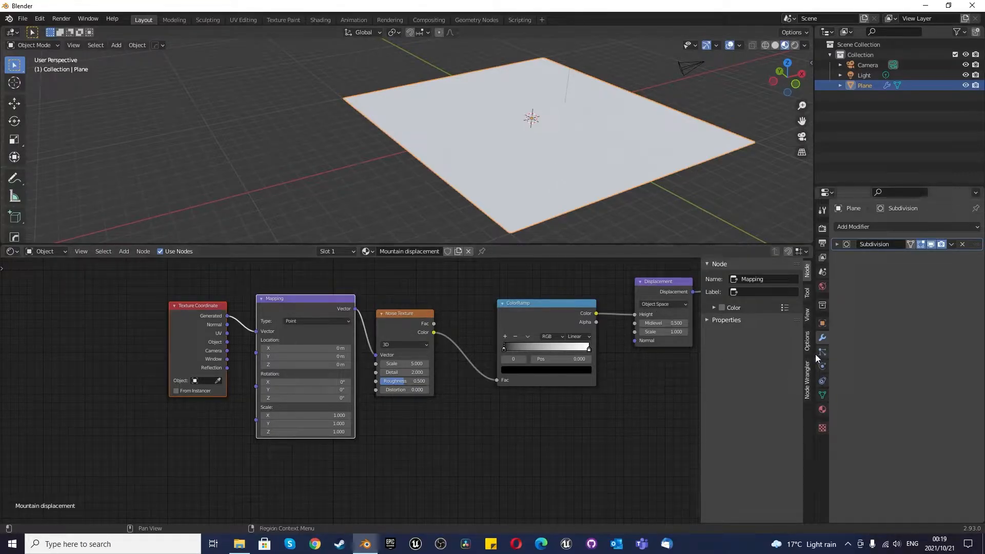
Switch the render engine from Eevee to Cycles in Render Properties.
{"action": "left_click", "coordinate": [807, 339]}
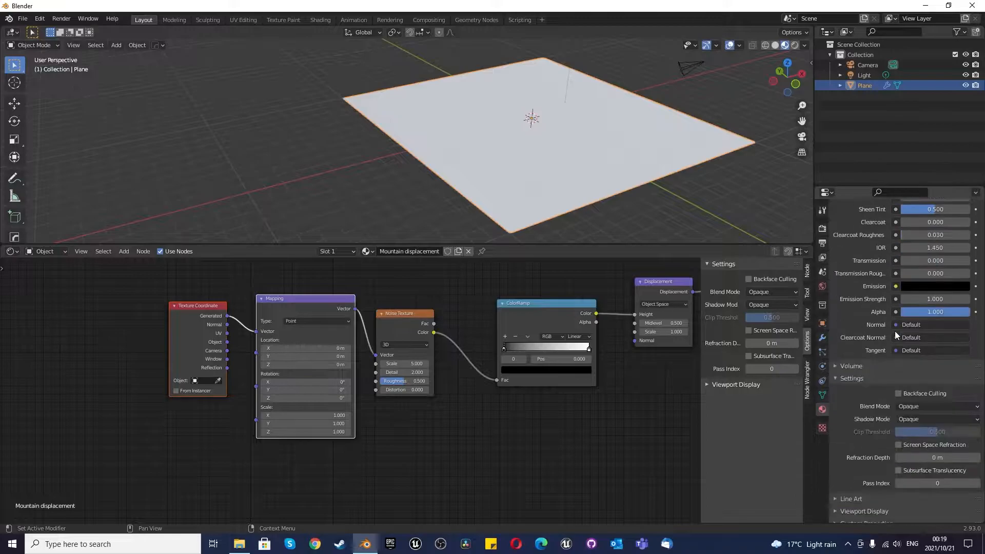
{"action": "scroll", "scroll_direction": "down", "scroll_amount": 3}
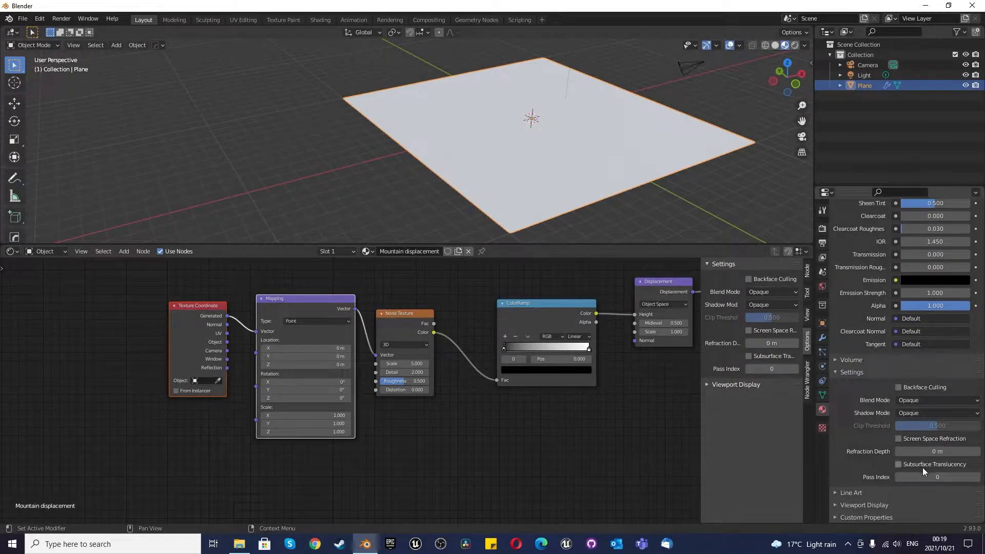
{"action": "left_click", "coordinate": [823, 228]}
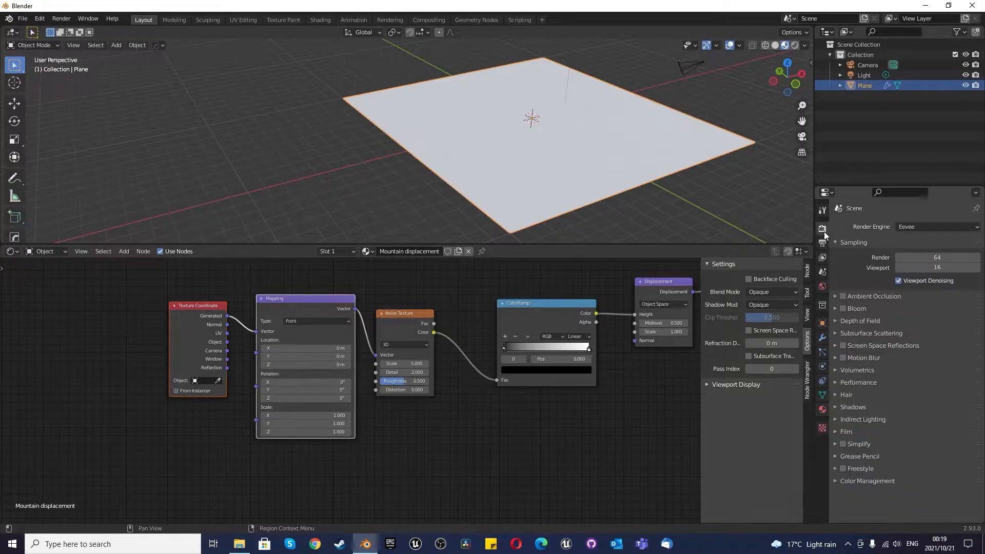
{"action": "left_click", "coordinate": [937, 227]}
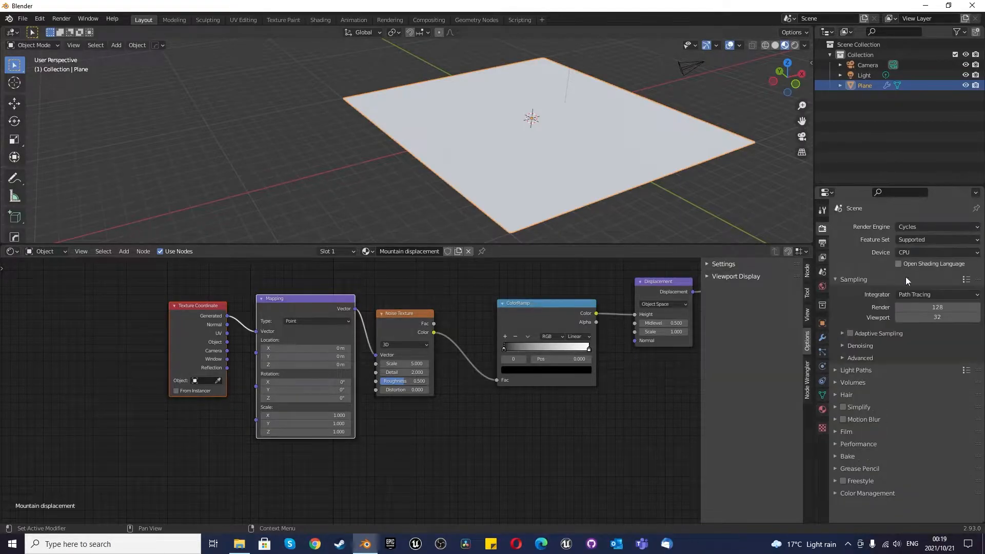
{"action": "left_click", "coordinate": [938, 252]}
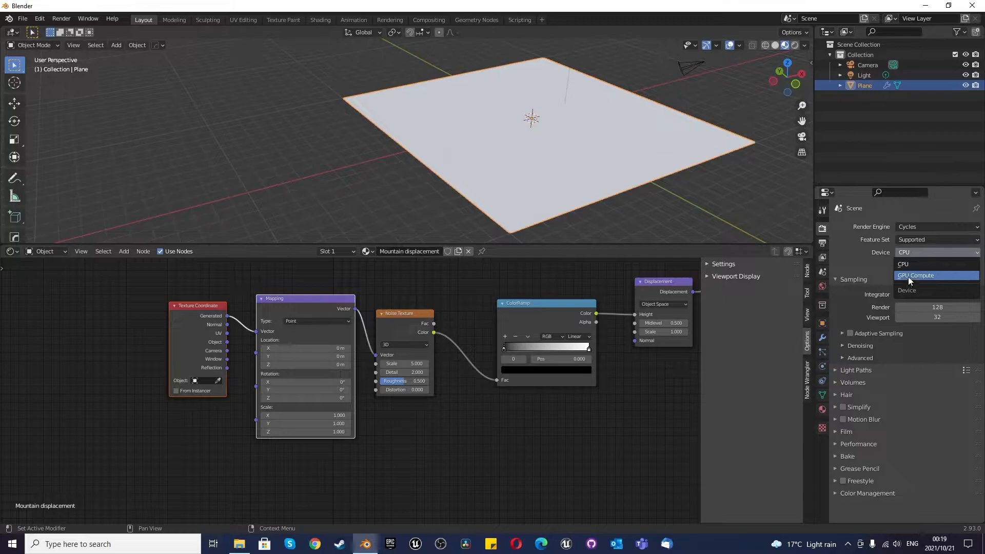
Set the device to GPU Compute and the material's surface method to Displacement and Bump.
{"action": "left_click", "coordinate": [915, 275]}
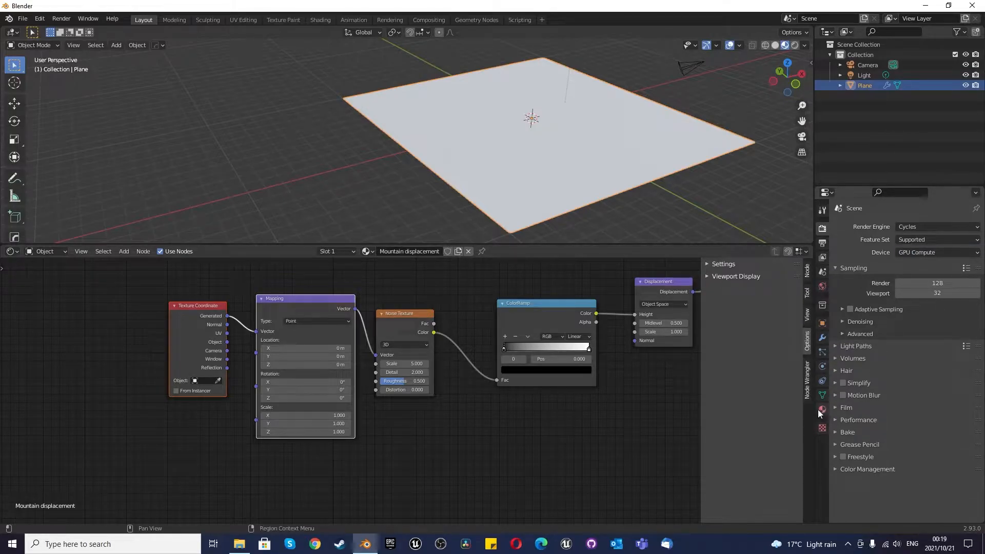
{"action": "left_click", "coordinate": [821, 409]}
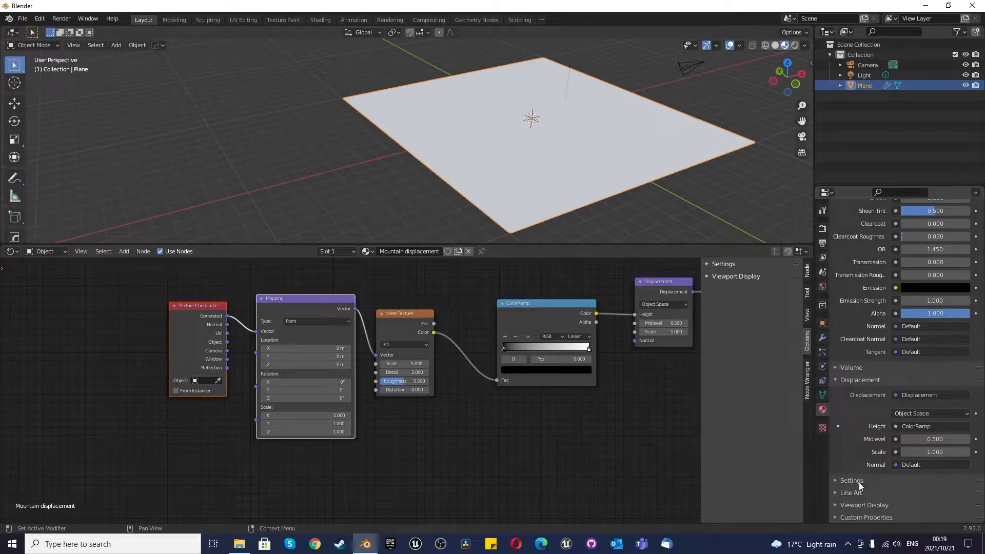
{"action": "left_click", "coordinate": [935, 413]}
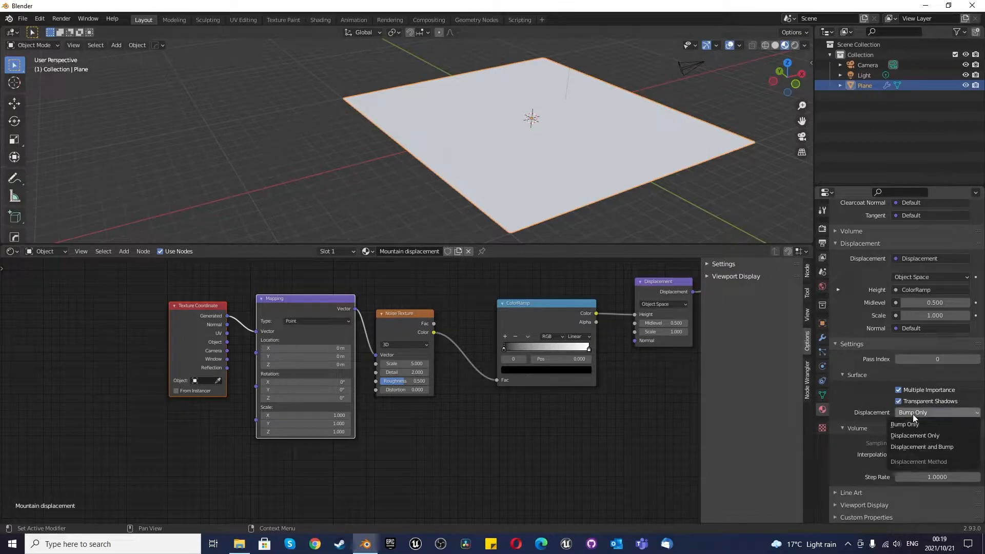
{"action": "mouse_move", "coordinate": [922, 448]}
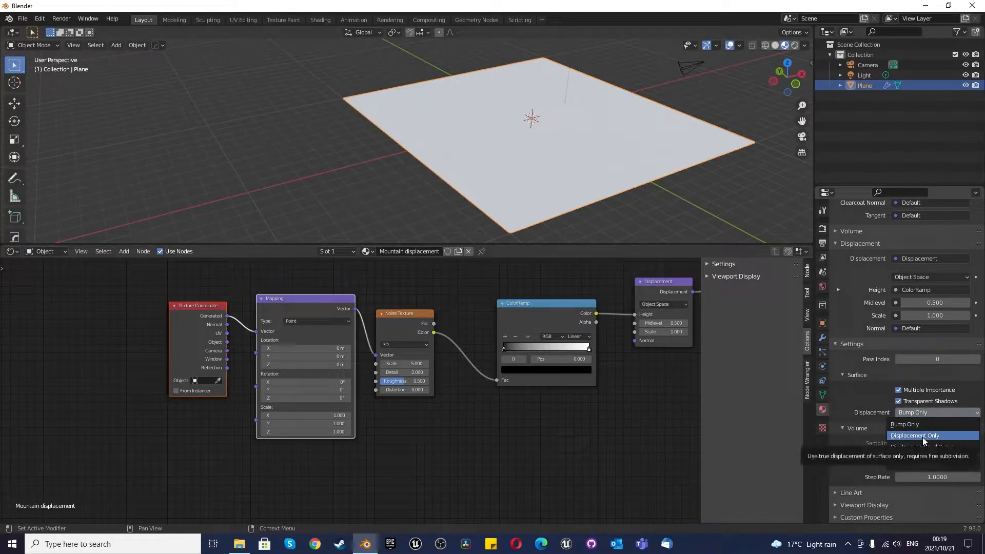
{"action": "mouse_move", "coordinate": [933, 447]}
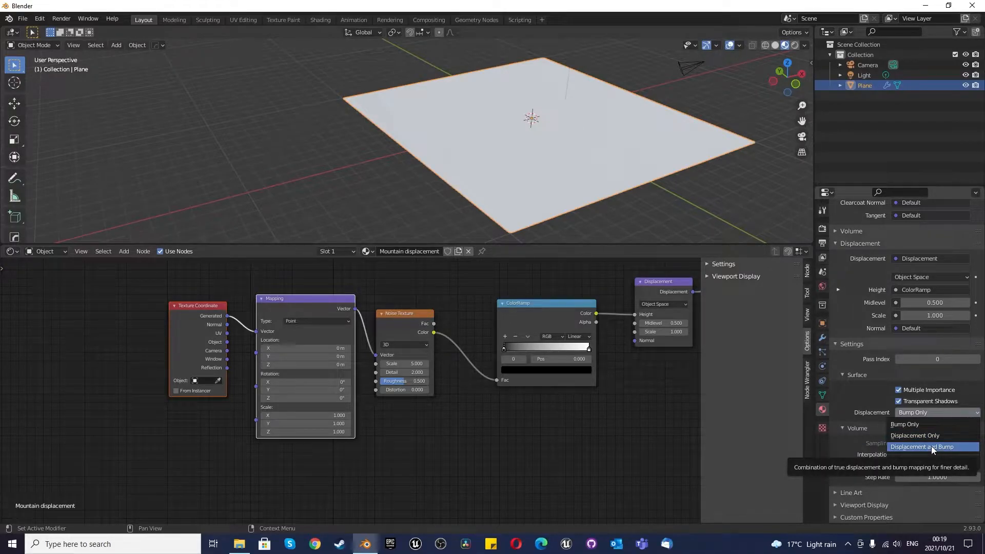
{"action": "left_click", "coordinate": [921, 447]}
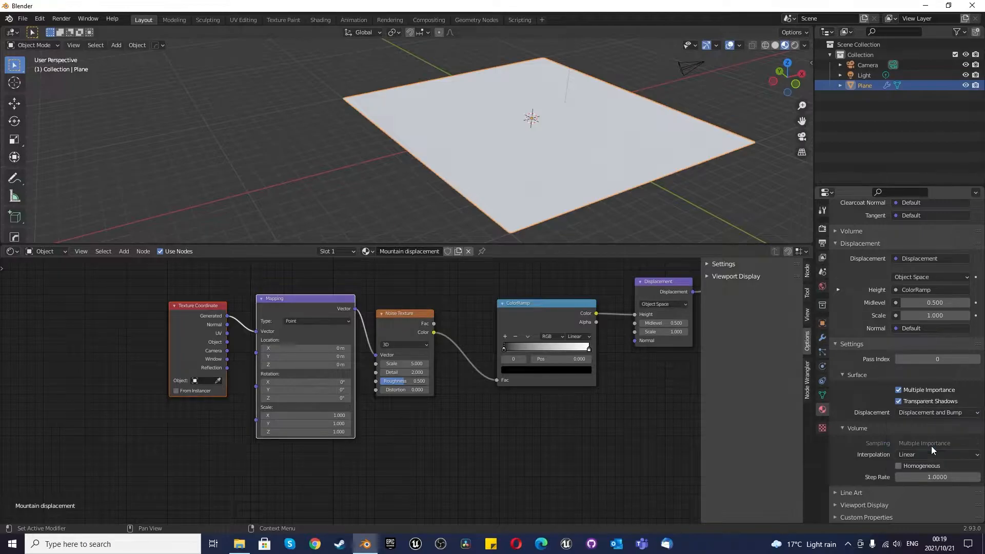
{"action": "mouse_move", "coordinate": [837, 349]}
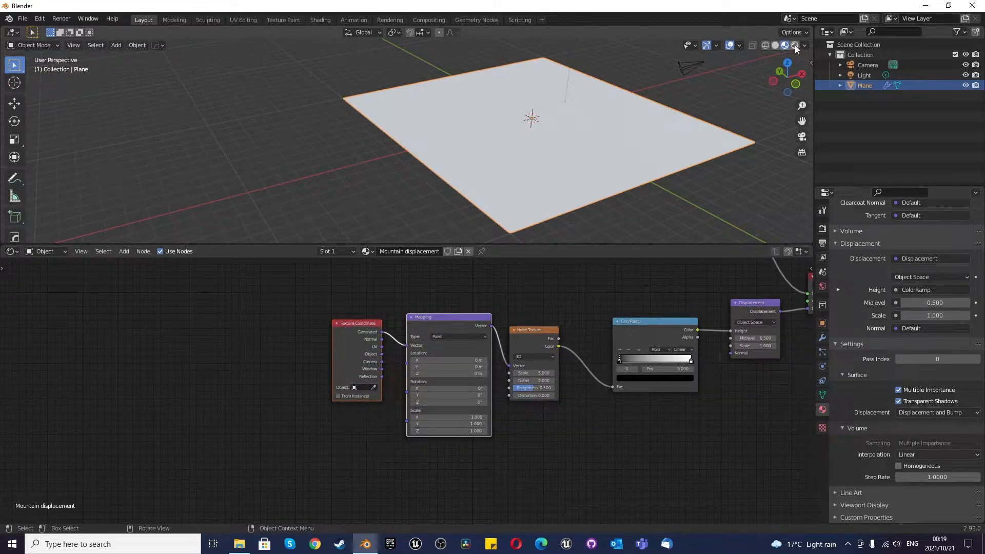
Preview the render and drag the ColorRamp black stop to about 0.5 for sharper peaks.
{"action": "left_click", "coordinate": [783, 45]}
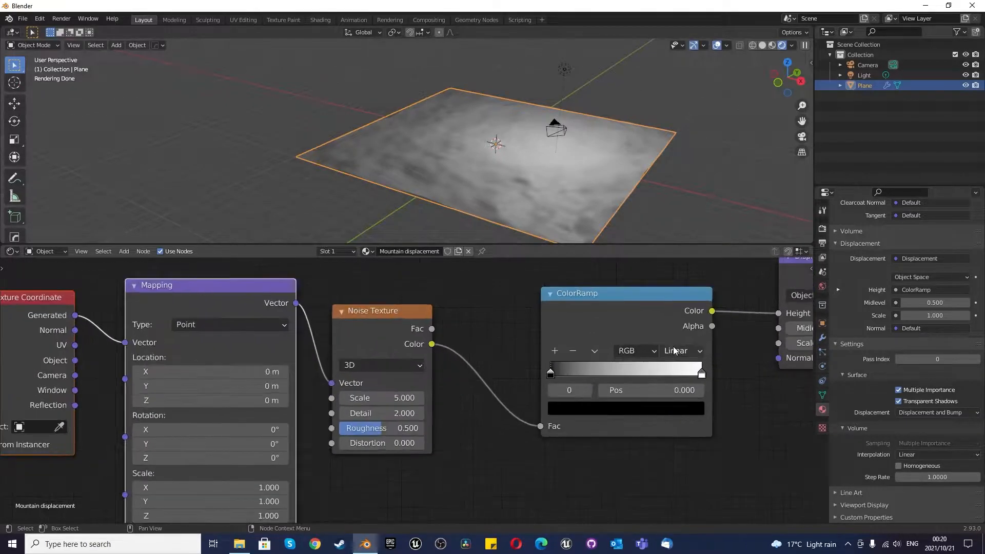
{"action": "left_click_drag", "start_coordinate": [550, 371], "coordinate": [562, 372]}
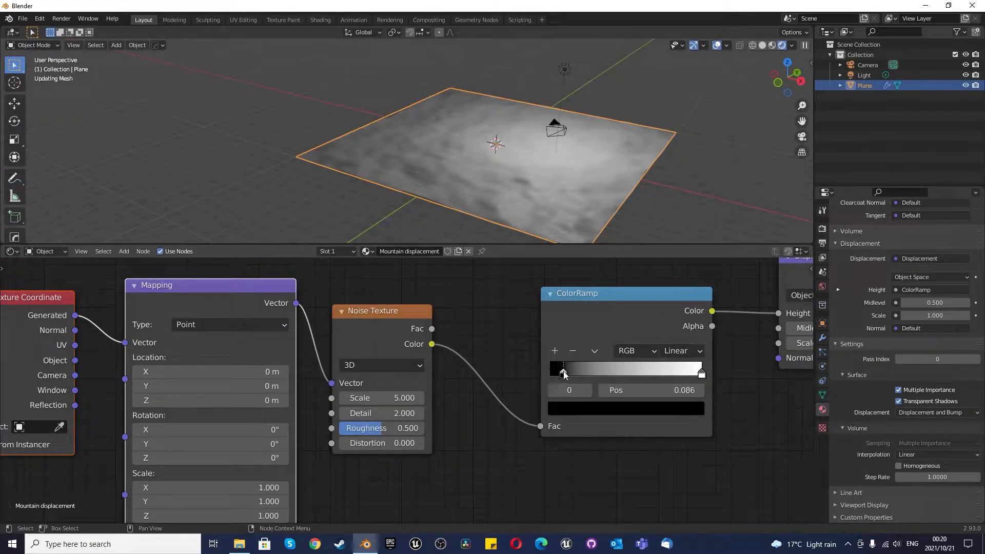
{"action": "left_click_drag", "start_coordinate": [562, 372], "coordinate": [611, 370]}
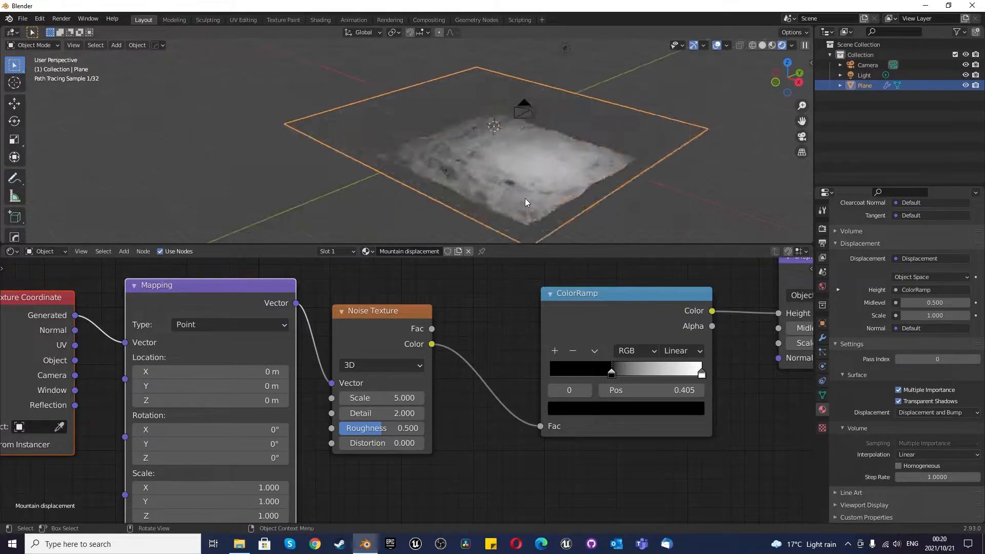
{"action": "left_click_drag", "start_coordinate": [611, 372], "coordinate": [628, 371]}
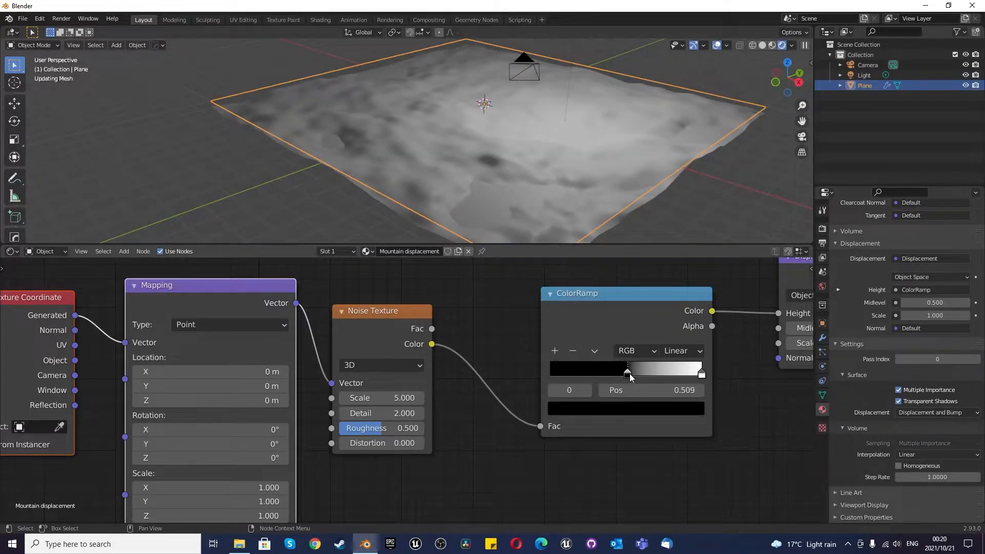
{"action": "left_click_drag", "start_coordinate": [626, 371], "coordinate": [637, 371]}
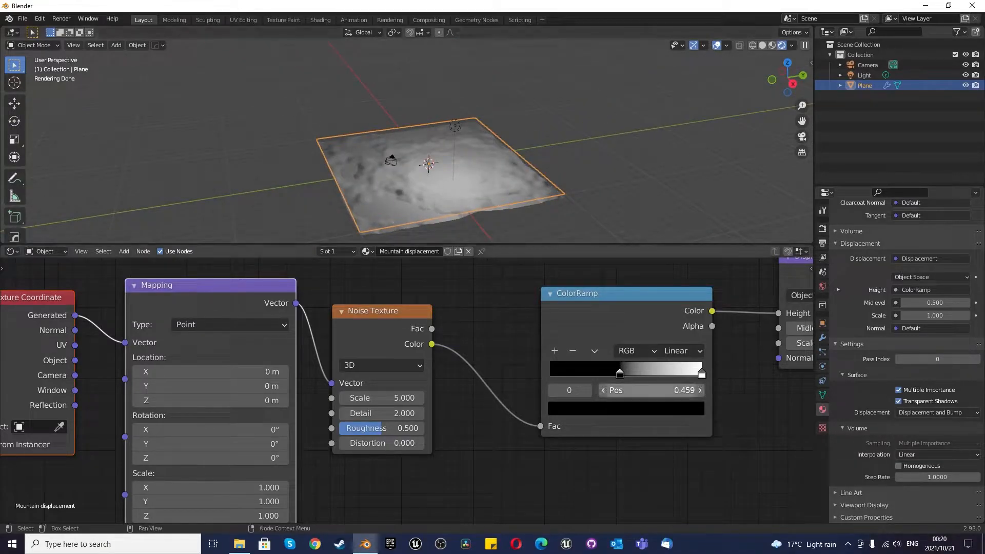
{"action": "left_click_drag", "start_coordinate": [626, 390], "coordinate": [657, 390]}
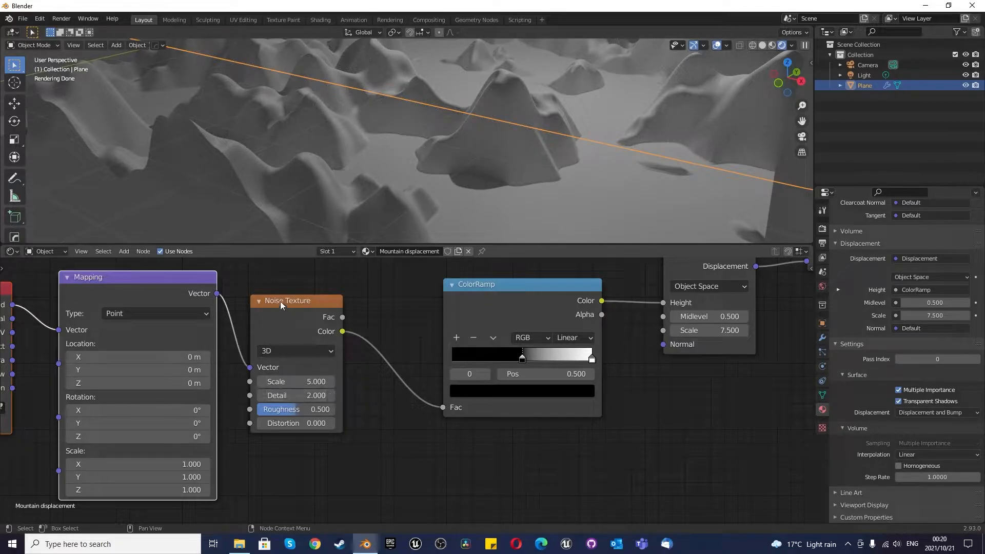
Set the Noise Texture detail to 20 and the displacement midlevel to 0.
{"action": "double_click", "coordinate": [295, 396]}
{"action": "type", "text": "20.000"}
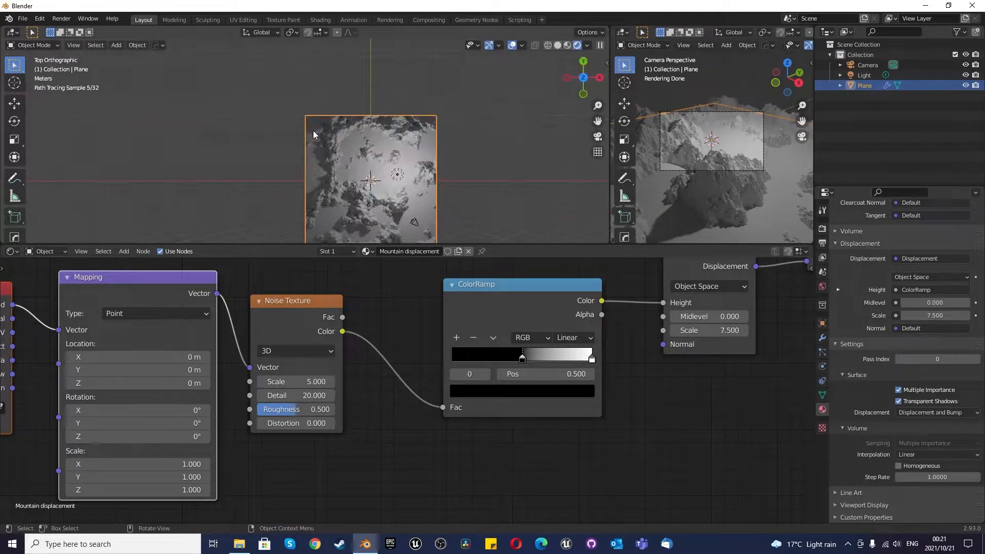
Move the camera to a new position facing the terrain.
{"action": "left_click", "coordinate": [867, 65]}
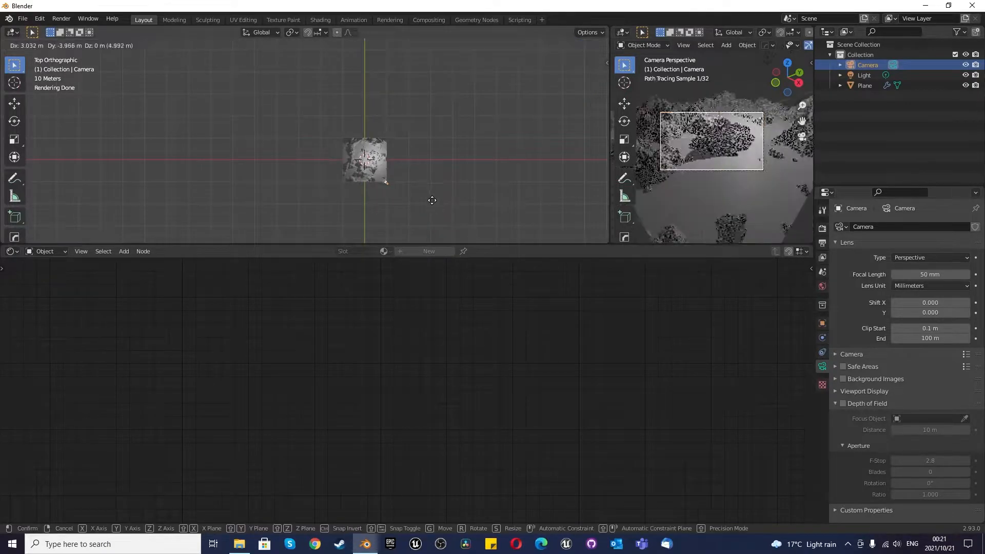
{"action": "mouse_move", "coordinate": [445, 208]}
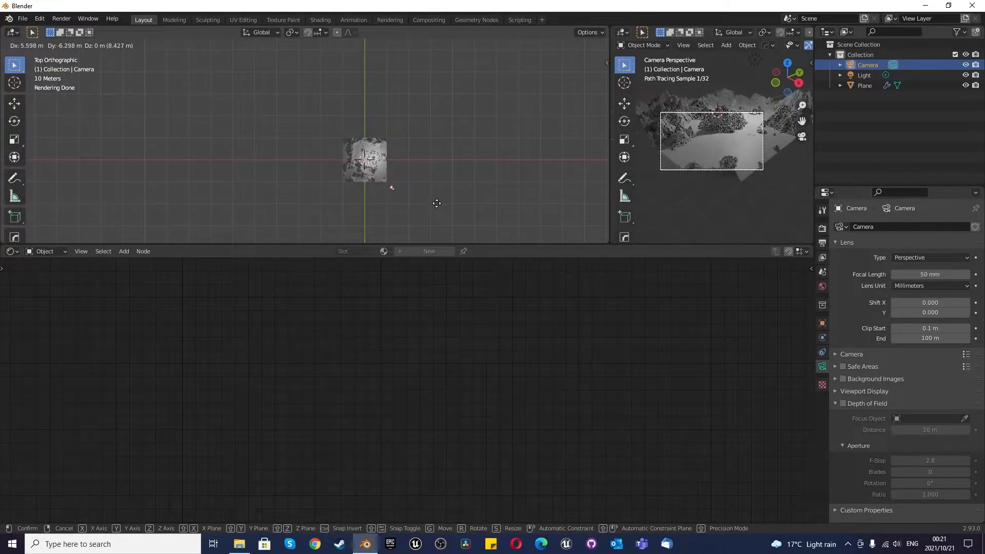
{"action": "left_click", "coordinate": [441, 208]}
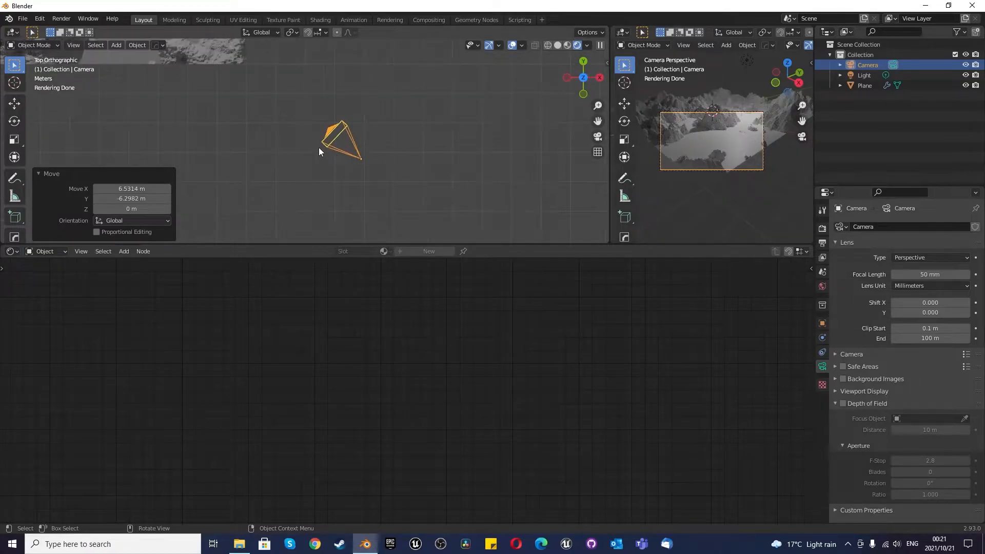
{"action": "left_click_drag", "start_coordinate": [340, 151], "coordinate": [320, 130]}
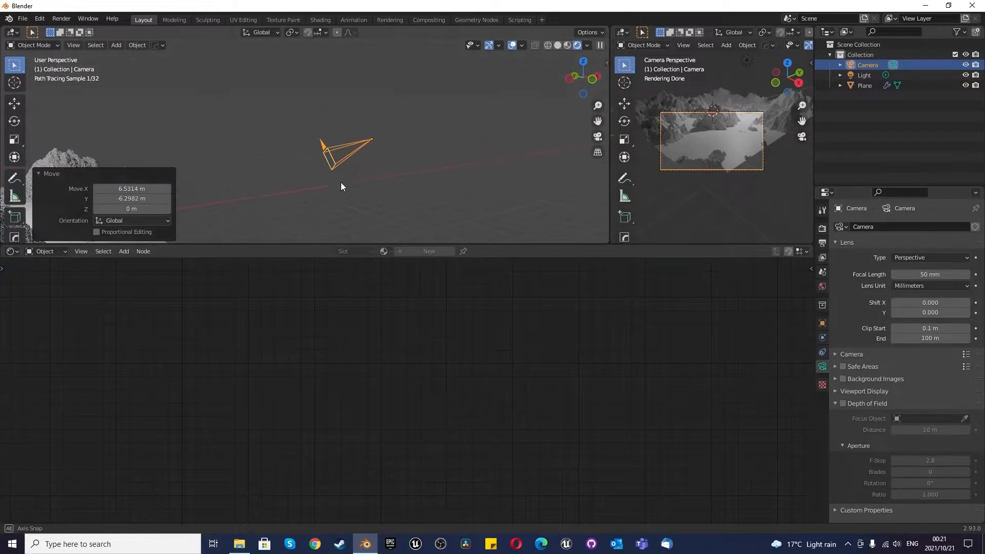
Rotate the camera around the view axis to frame the mountains.
{"action": "left_click", "coordinate": [15, 104]}
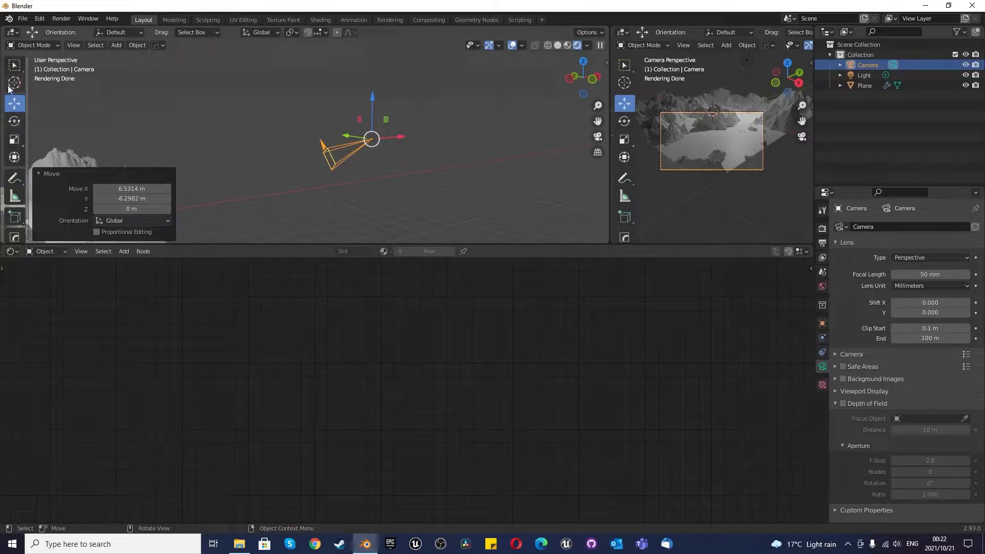
{"action": "left_click", "coordinate": [15, 121]}
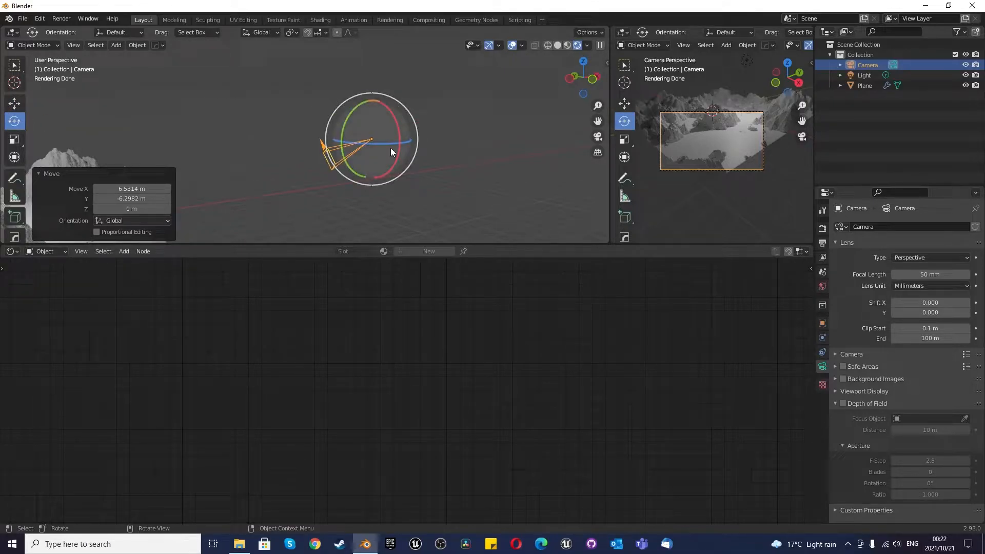
{"action": "key", "text": "r"}
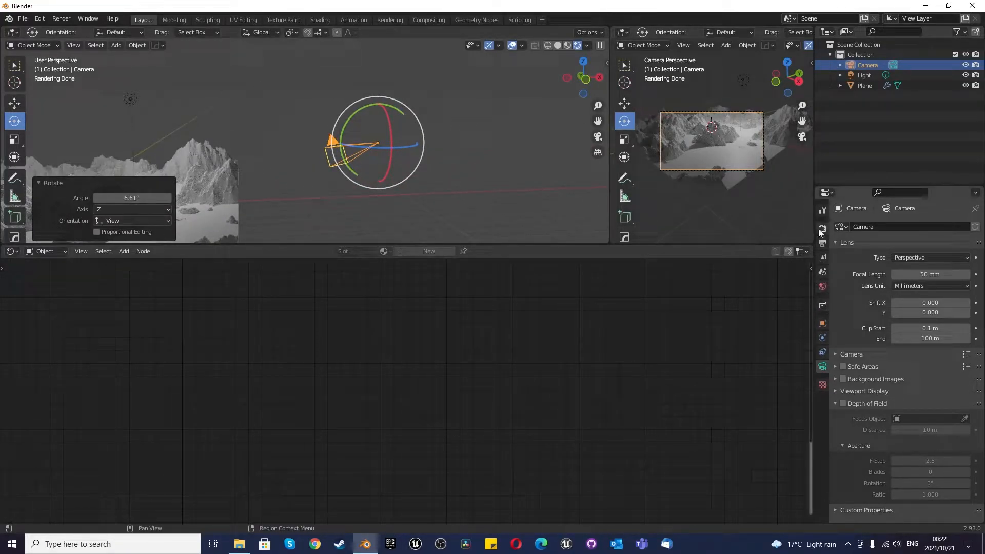
Enable Adaptive Sampling in the render settings.
{"action": "left_click", "coordinate": [821, 228]}
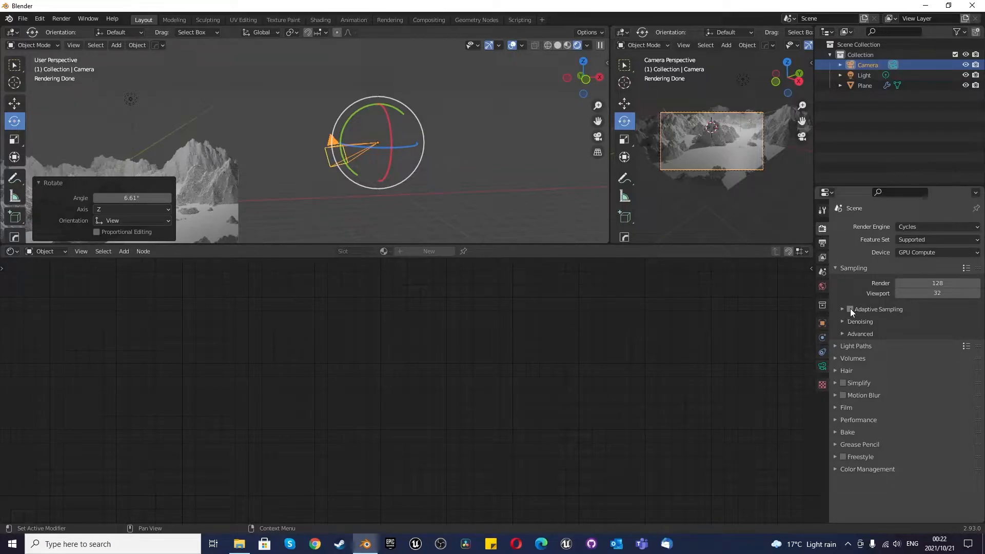
{"action": "left_click", "coordinate": [849, 309]}
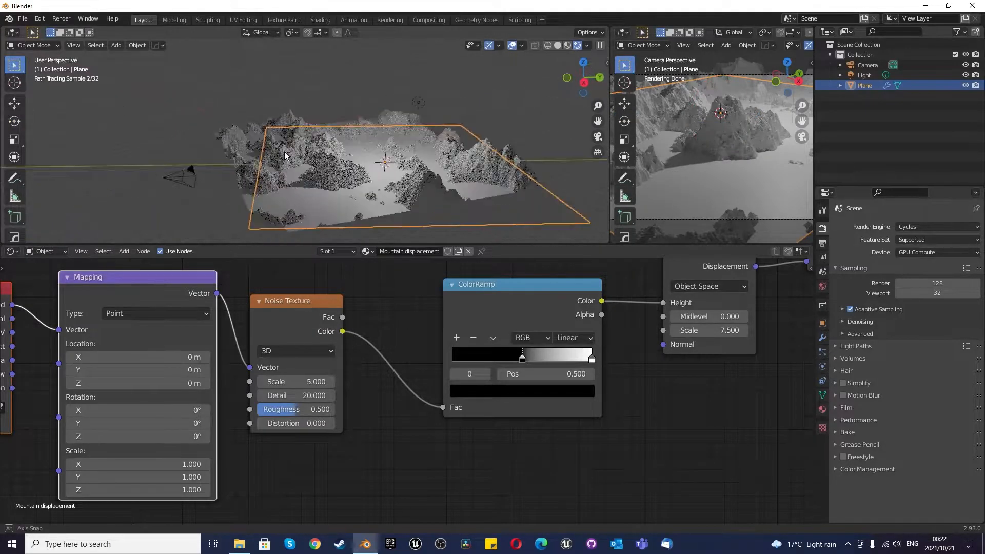
Raise the displacement scale to 10.2 for taller peaks.
{"action": "left_click_drag", "start_coordinate": [283, 156], "coordinate": [415, 130]}
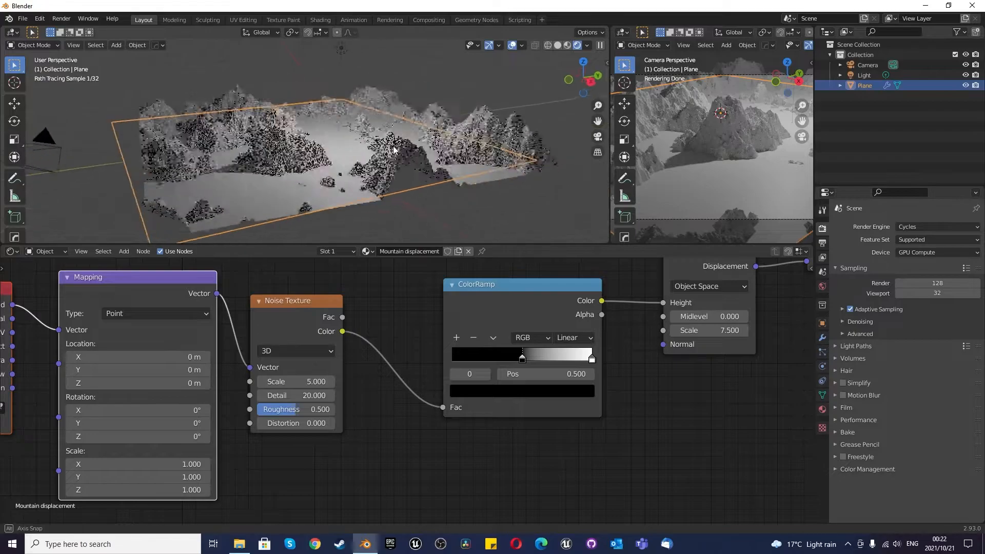
{"action": "left_click_drag", "start_coordinate": [393, 150], "coordinate": [299, 137]}
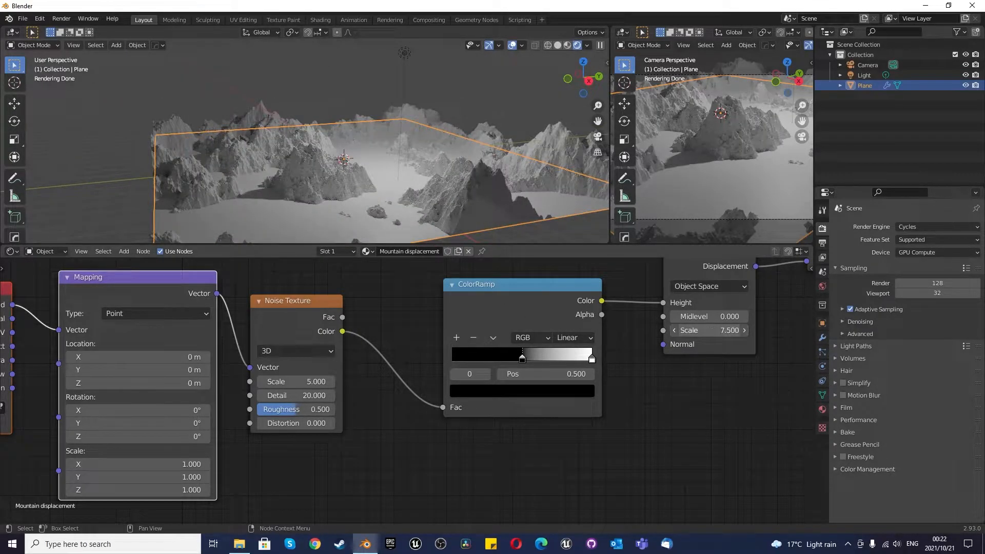
{"action": "left_click_drag", "start_coordinate": [708, 329], "coordinate": [716, 329]}
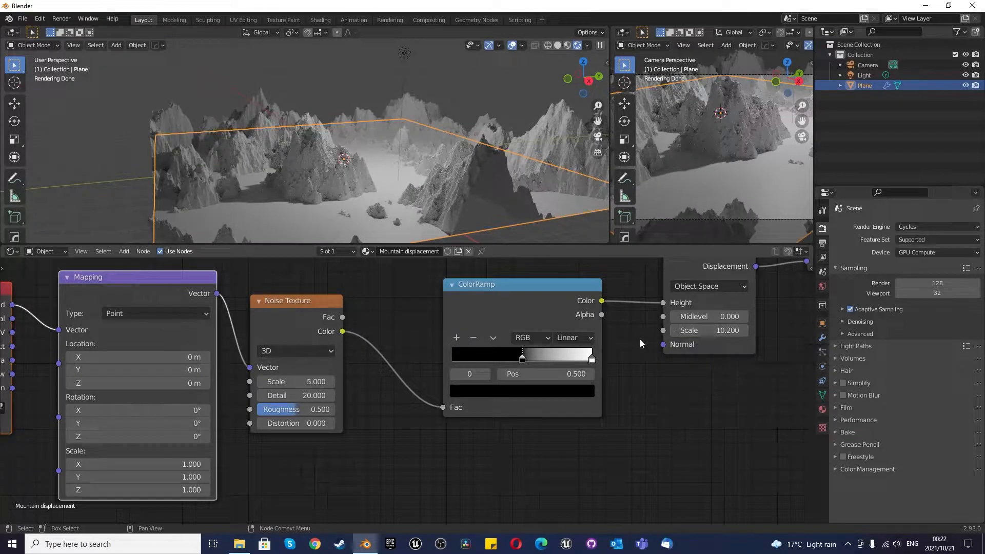
Shift the ColorRamp black stop around and settle it near 0.48.
{"action": "left_click_drag", "start_coordinate": [521, 358], "coordinate": [511, 358]}
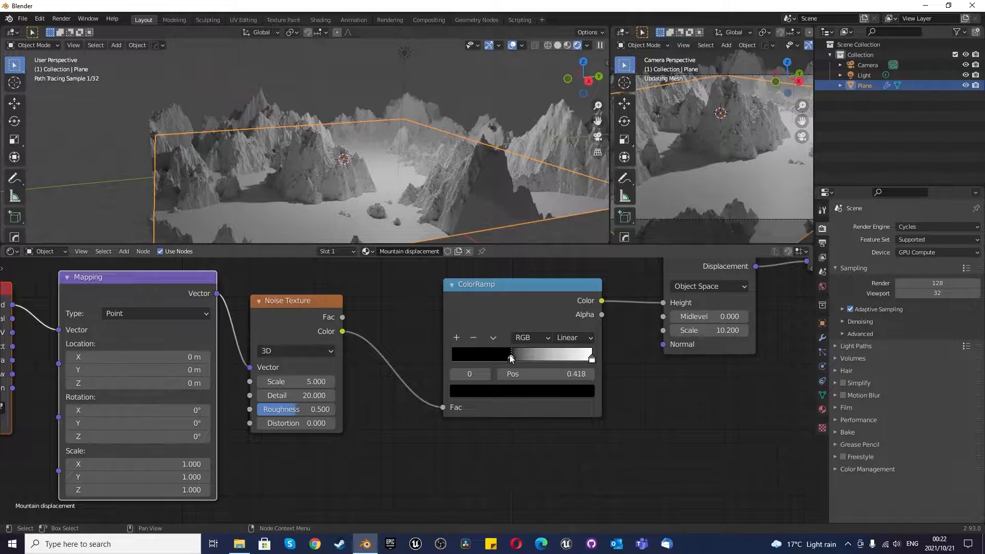
{"action": "left_click_drag", "start_coordinate": [510, 357], "coordinate": [497, 357]}
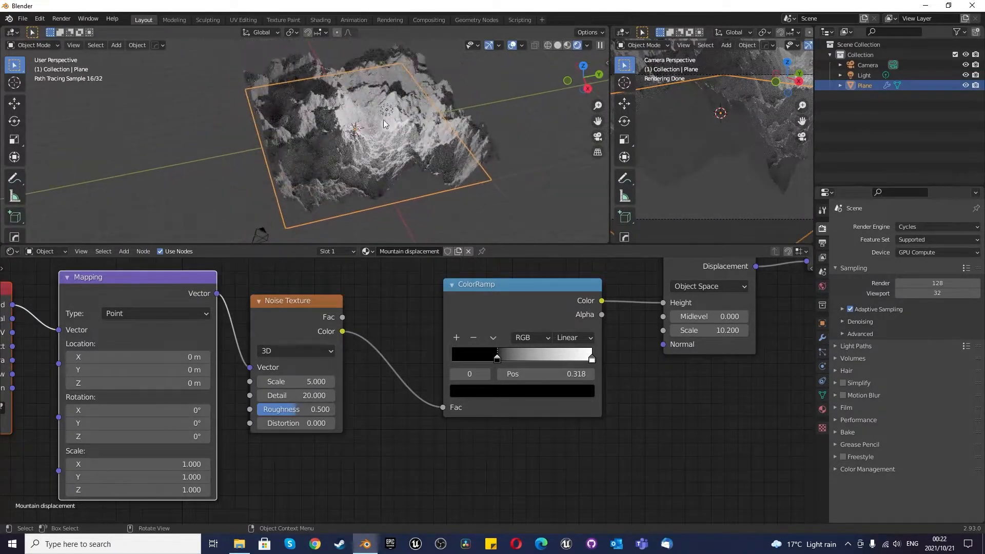
{"action": "left_click_drag", "start_coordinate": [497, 357], "coordinate": [501, 357]}
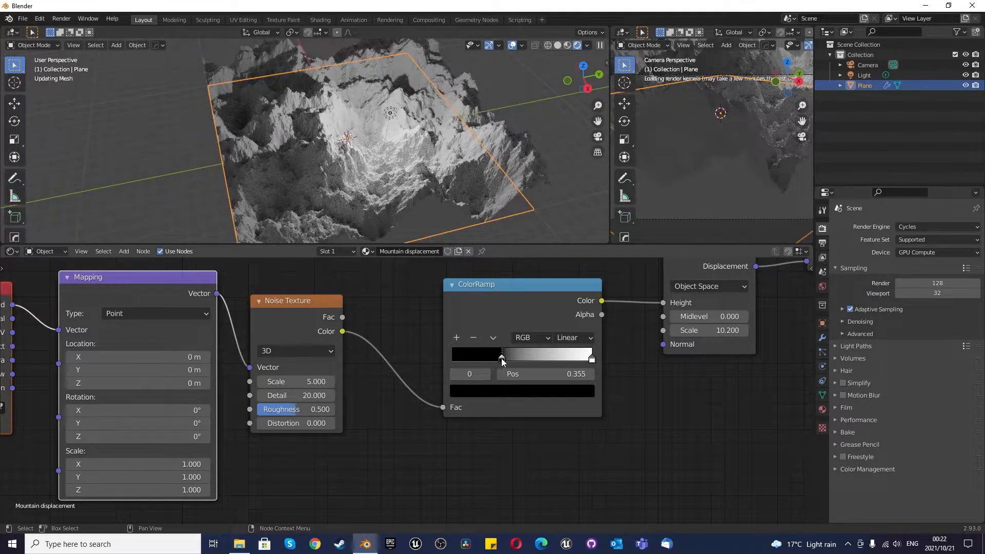
{"action": "left_click_drag", "start_coordinate": [501, 359], "coordinate": [509, 359]}
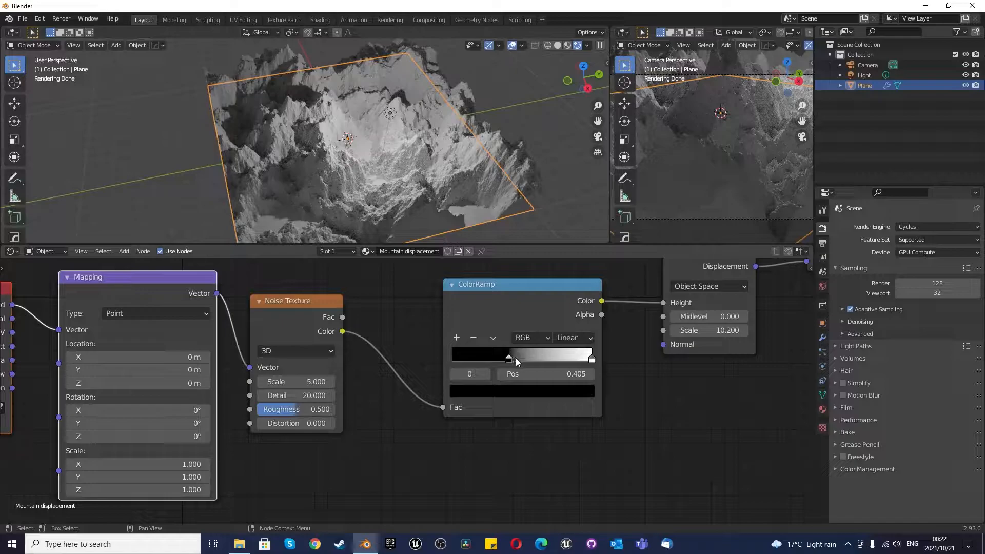
{"action": "left_click_drag", "start_coordinate": [508, 357], "coordinate": [520, 357]}
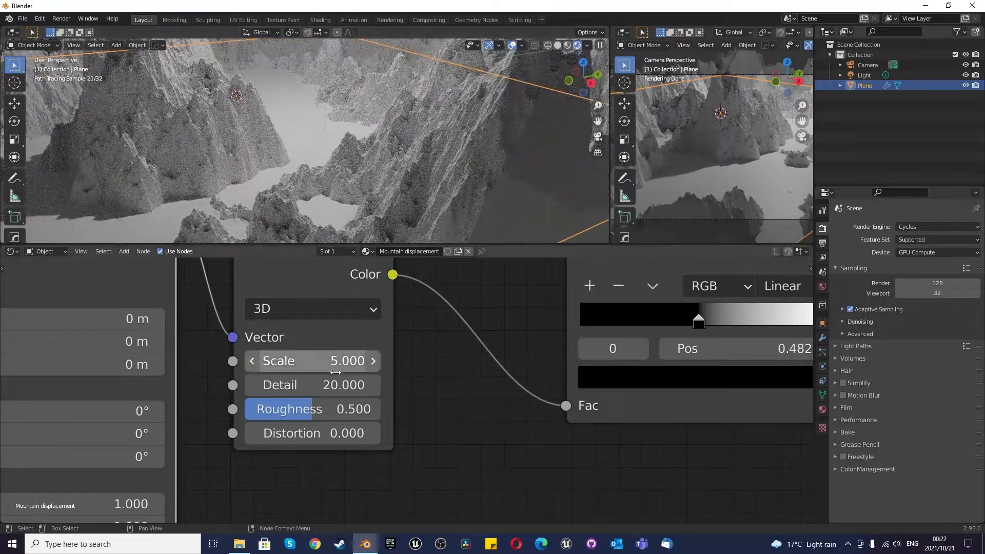
{"action": "double_click", "coordinate": [312, 408]}
{"action": "type", "text": "5"}
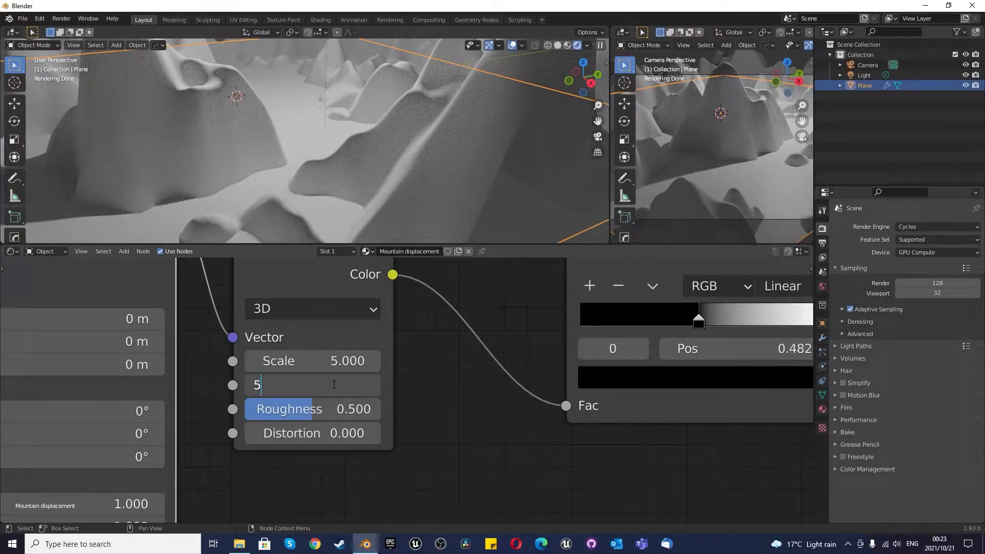
{"action": "key", "text": "Return"}
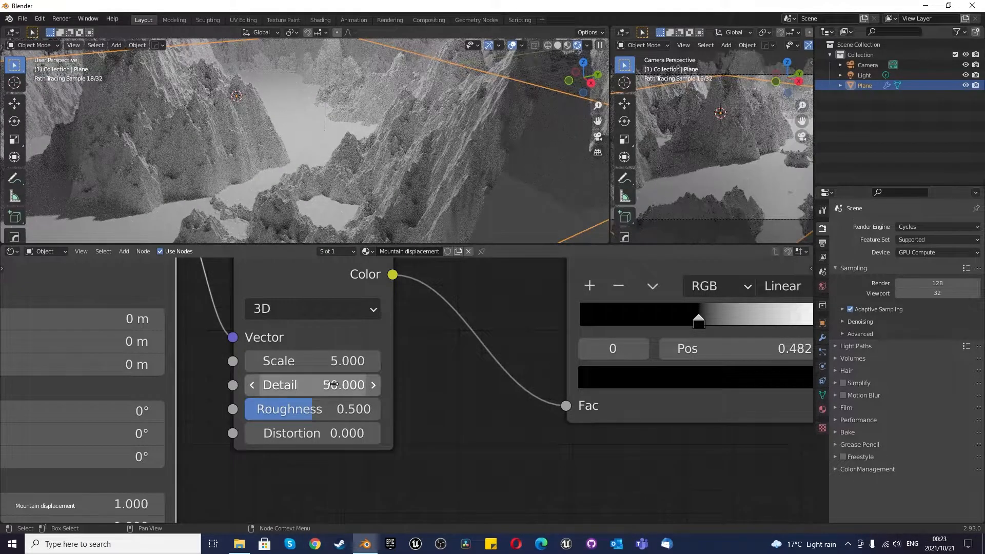
{"action": "type", "text": "20"}
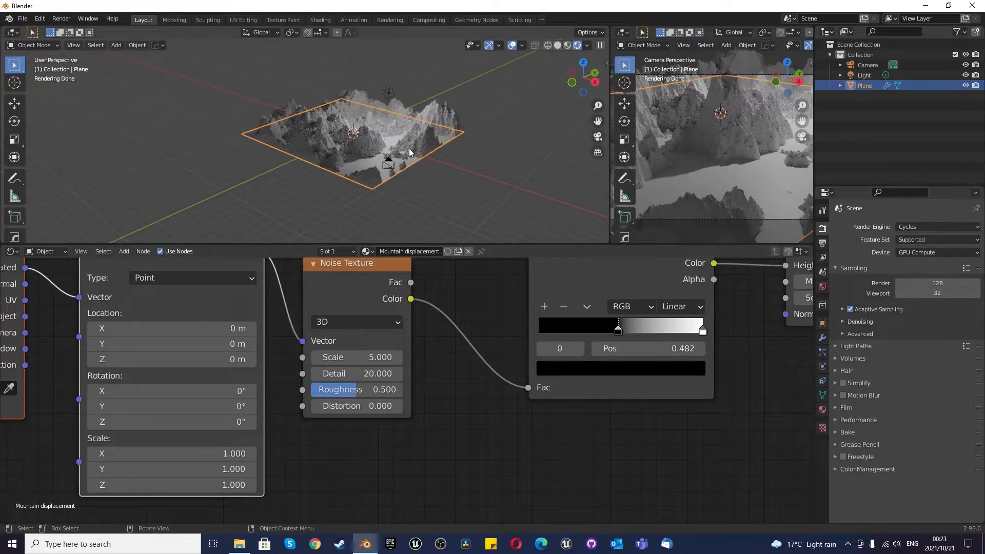
{"action": "key", "text": "KP_7"}
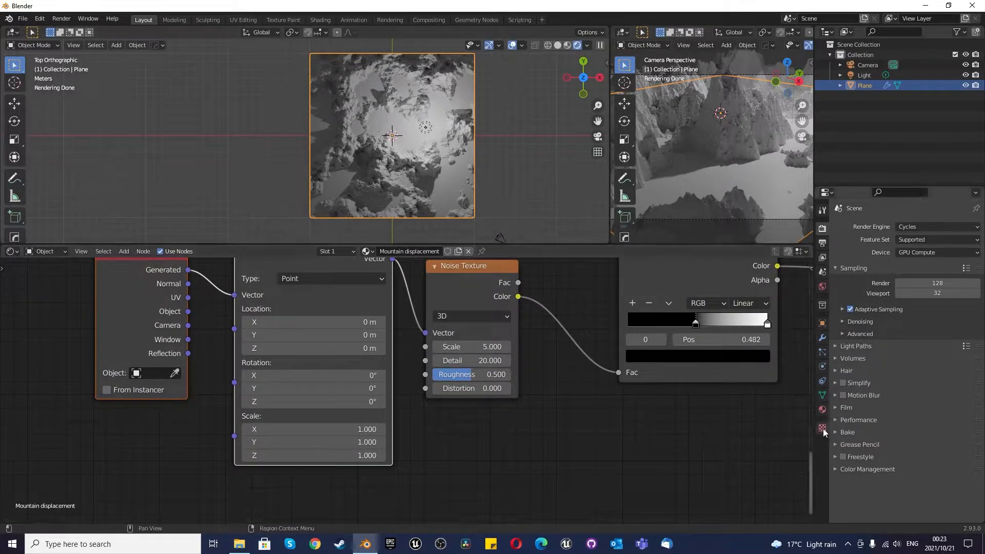
Offset the Mapping node to 4, 5.3, 7.5 m and rotate it about 12°, 9°, 8°.
{"action": "left_click", "coordinate": [823, 429]}
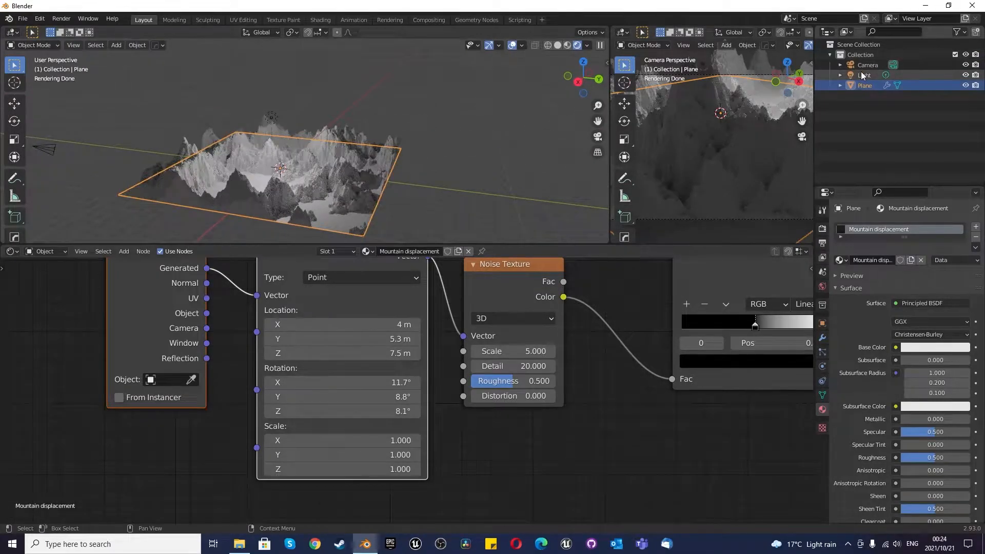
Change the scene light to a Sun lamp with strength 1.
{"action": "left_click", "coordinate": [863, 75]}
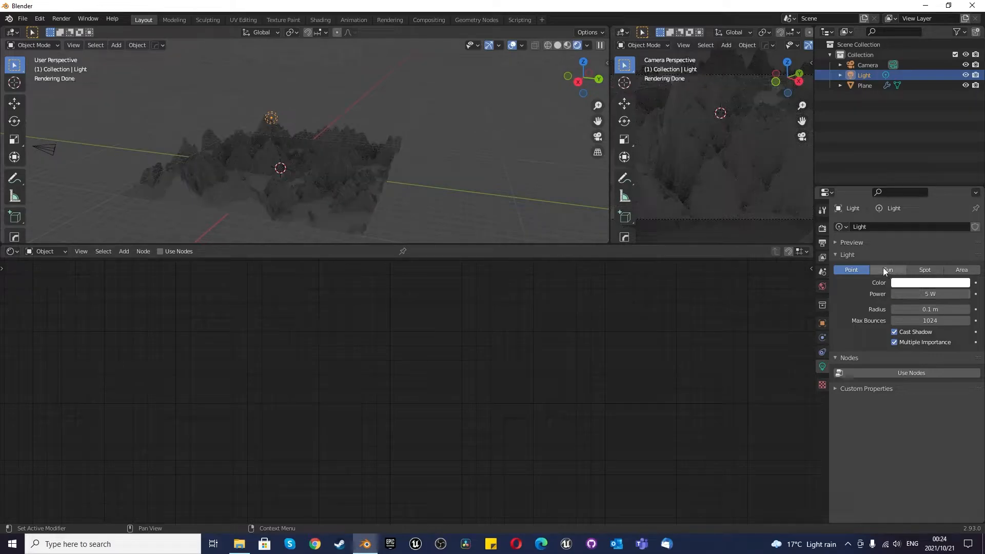
{"action": "left_click", "coordinate": [887, 270]}
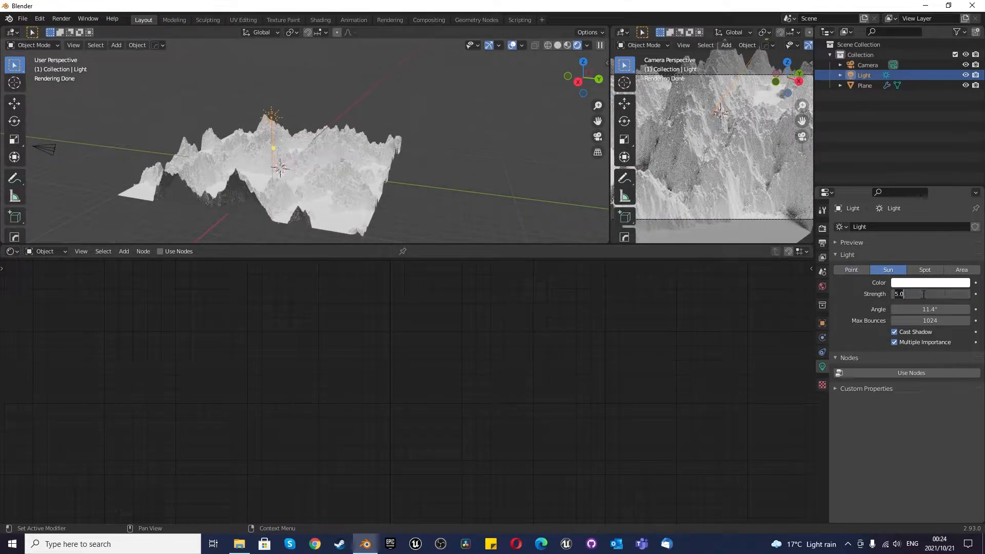
{"action": "type", "text": "1.000"}
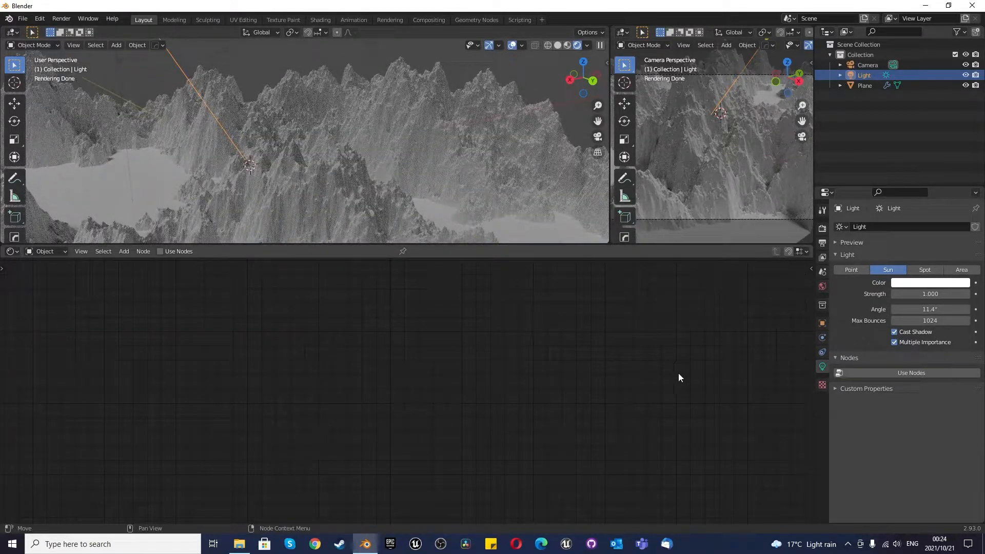
{"action": "left_click", "coordinate": [863, 85]}
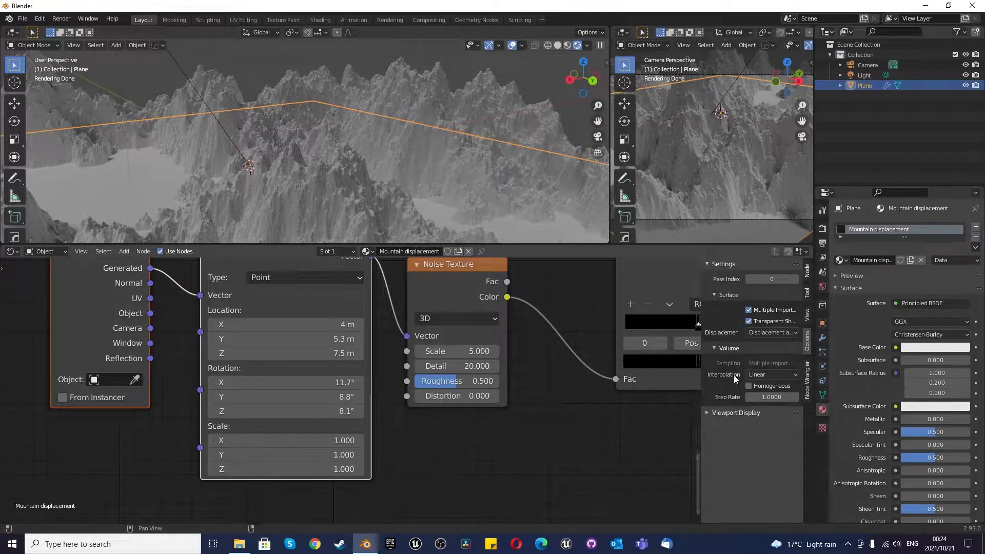
{"action": "left_click", "coordinate": [771, 332]}
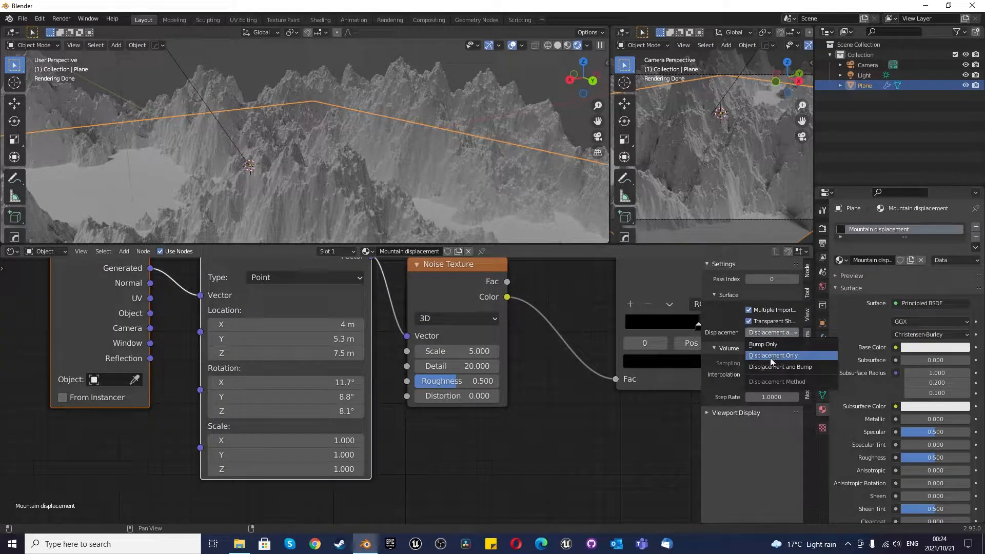
{"action": "left_click", "coordinate": [774, 355]}
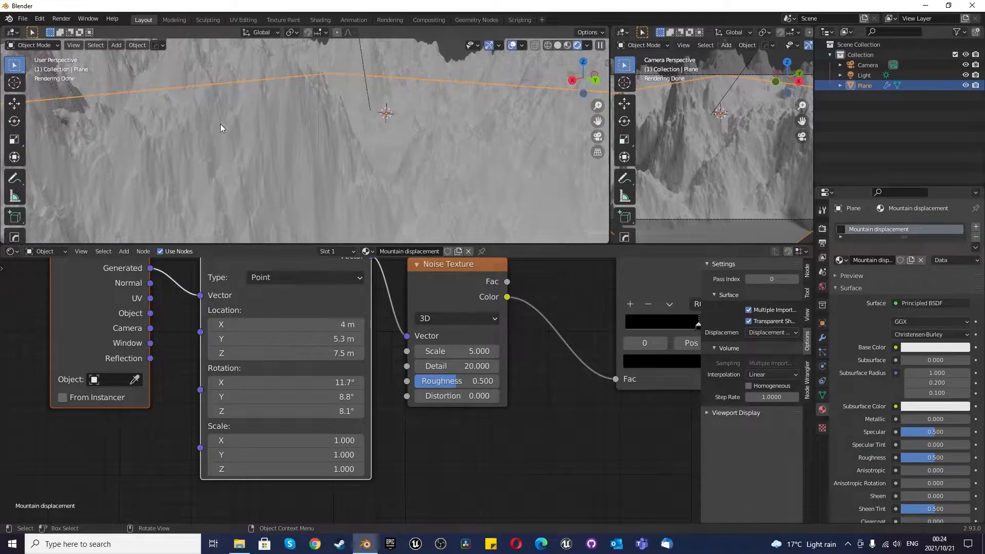
{"action": "left_click", "coordinate": [772, 332]}
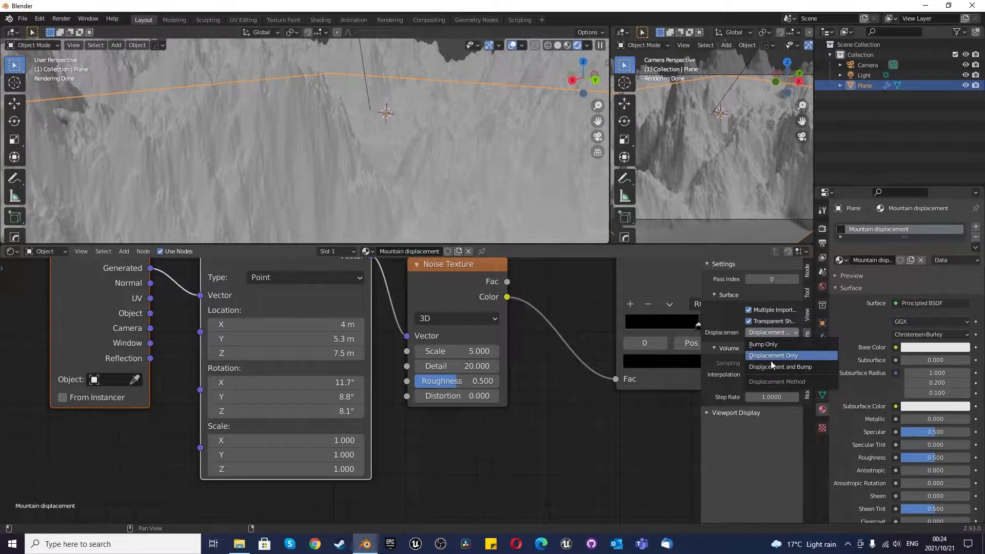
{"action": "left_click", "coordinate": [780, 366]}
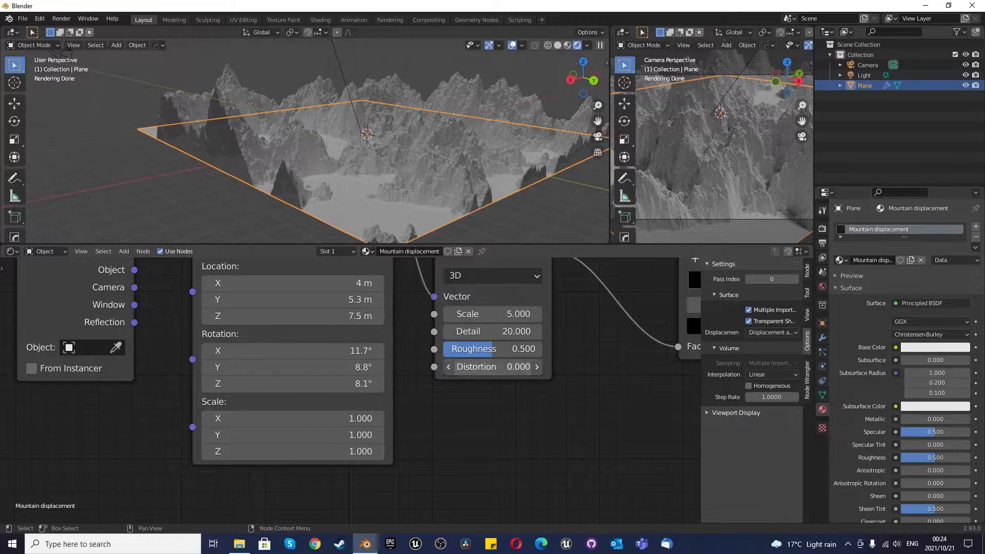
Try spiked and lower noise distortion values, then reset distortion to 0.
{"action": "left_click_drag", "start_coordinate": [490, 366], "coordinate": [497, 376]}
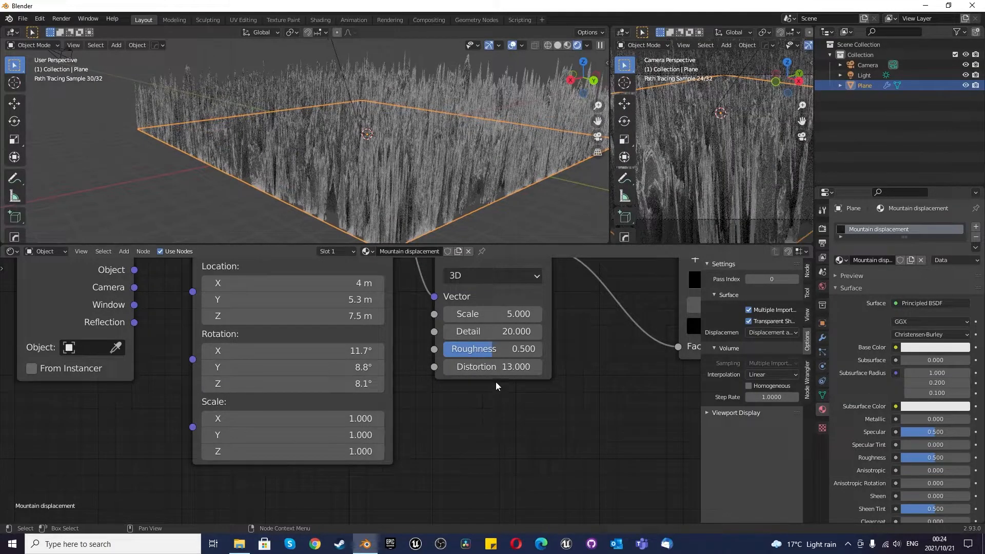
{"action": "left_click_drag", "start_coordinate": [515, 366], "coordinate": [493, 366]}
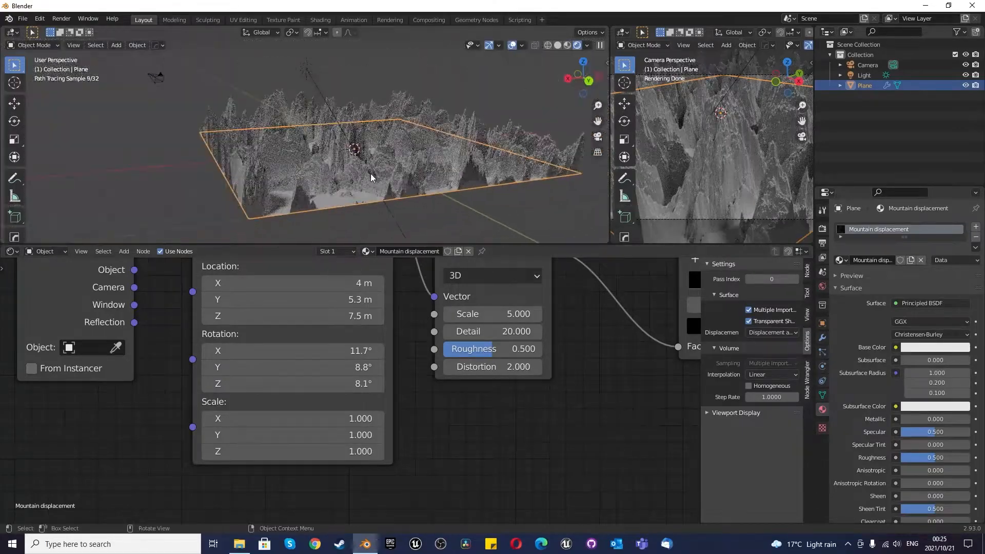
{"action": "double_click", "coordinate": [492, 366]}
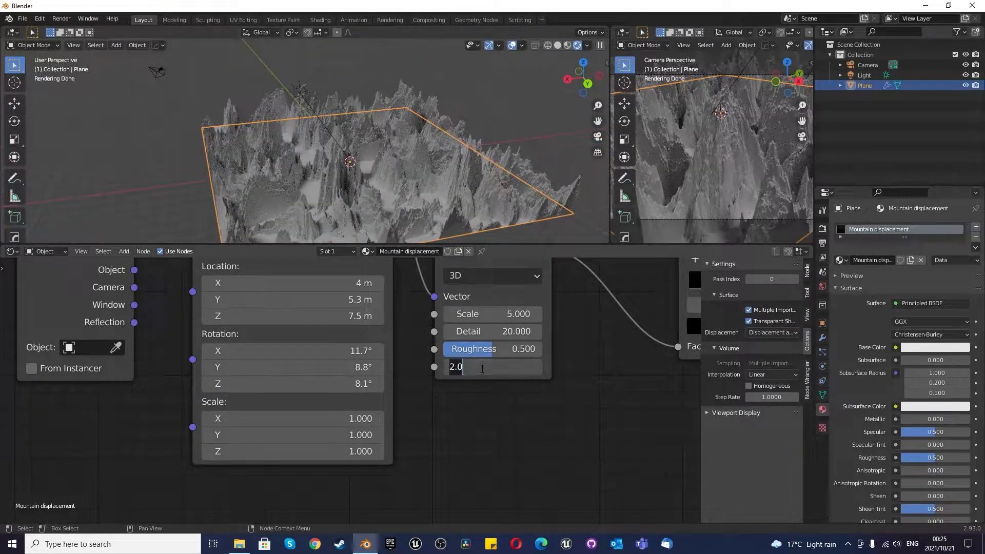
{"action": "key", "text": "Return"}
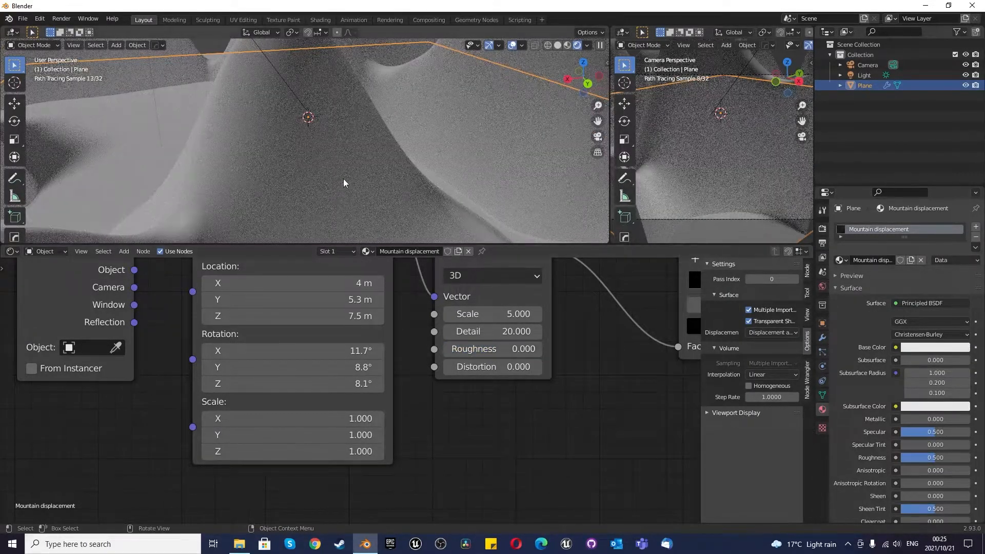
{"action": "left_click", "coordinate": [492, 349]}
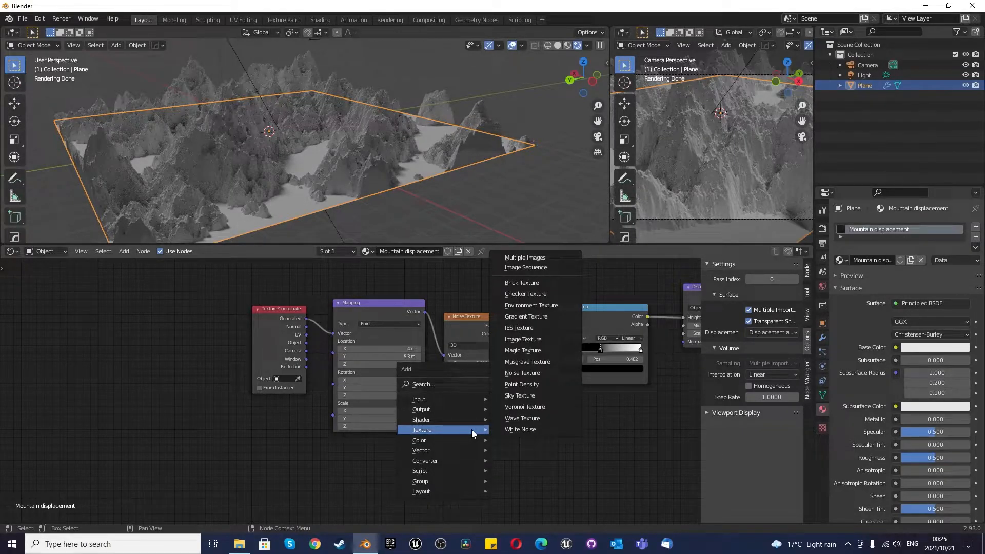
{"action": "mouse_move", "coordinate": [525, 293]}
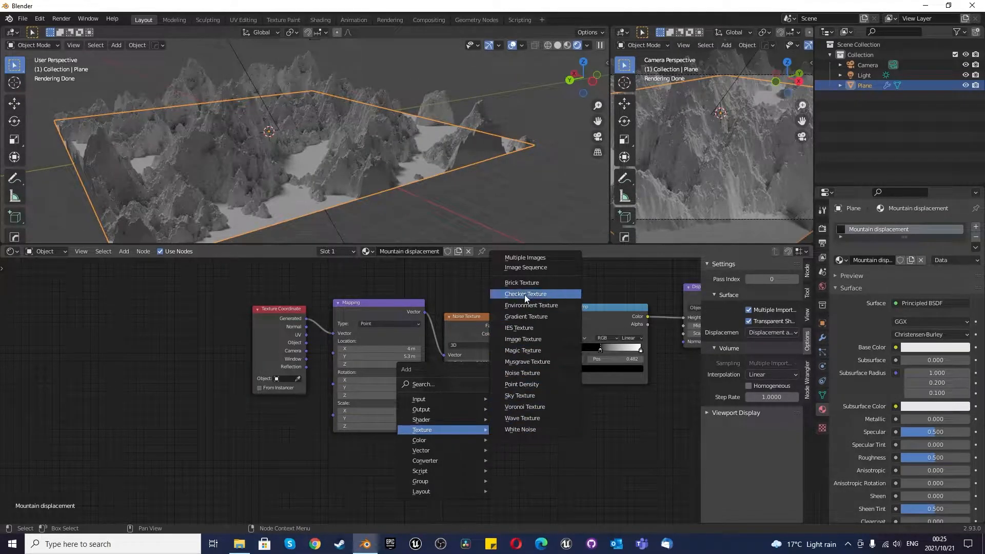
Add a Brick Texture node and feed it into the ColorRamp factor.
{"action": "left_click", "coordinate": [521, 282]}
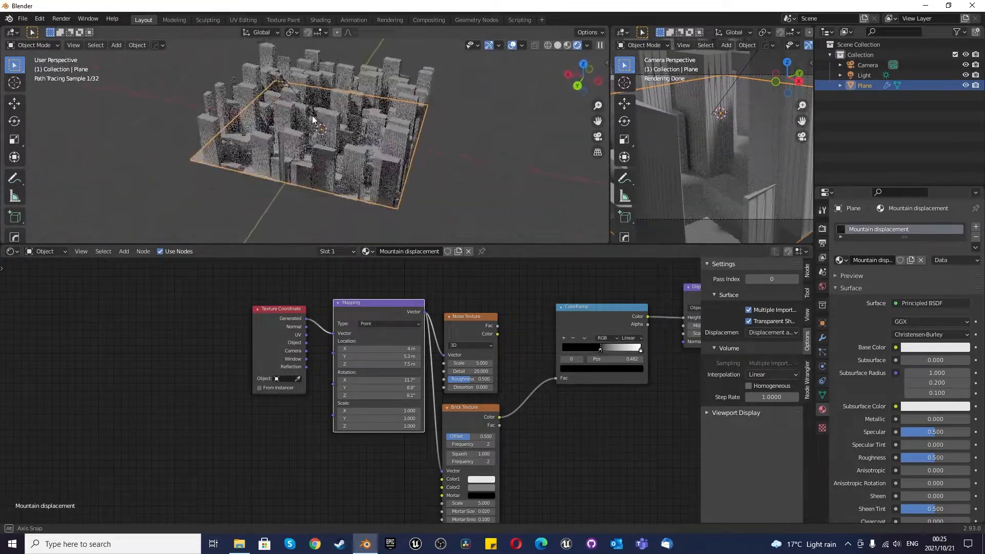
{"action": "left_click_drag", "start_coordinate": [314, 119], "coordinate": [342, 132]}
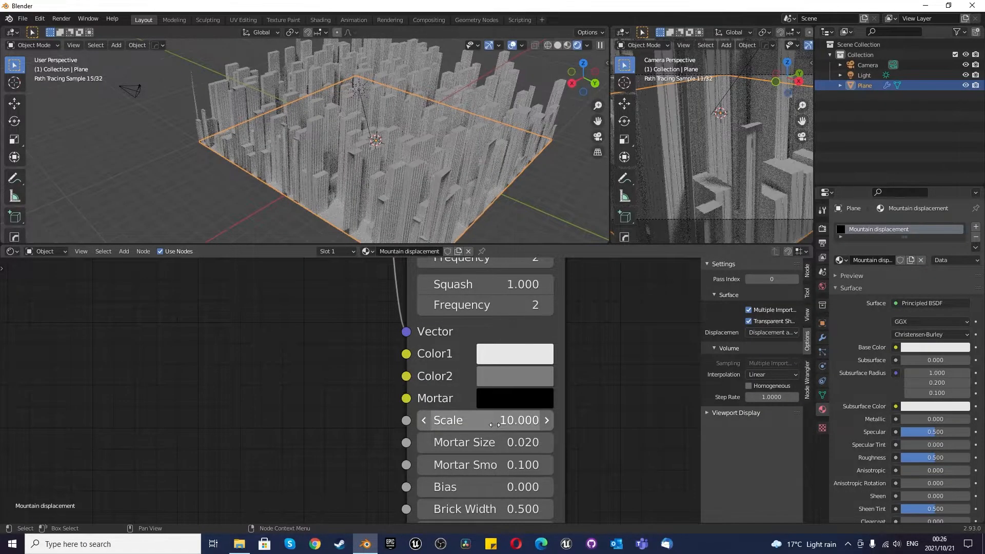
Try a Brick Texture scale of 100, then settle it back at 5.
{"action": "type", "text": "100"}
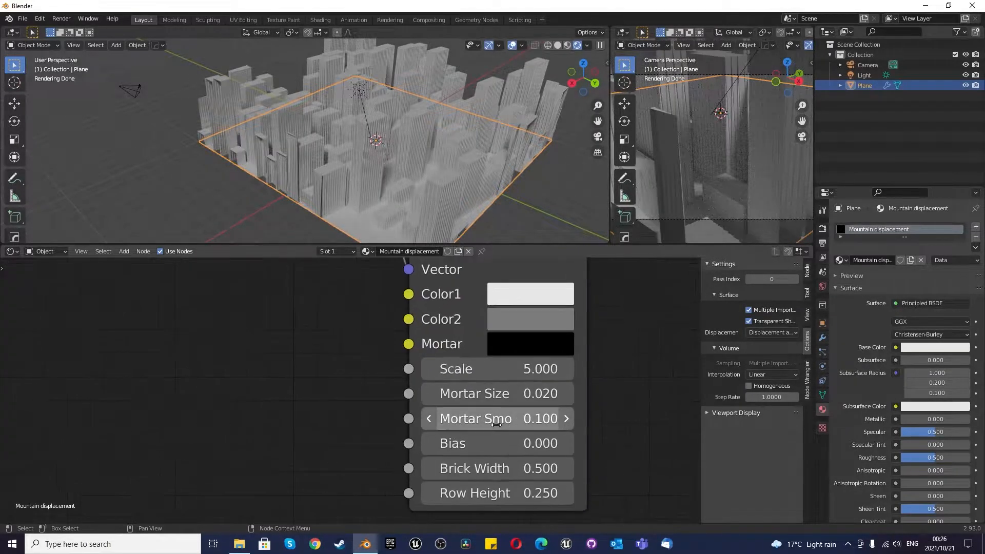
Set the brick mortar size to 0.04, toggling mortar smoothness between 0 and 0.1.
{"action": "double_click", "coordinate": [497, 394]}
{"action": "type", "text": "1.000"}
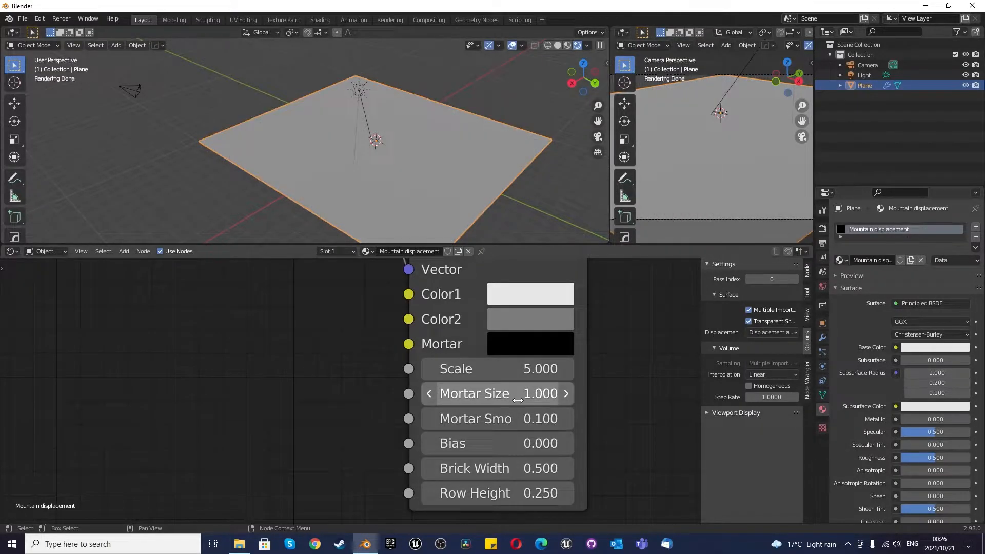
{"action": "left_click", "coordinate": [498, 394]}
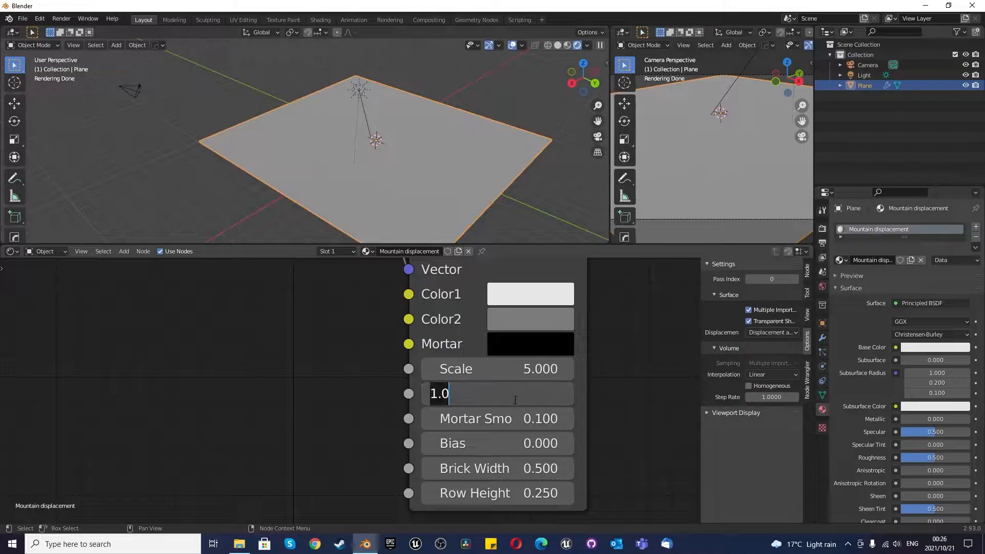
{"action": "type", "text": "0.0"}
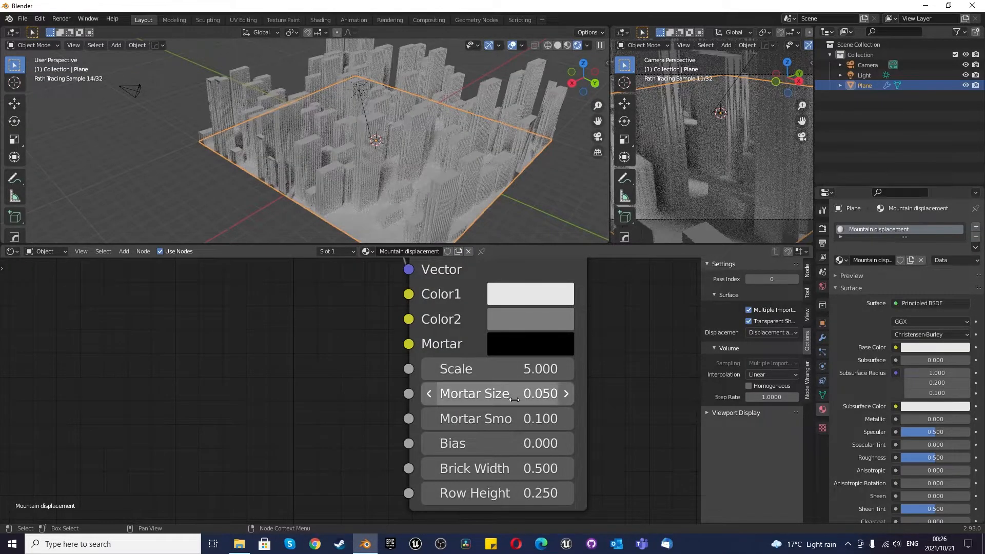
{"action": "double_click", "coordinate": [497, 394]}
{"action": "type", "text": "0.040"}
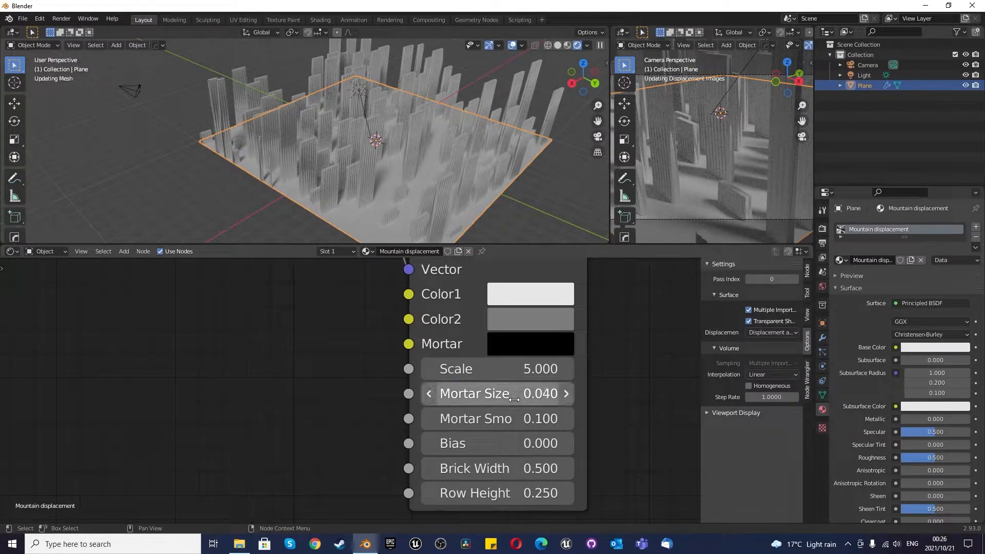
{"action": "double_click", "coordinate": [497, 419]}
{"action": "type", "text": "0.000"}
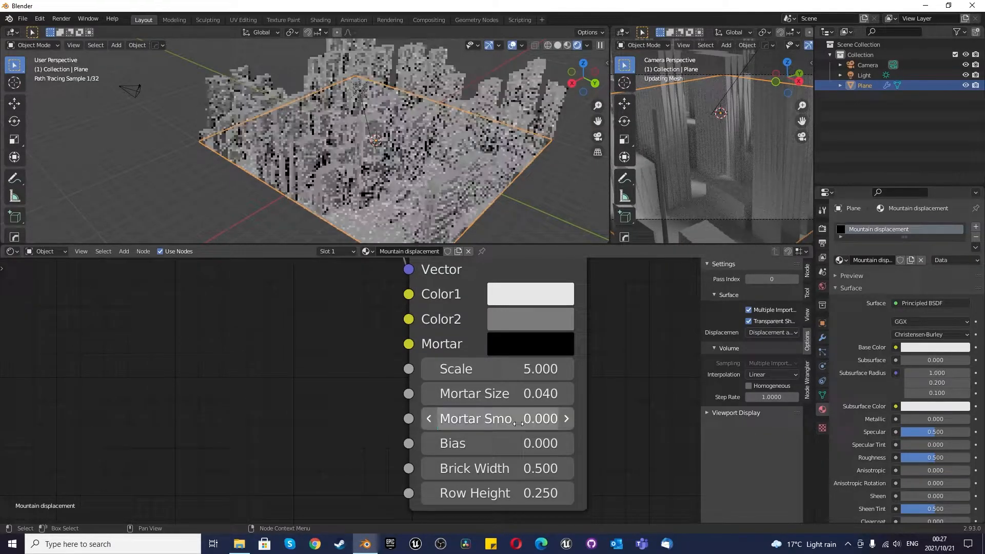
{"action": "double_click", "coordinate": [498, 419]}
{"action": "type", "text": "0.100"}
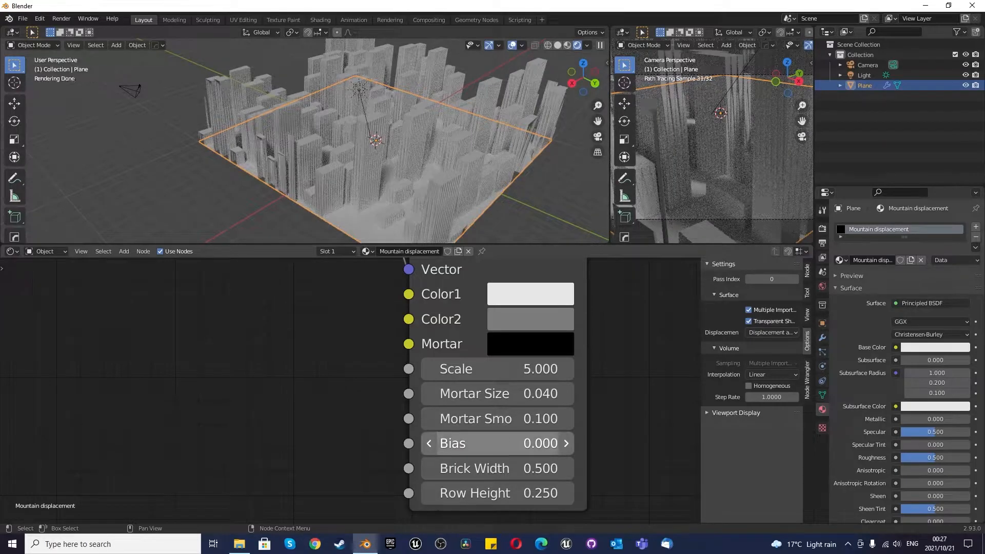
Set the brick bias to 0.5 and raise the mortar smoothness to 0.4.
{"action": "left_click_drag", "start_coordinate": [497, 443], "coordinate": [566, 443]}
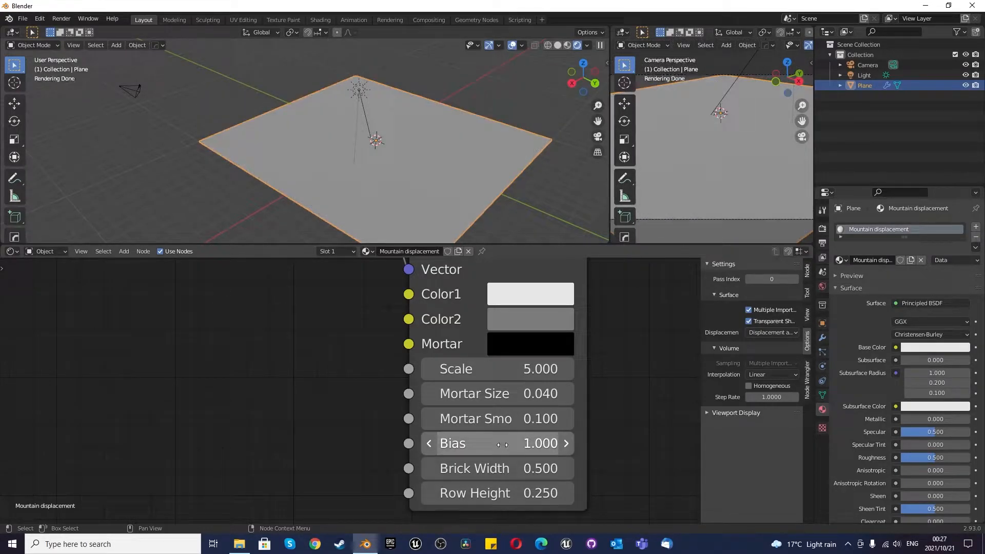
{"action": "left_click_drag", "start_coordinate": [541, 443], "coordinate": [497, 443]}
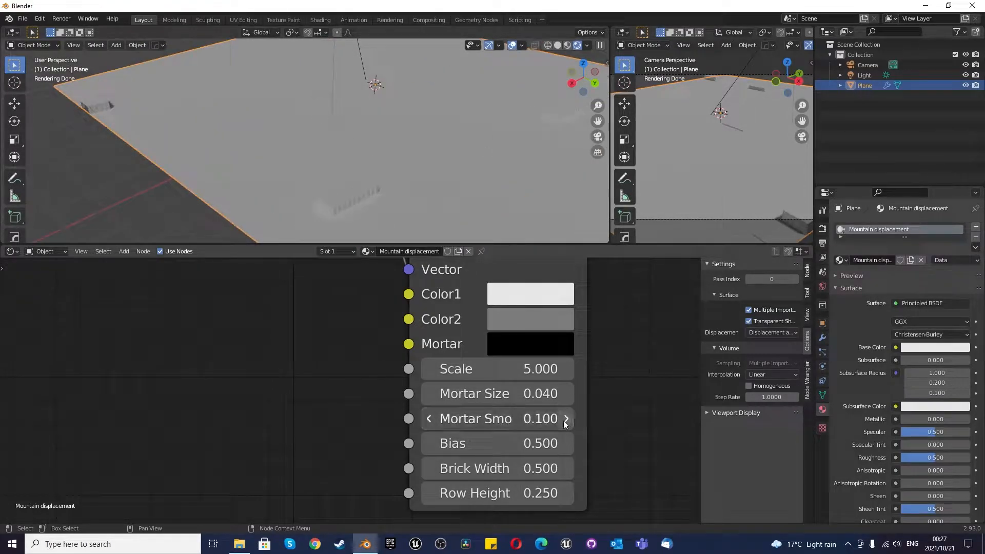
{"action": "left_click", "coordinate": [567, 419]}
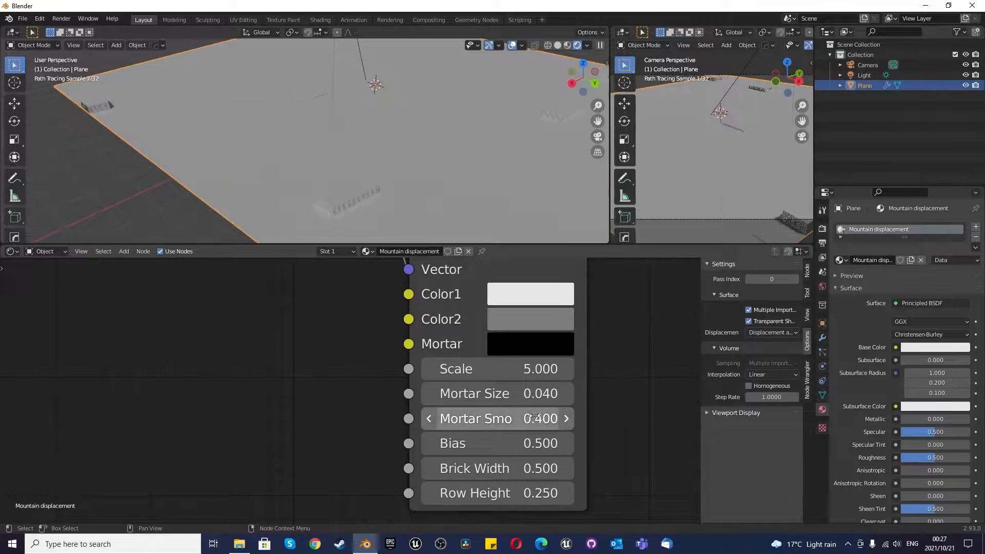
{"action": "double_click", "coordinate": [498, 418]}
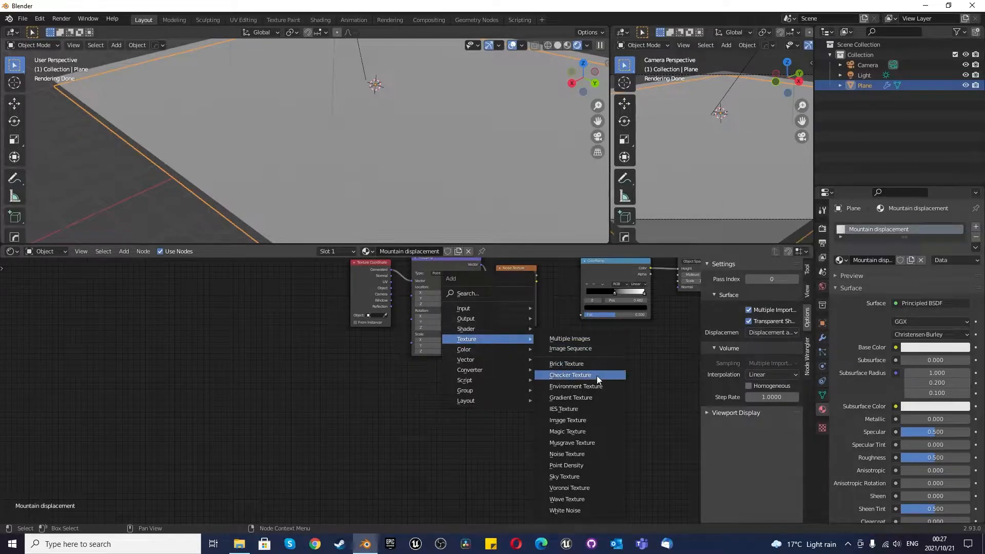
{"action": "mouse_move", "coordinate": [588, 411]}
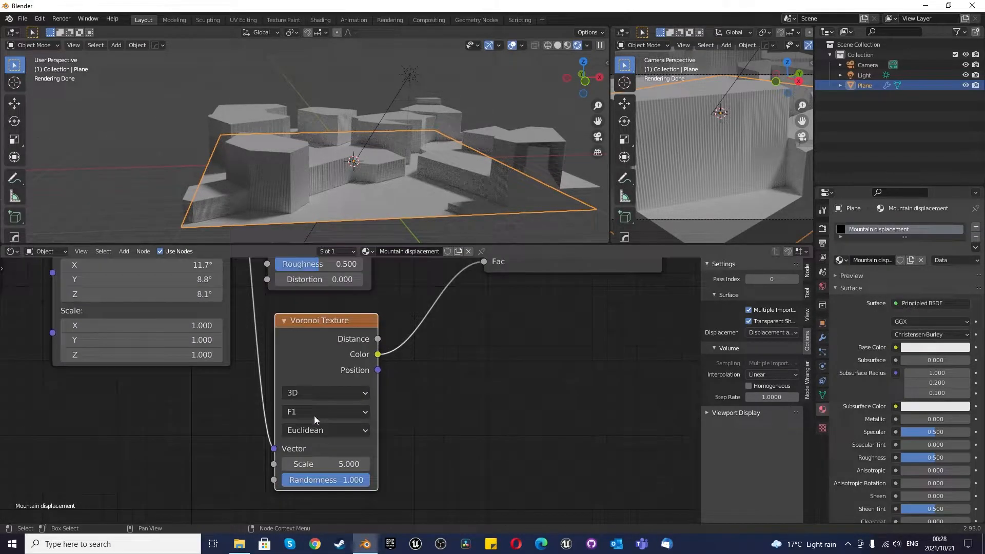
Drive displacement with a Voronoi Texture and set its feature to Smooth F1.
{"action": "left_click", "coordinate": [324, 411]}
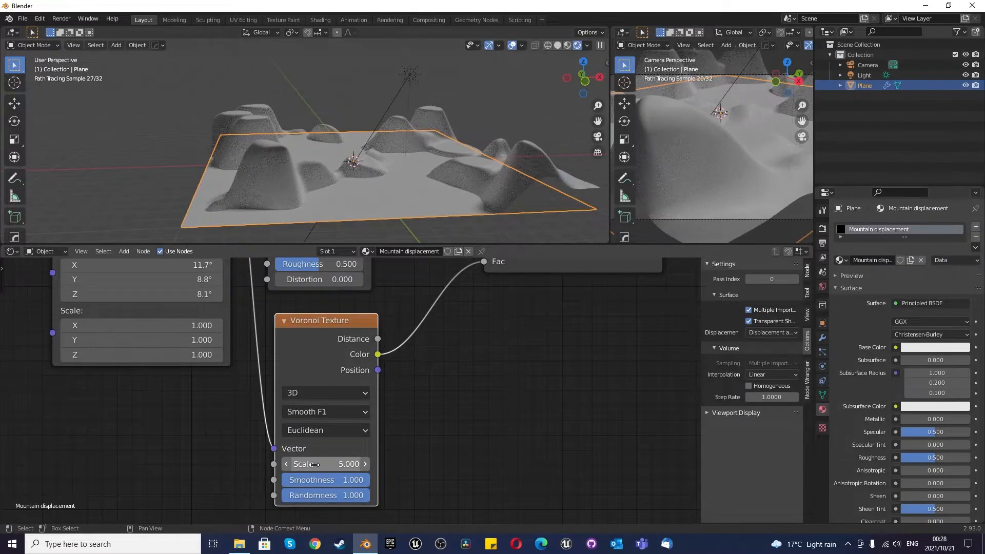
Try the Voronoi Distance to Edge feature, then set the feature back to F1.
{"action": "left_click", "coordinate": [324, 412]}
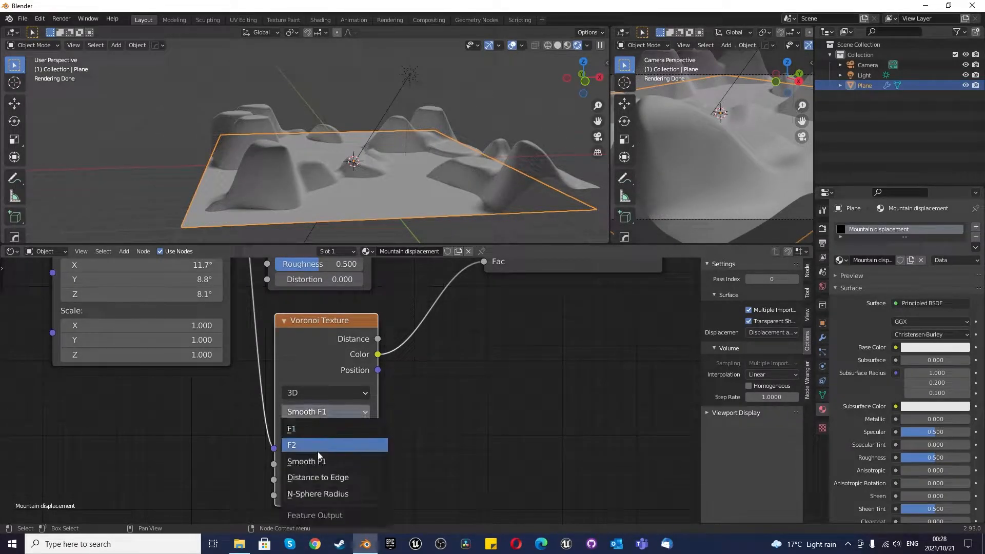
{"action": "left_click", "coordinate": [291, 444]}
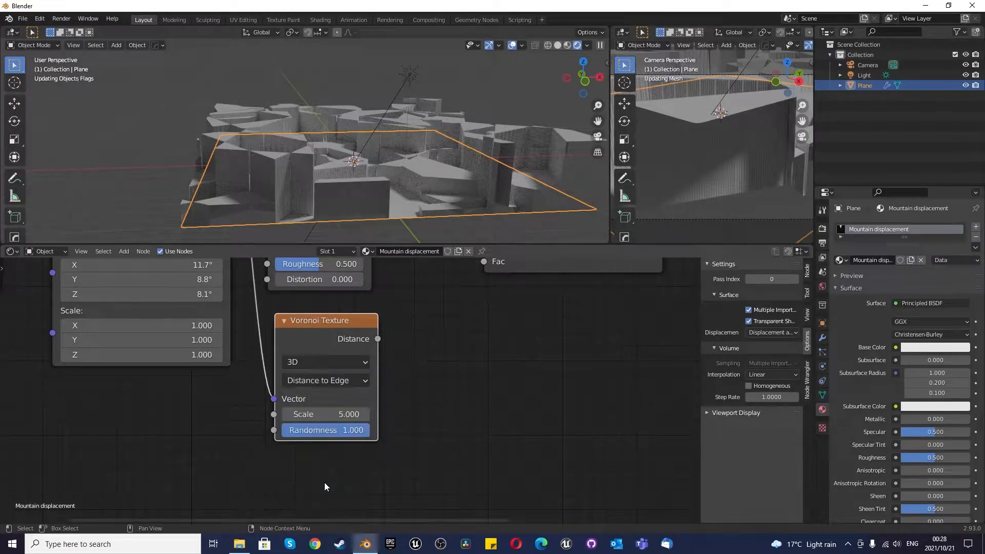
{"action": "left_click", "coordinate": [325, 380]}
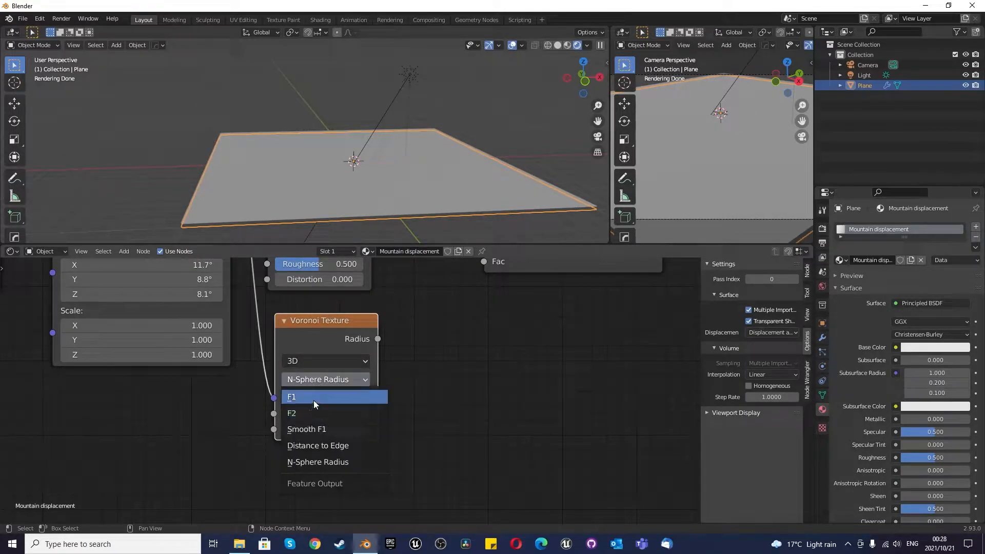
{"action": "left_click", "coordinate": [292, 396]}
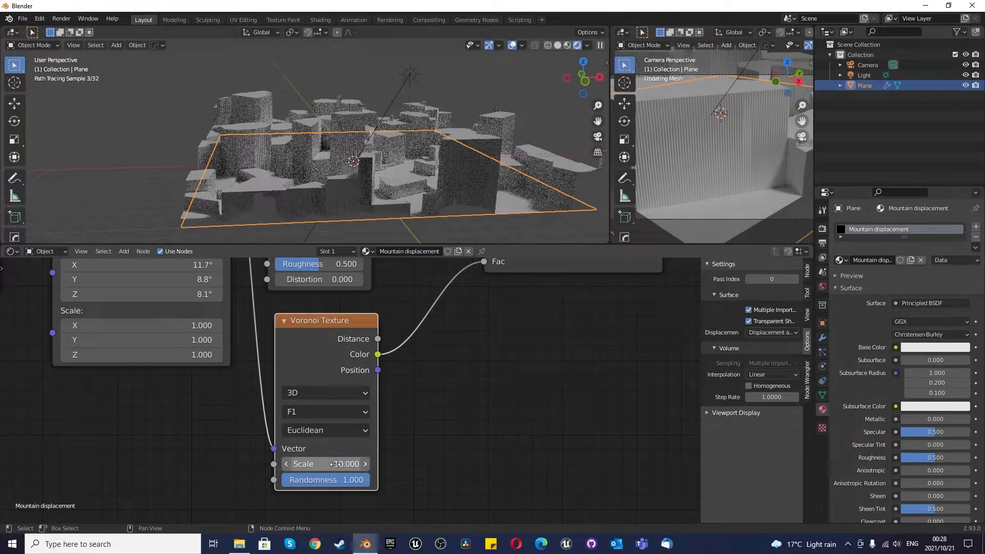
Set the Voronoi Scale to 20 and Randomness to 10 for denser, taller blocks.
{"action": "left_click", "coordinate": [325, 464]}
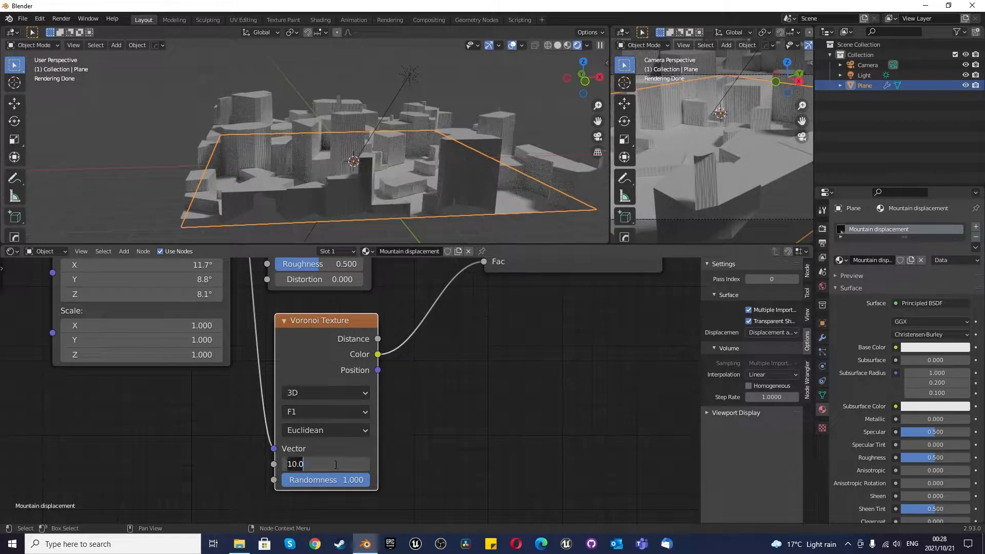
{"action": "type", "text": "2"}
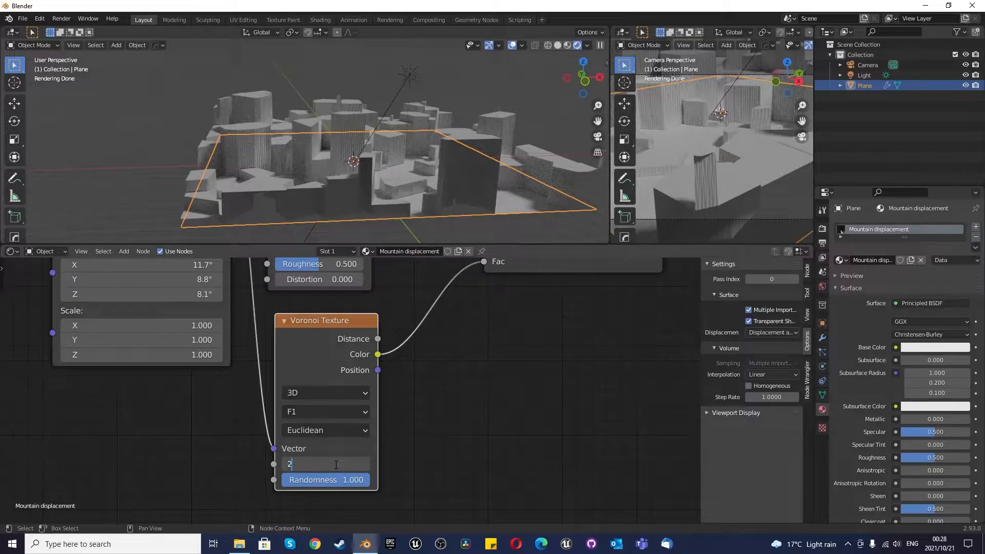
{"action": "type", "text": "20.000"}
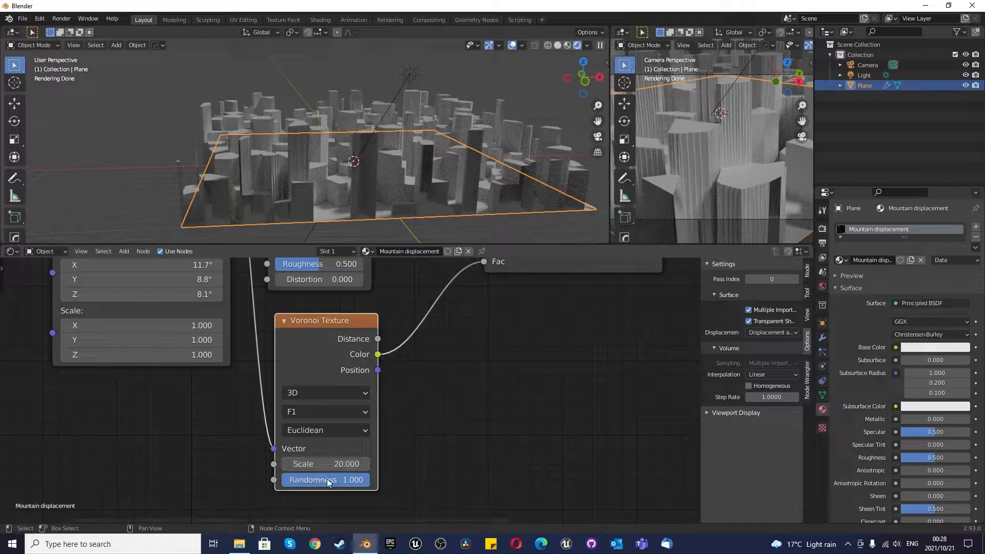
{"action": "double_click", "coordinate": [325, 480]}
{"action": "type", "text": "10"}
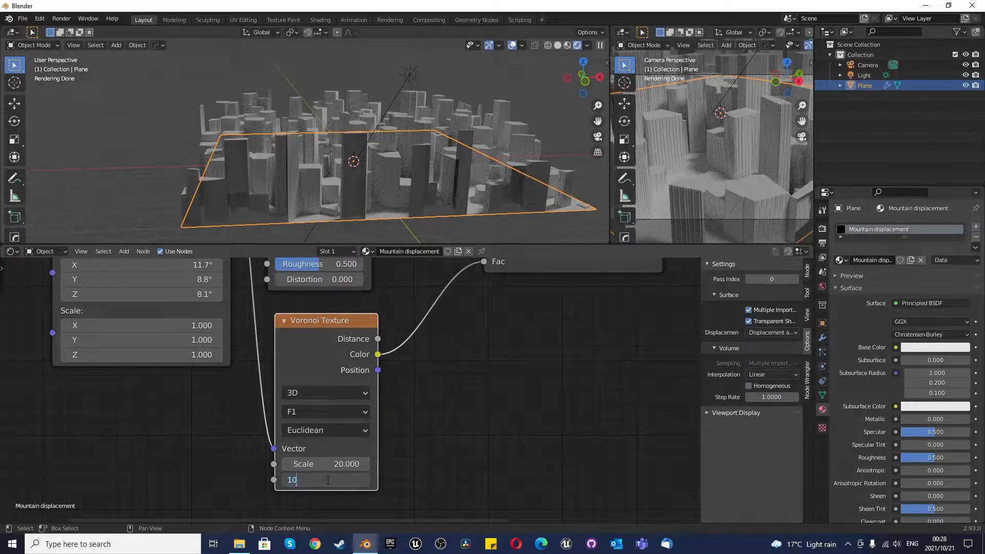
{"action": "key", "text": "Return"}
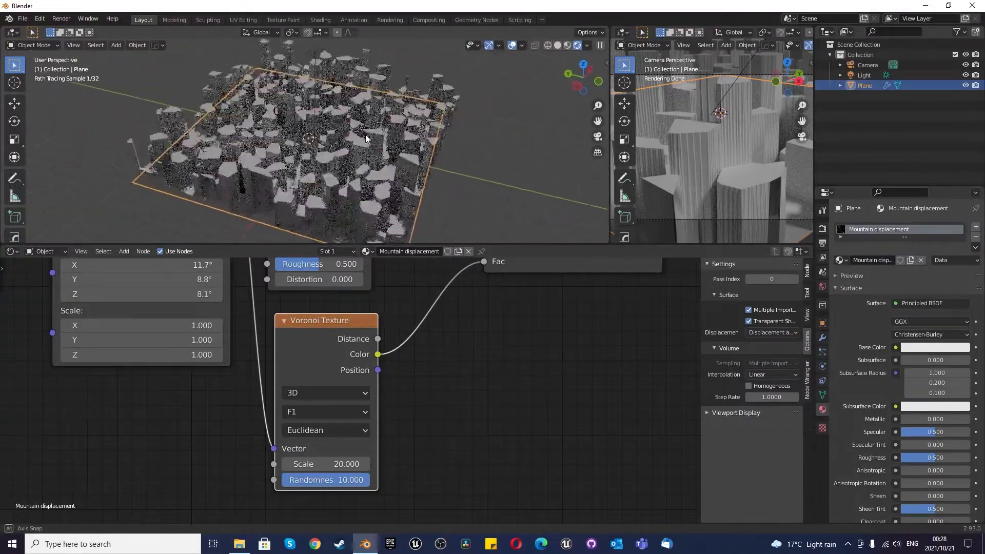
{"action": "left_click_drag", "start_coordinate": [367, 139], "coordinate": [344, 105]}
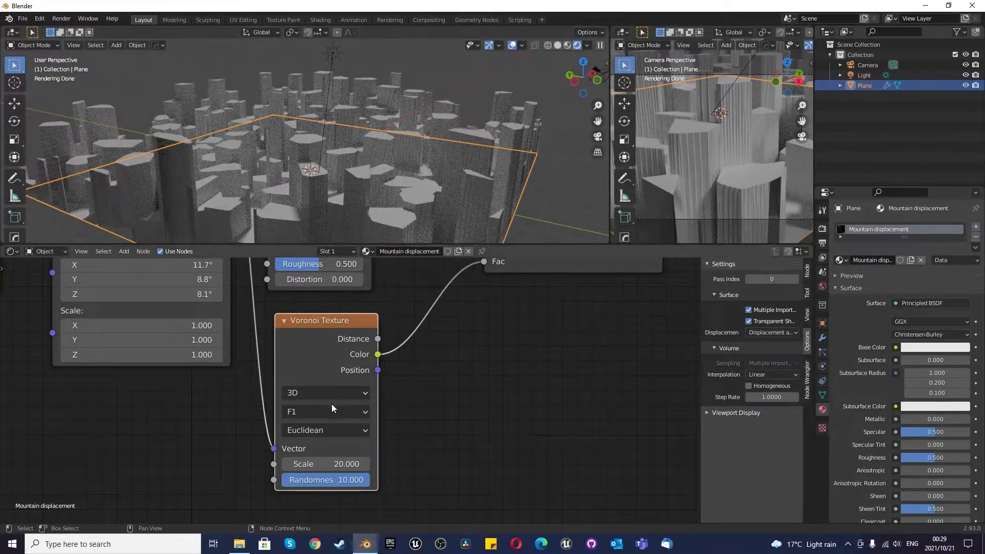
{"action": "left_click", "coordinate": [324, 430]}
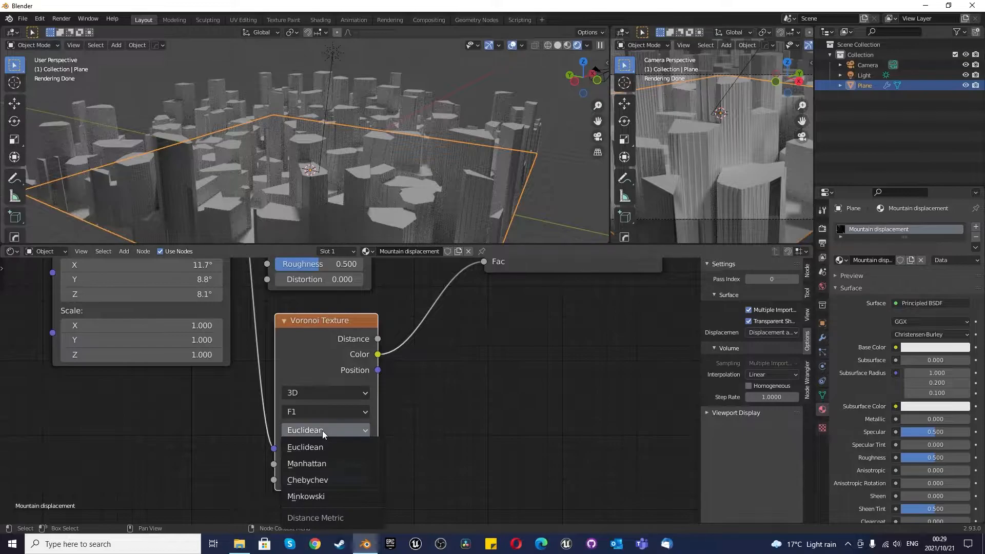
Switch the Voronoi distance metric to Manhattan and lower Scale to 5 for boxier buildings.
{"action": "left_click", "coordinate": [307, 463]}
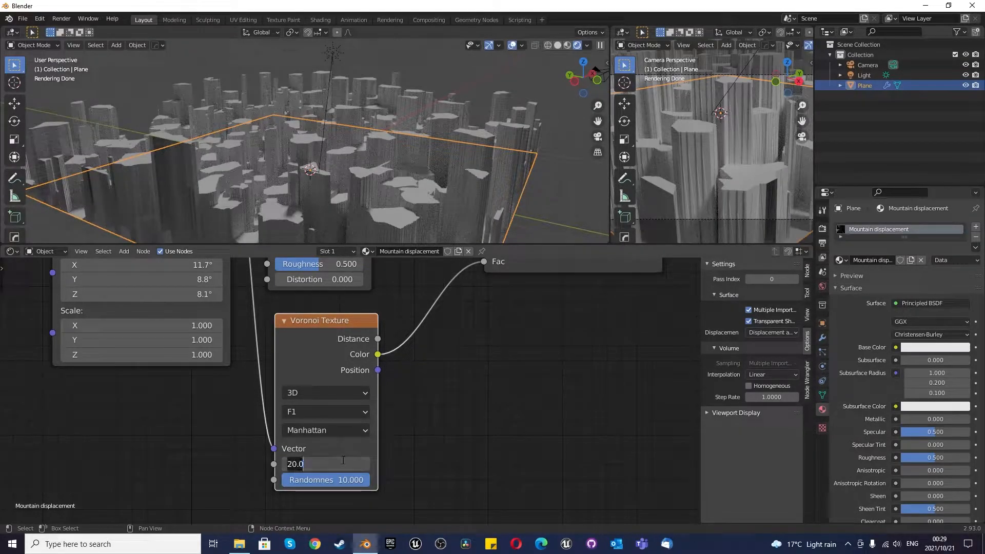
{"action": "type", "text": "1.0"}
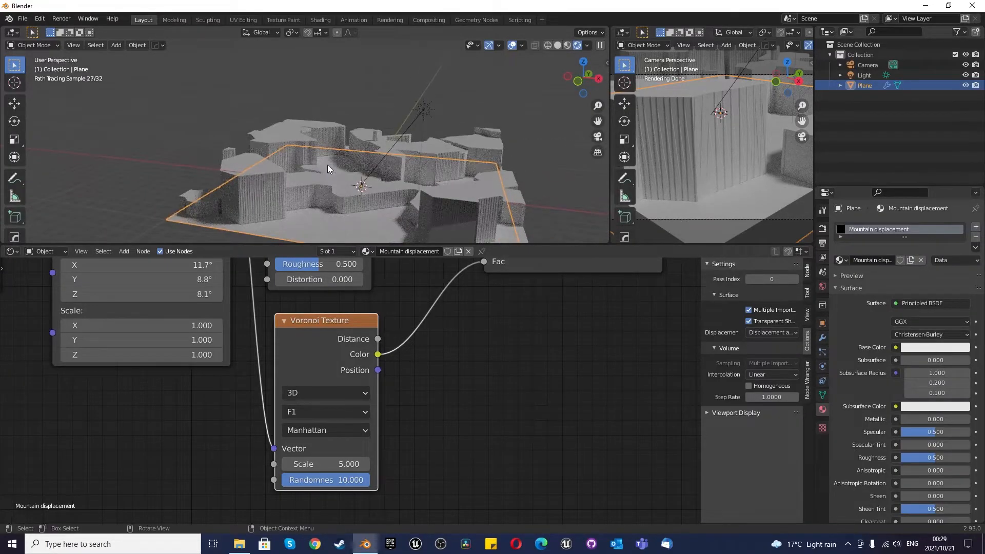
{"action": "left_click", "coordinate": [821, 337]}
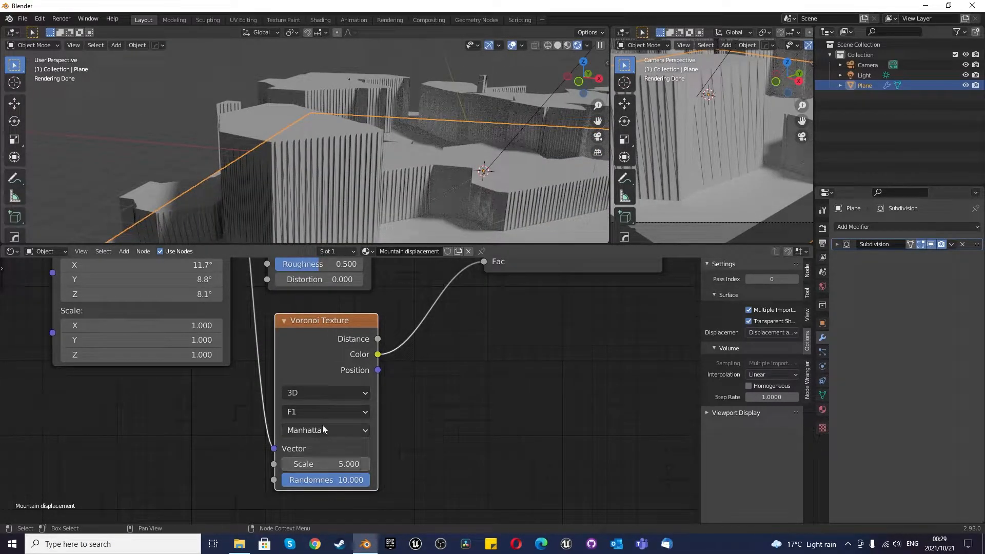
{"action": "left_click", "coordinate": [324, 430]}
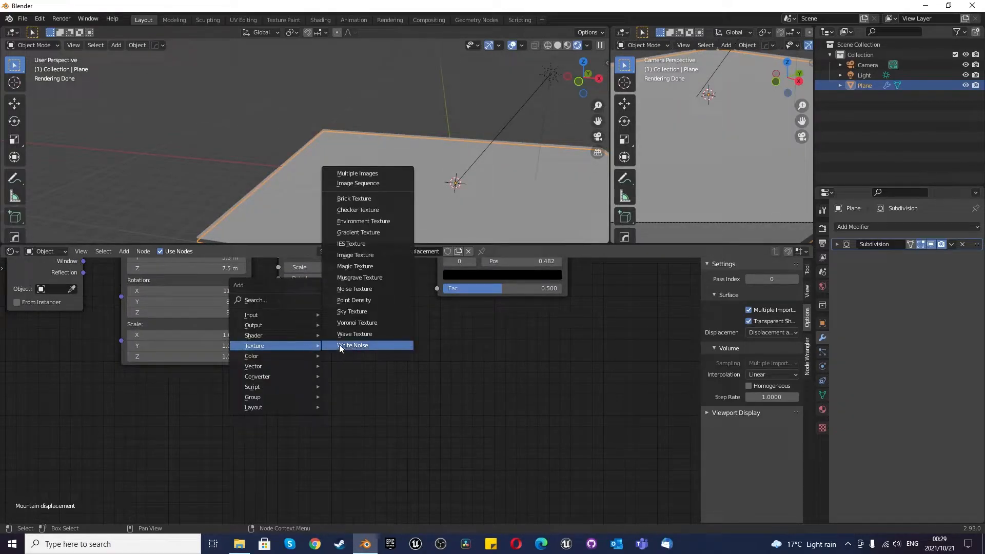
{"action": "mouse_move", "coordinate": [367, 299]}
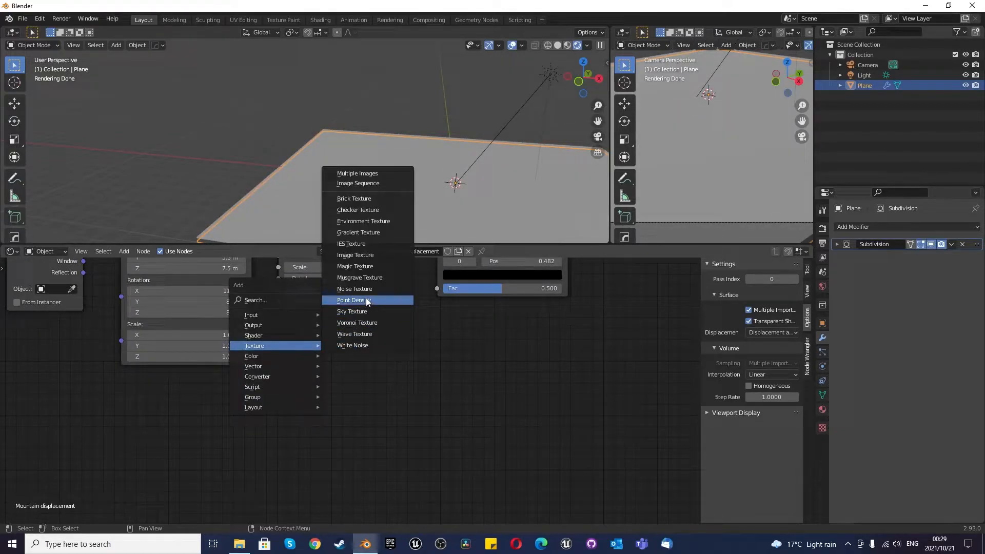
Add a Musgrave texture node to drive the ColorRamp factor instead of Voronoi.
{"action": "left_click", "coordinate": [359, 277]}
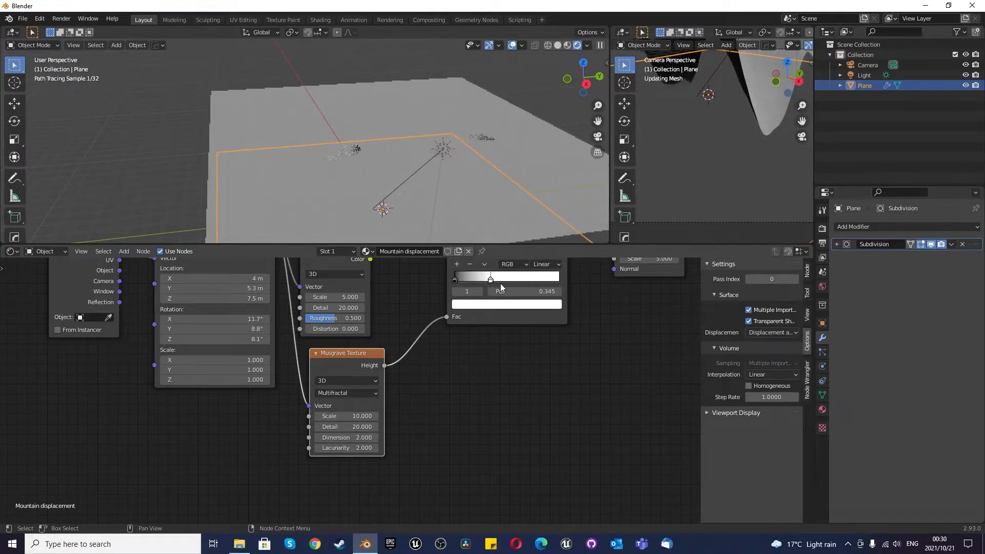
Switch the Musgrave type to Ridged Multifractal with Scale 3, nudging the color ramp stop.
{"action": "left_click_drag", "start_coordinate": [490, 278], "coordinate": [505, 278]}
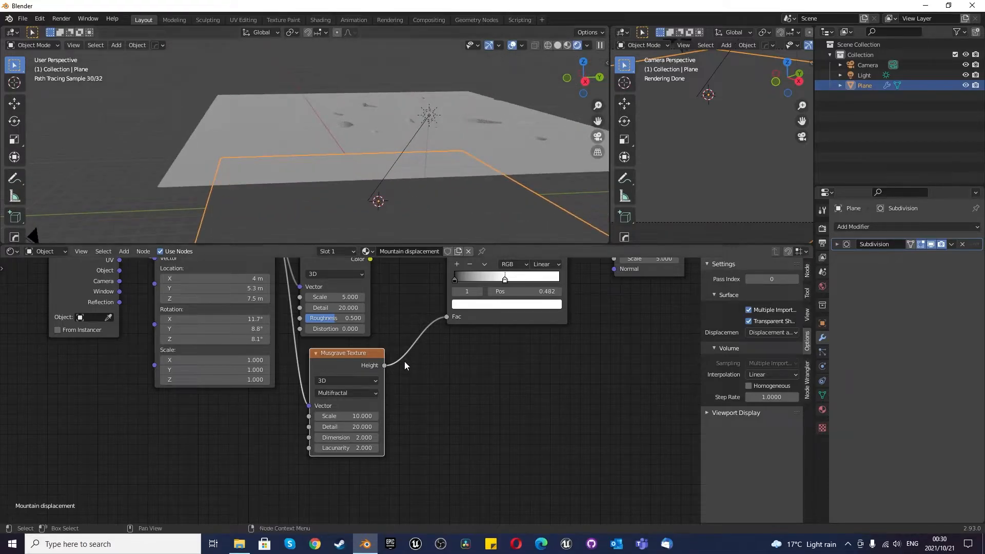
{"action": "left_click", "coordinate": [347, 392]}
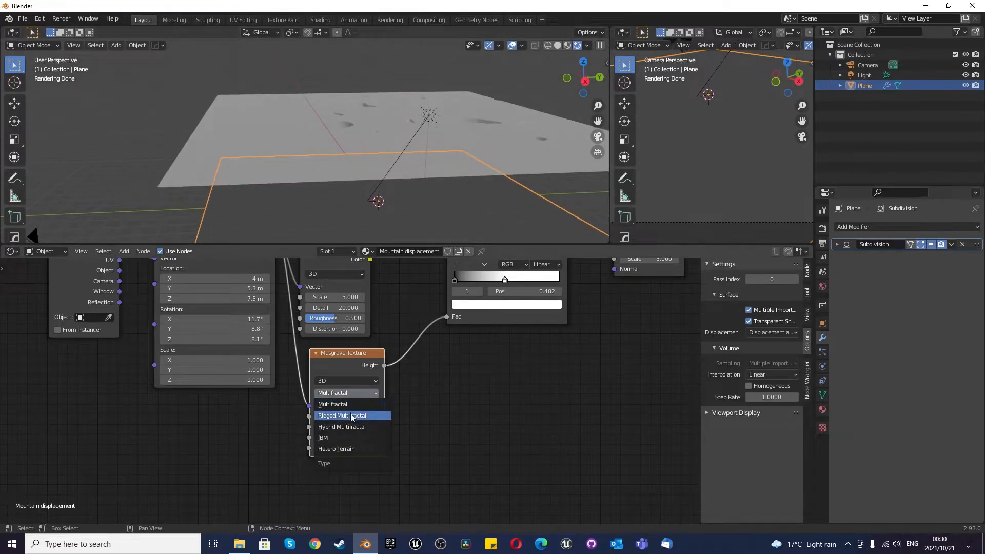
{"action": "left_click", "coordinate": [342, 415]}
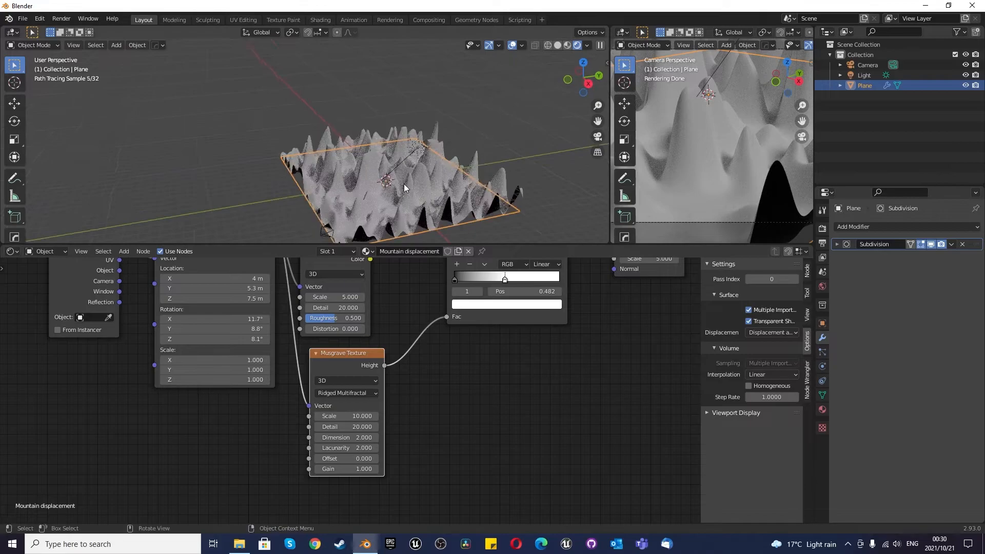
{"action": "double_click", "coordinate": [346, 415]}
{"action": "type", "text": "1.000"}
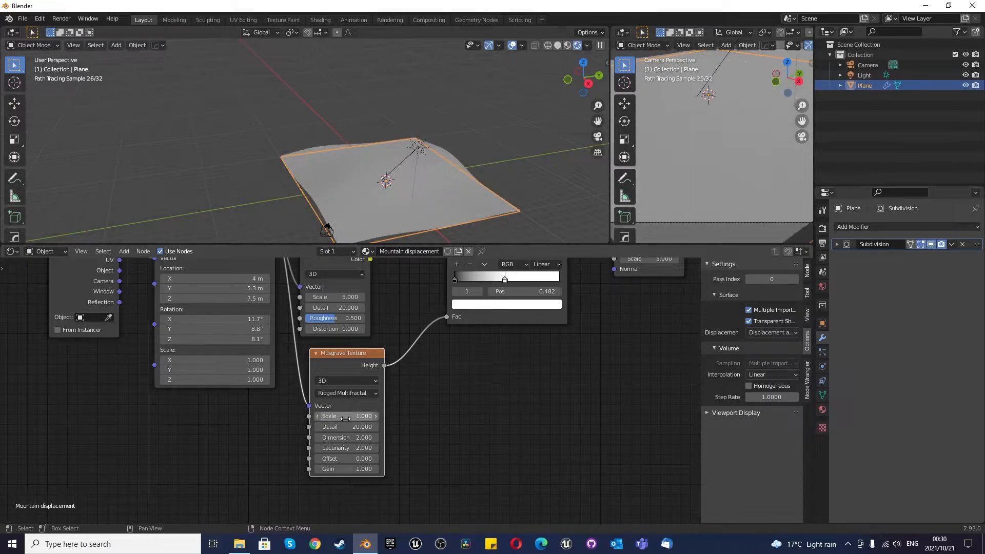
{"action": "left_click_drag", "start_coordinate": [328, 415], "coordinate": [352, 416]}
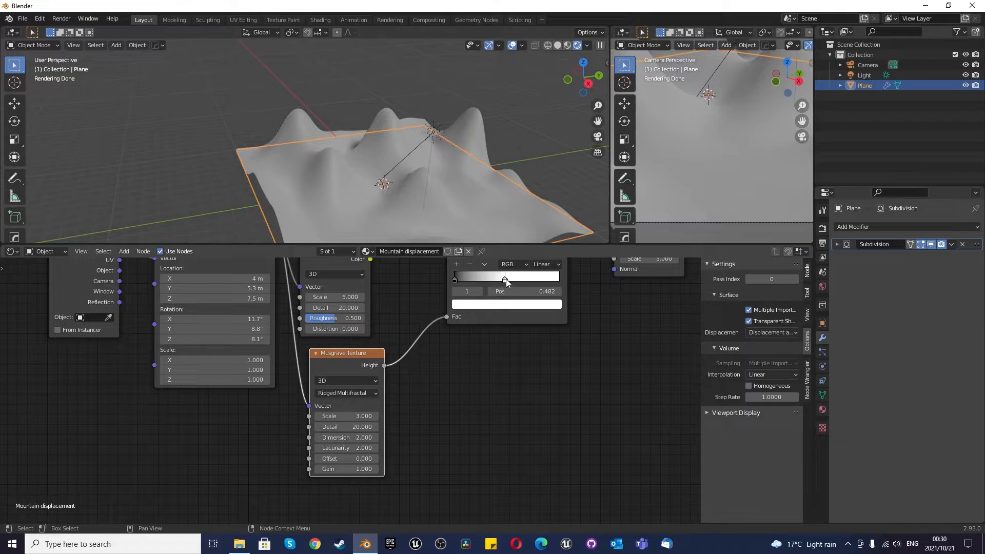
{"action": "left_click_drag", "start_coordinate": [506, 278], "coordinate": [474, 278]}
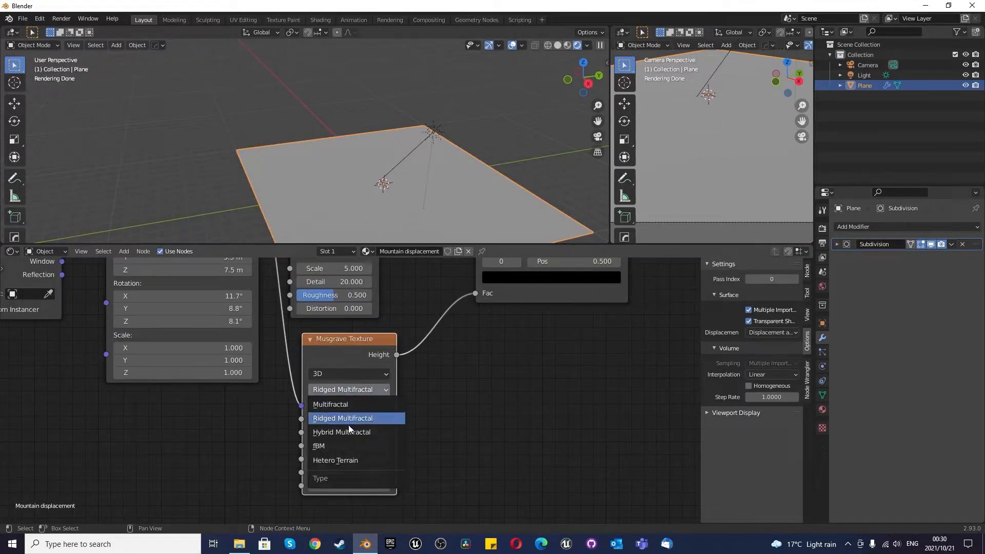
Try Hetero Terrain, then settle on the fBM Musgrave type for soft scattered hills.
{"action": "left_click", "coordinate": [335, 460]}
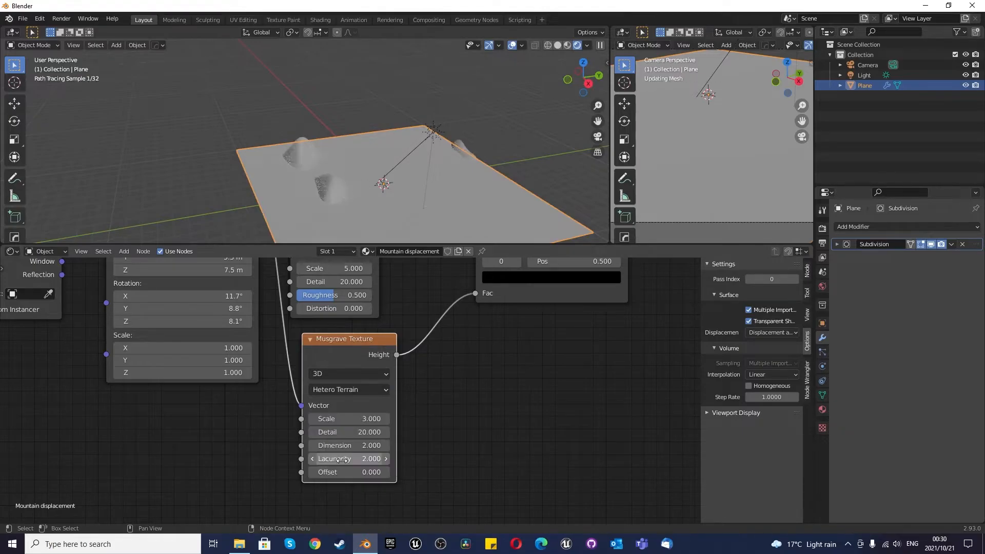
{"action": "left_click", "coordinate": [348, 390]}
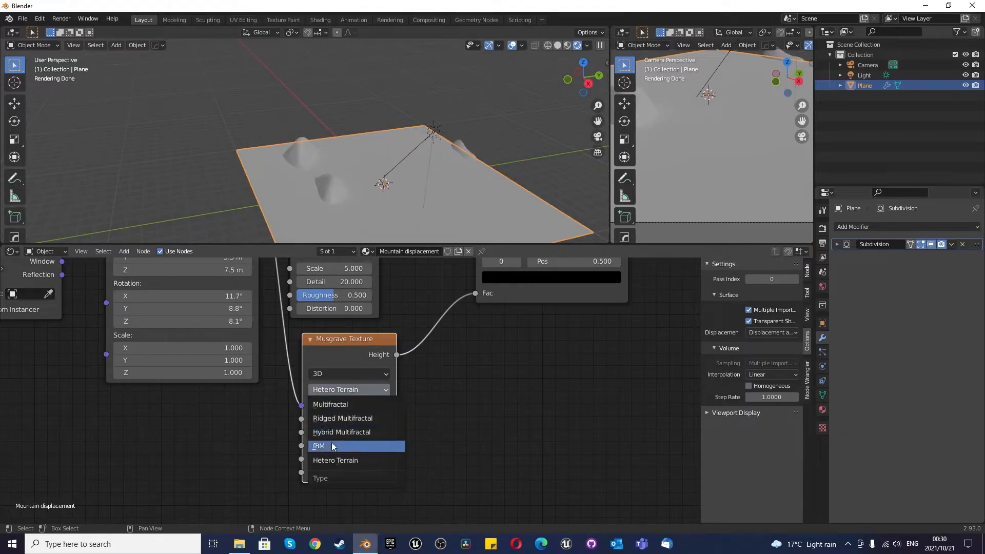
{"action": "left_click", "coordinate": [332, 445]}
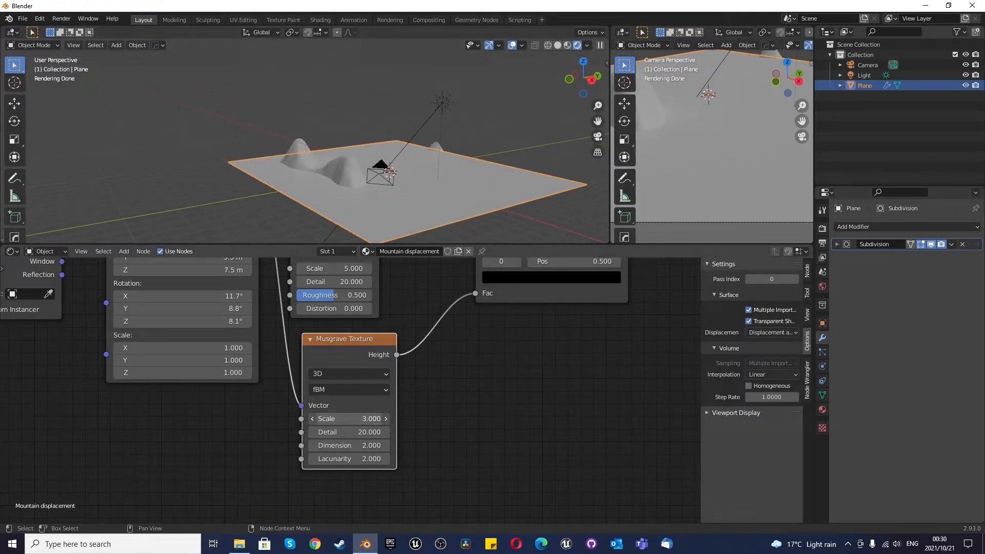
{"action": "left_click_drag", "start_coordinate": [348, 419], "coordinate": [390, 419]}
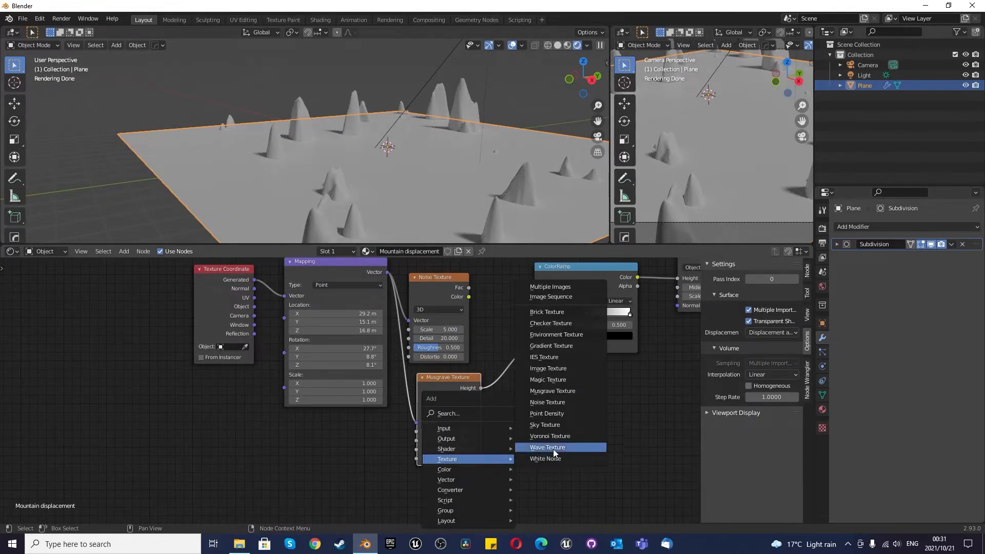
{"action": "mouse_move", "coordinate": [551, 379]}
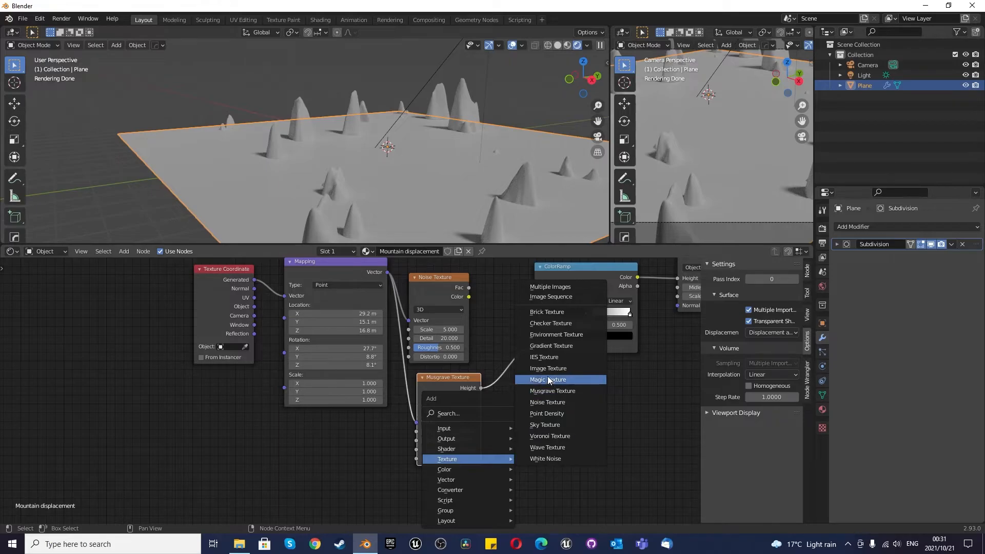
{"action": "mouse_move", "coordinate": [551, 346]}
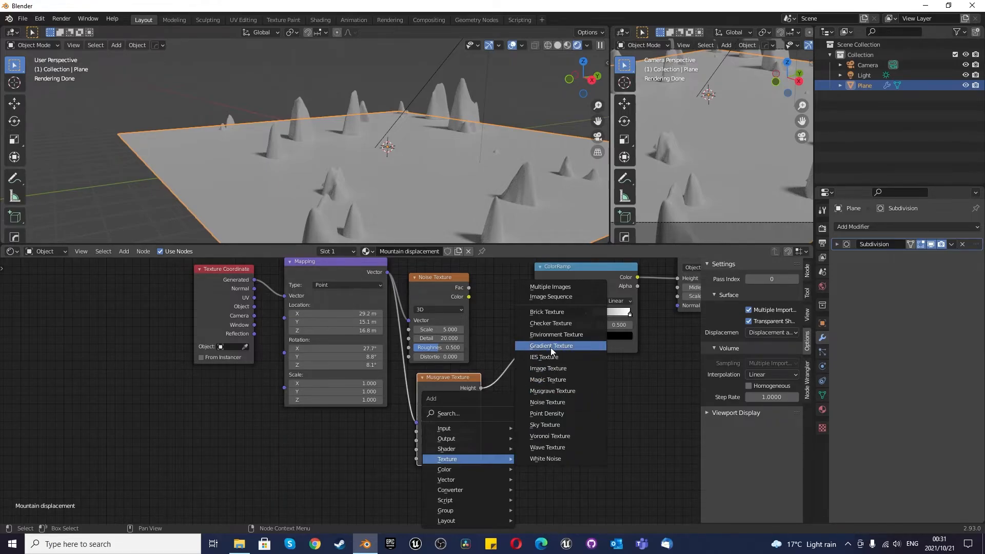
{"action": "mouse_move", "coordinate": [545, 458]}
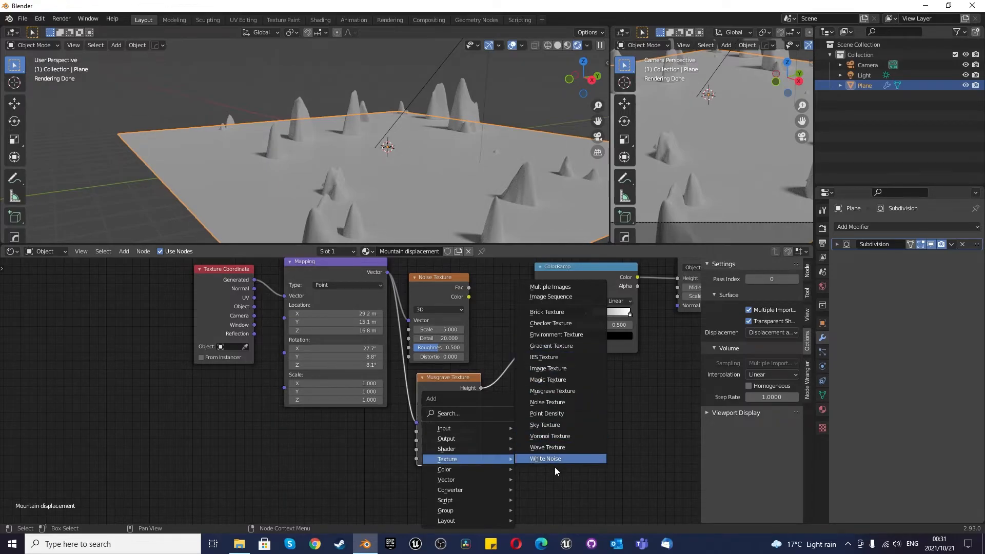
{"action": "mouse_move", "coordinate": [571, 377]}
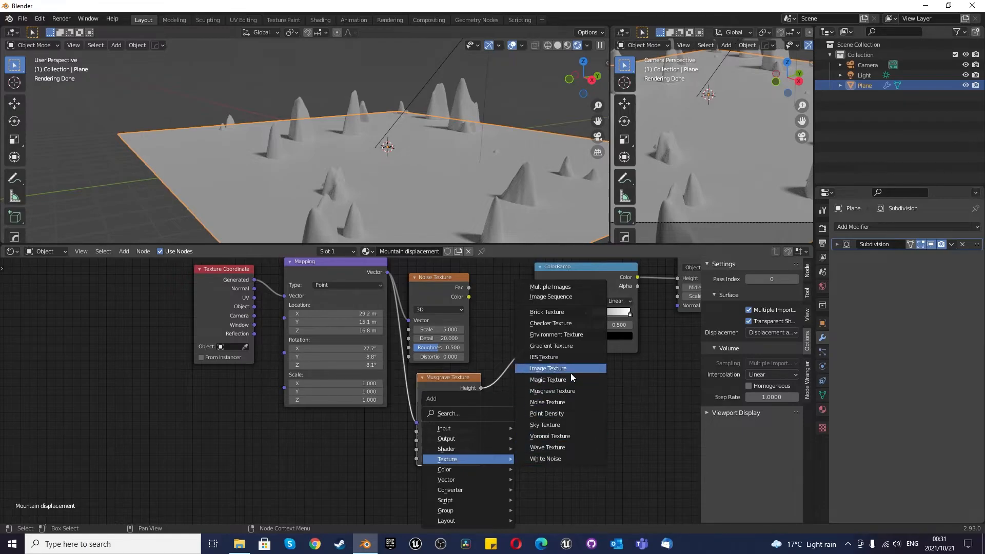